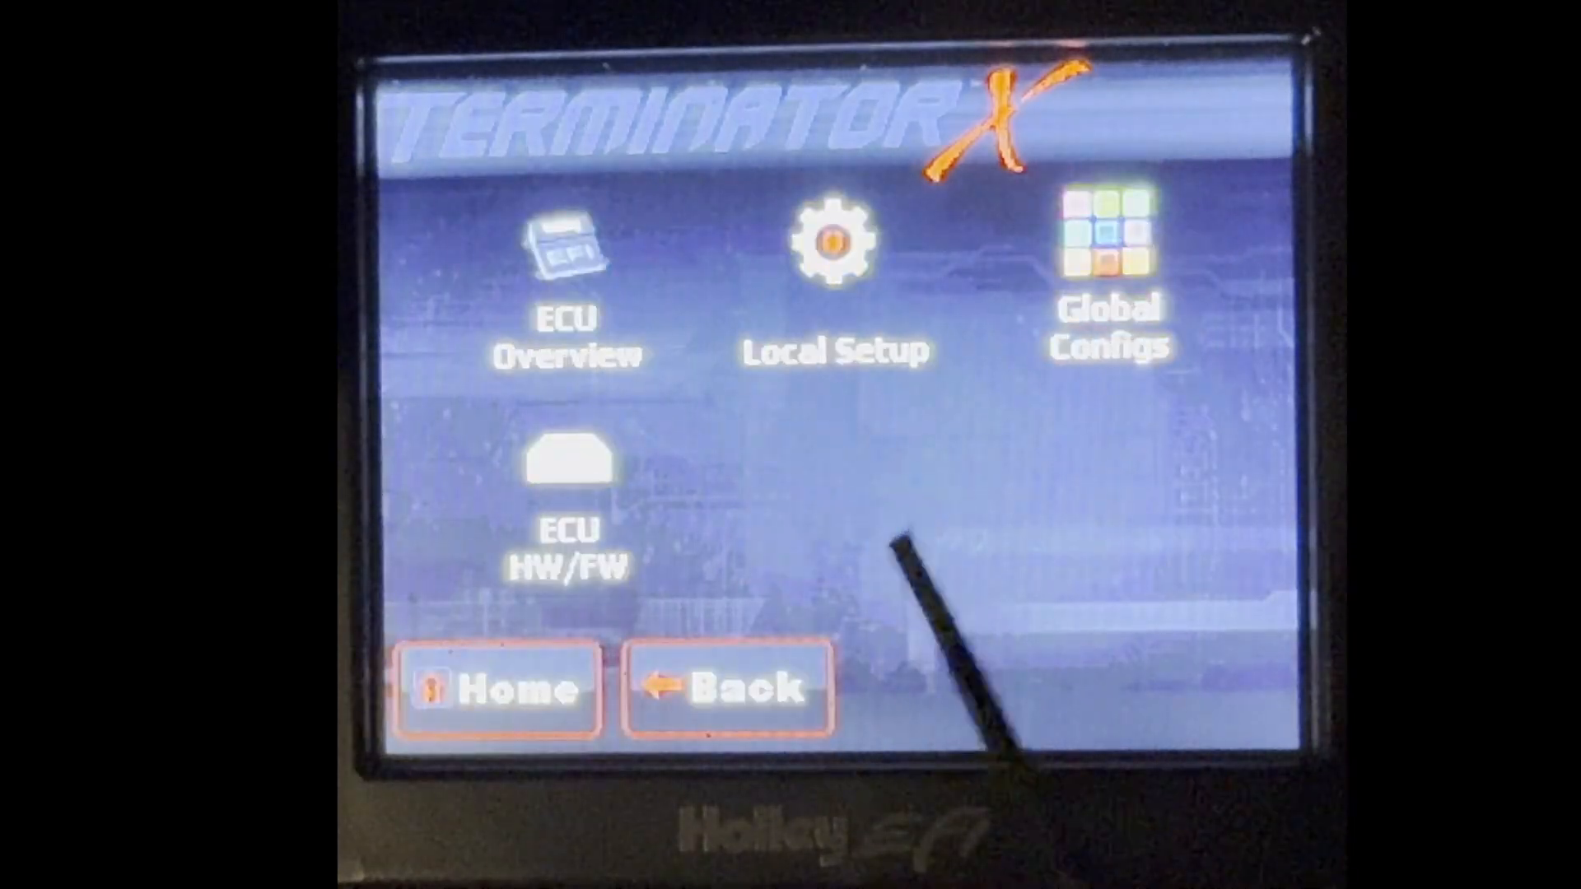
Download the current global config from the ECU and choose to save it under a new name.
left_click(1105, 239)
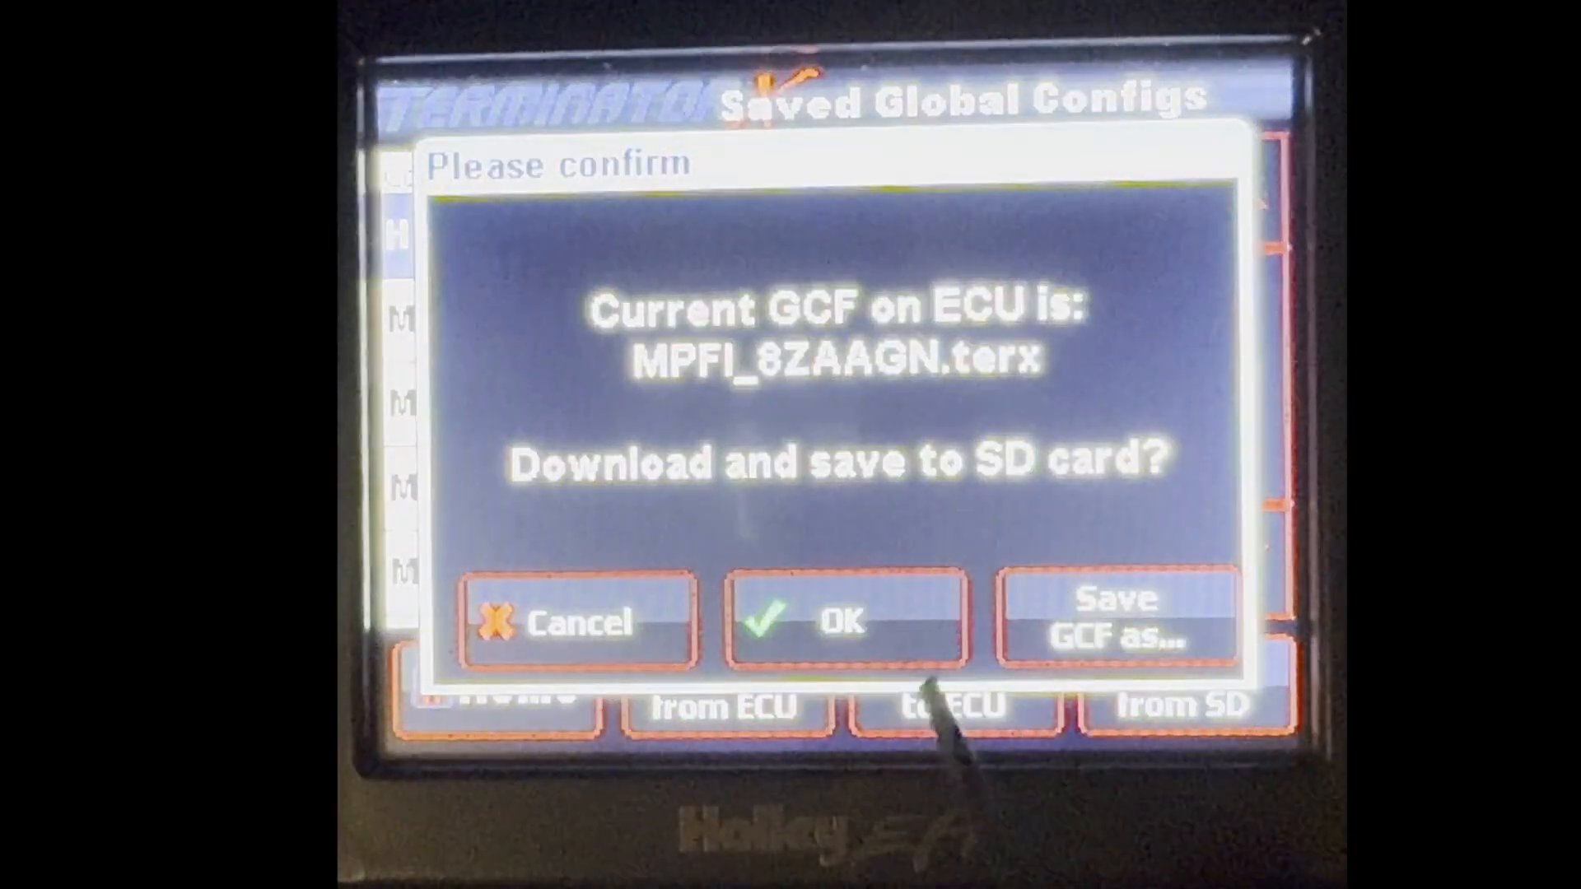
left_click(1124, 622)
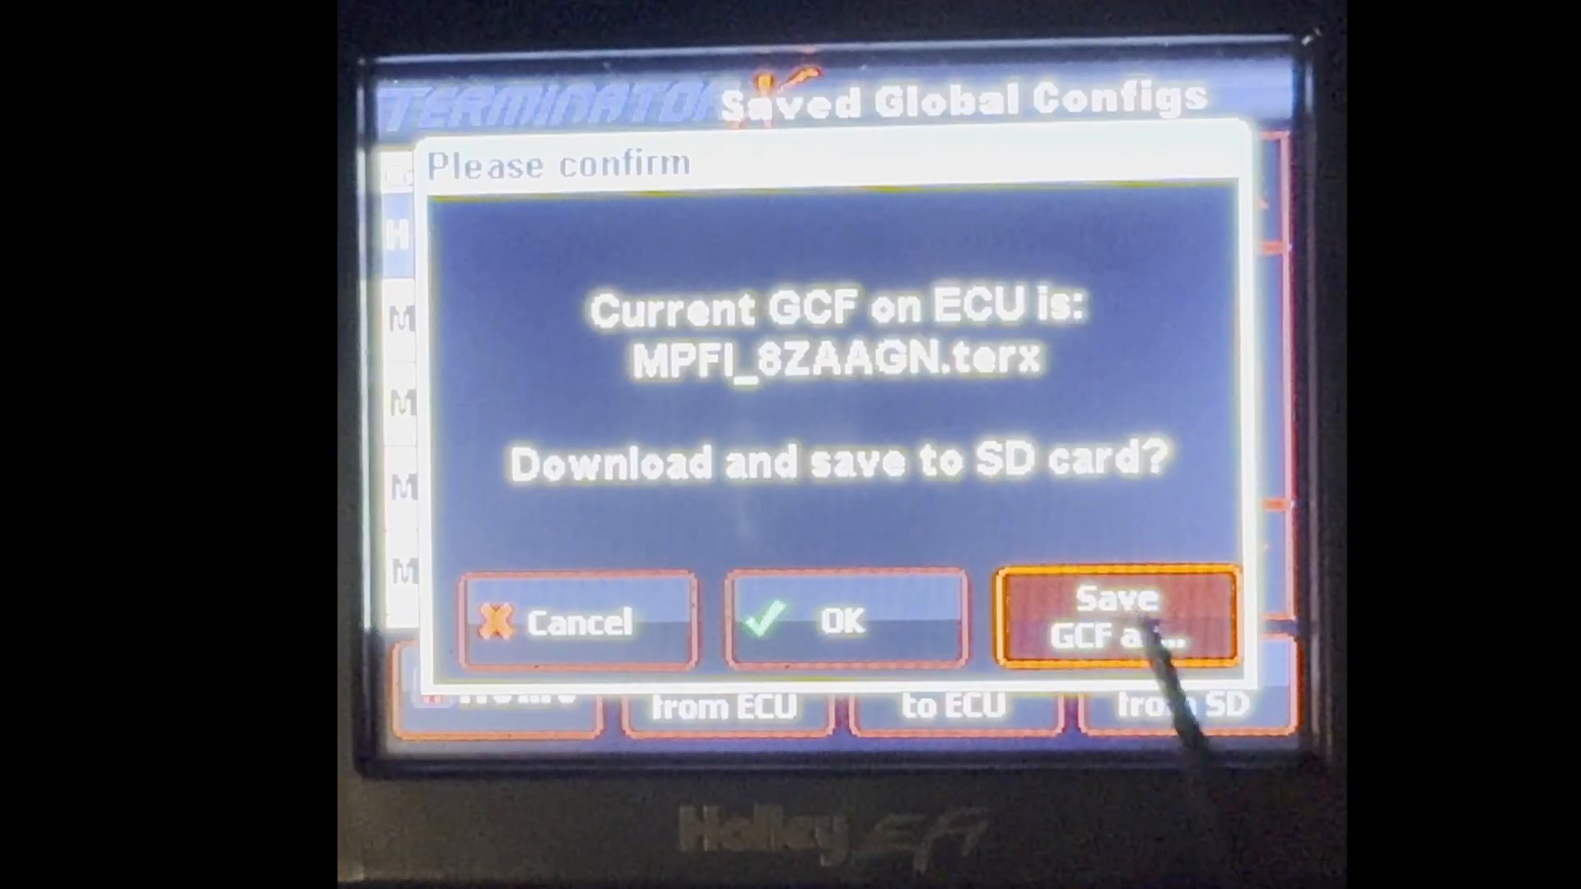
left_click(1123, 623)
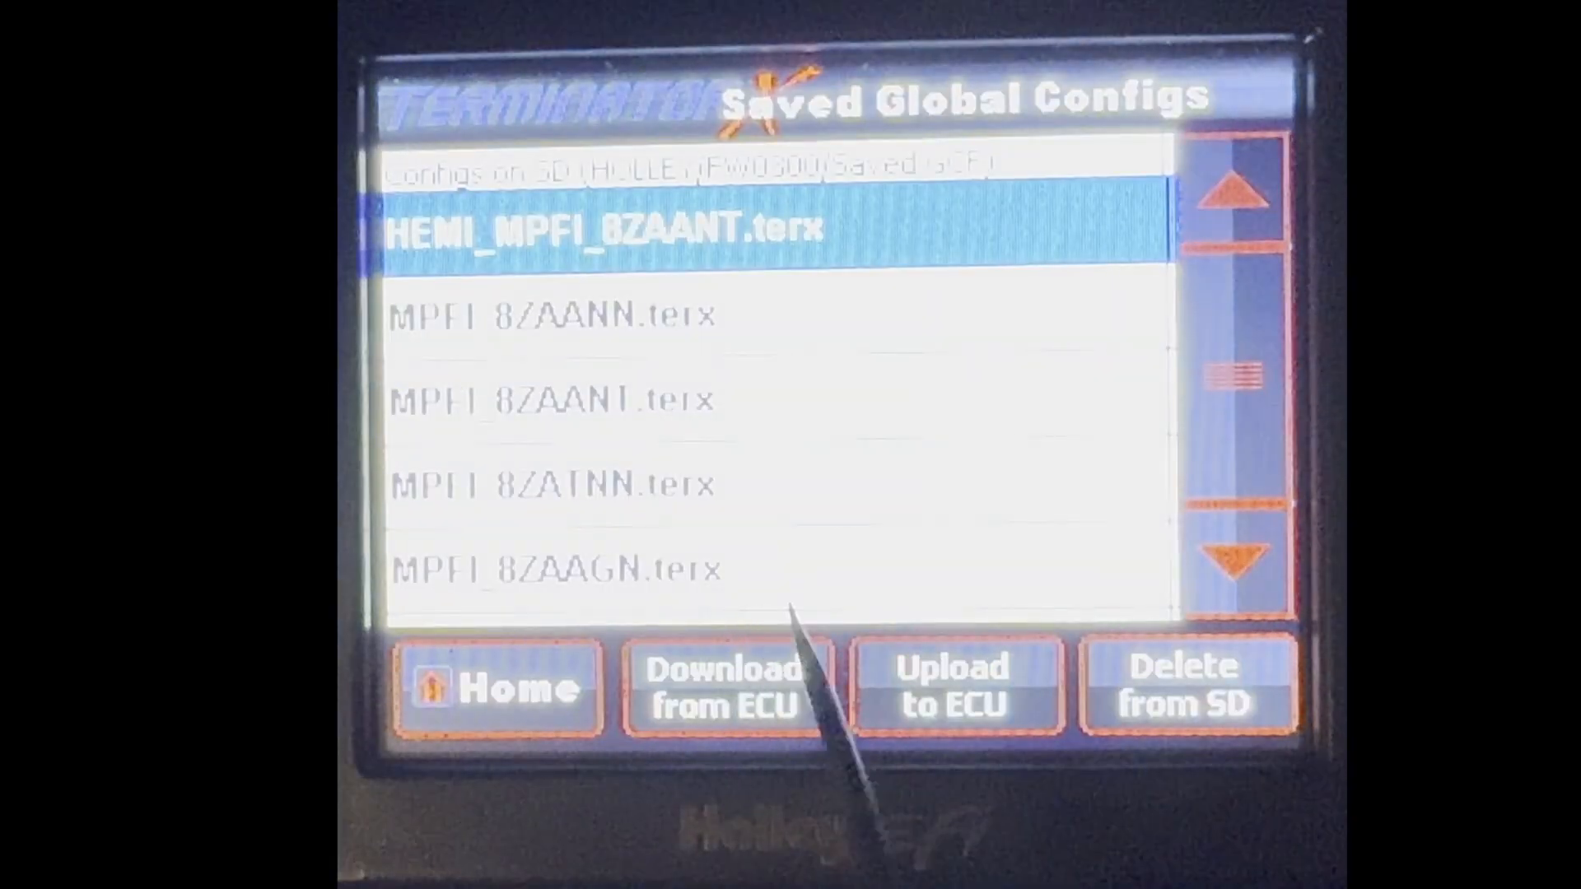
left_click(726, 691)
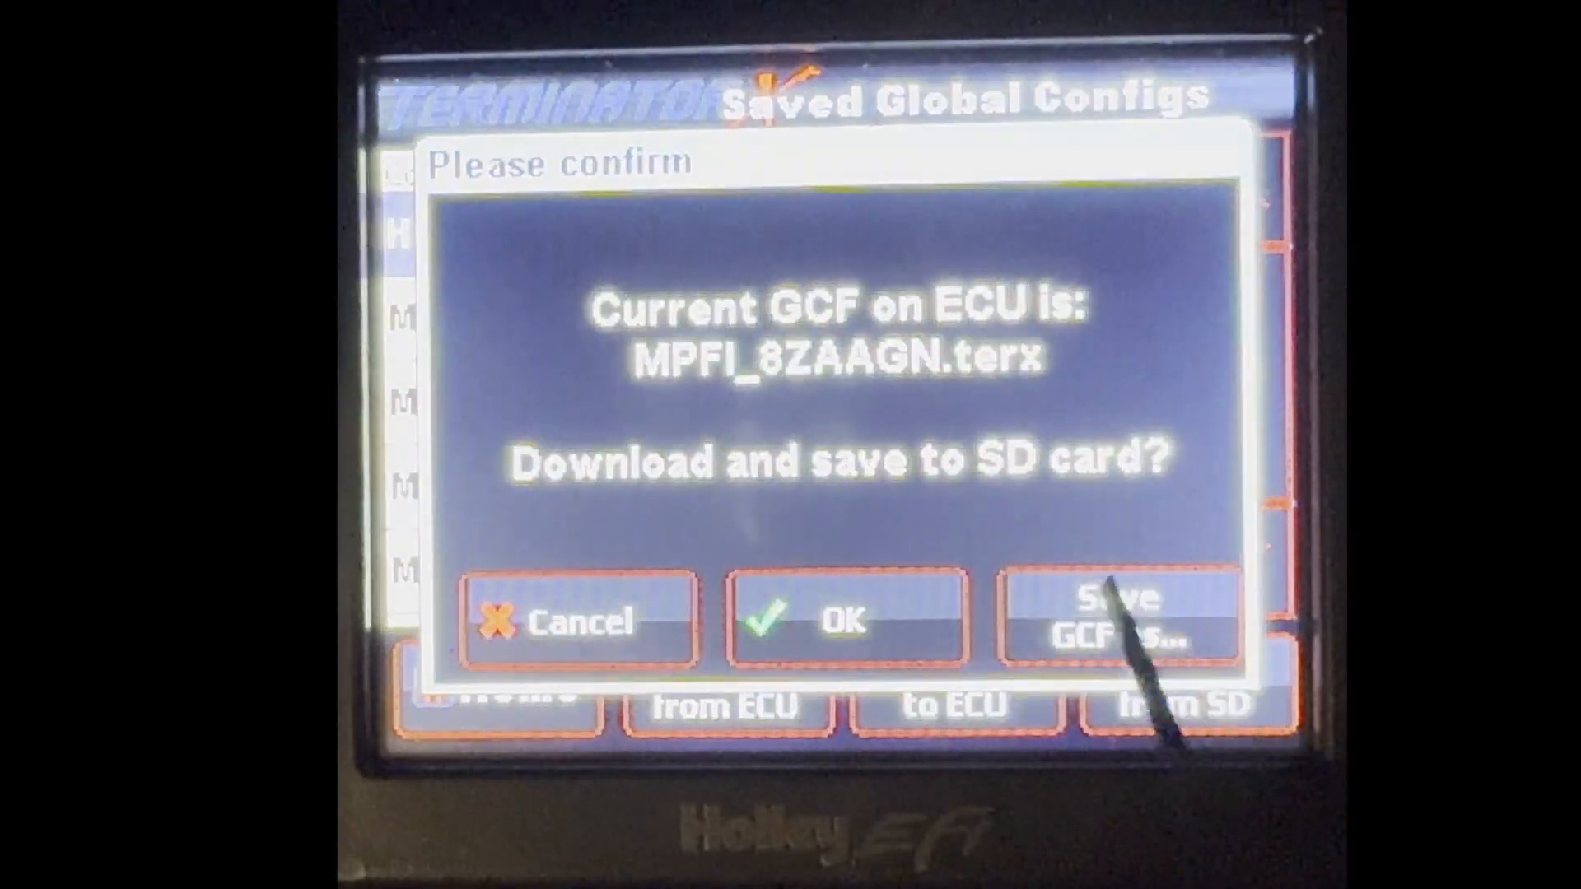
left_click(1123, 621)
type("ls base test goo")
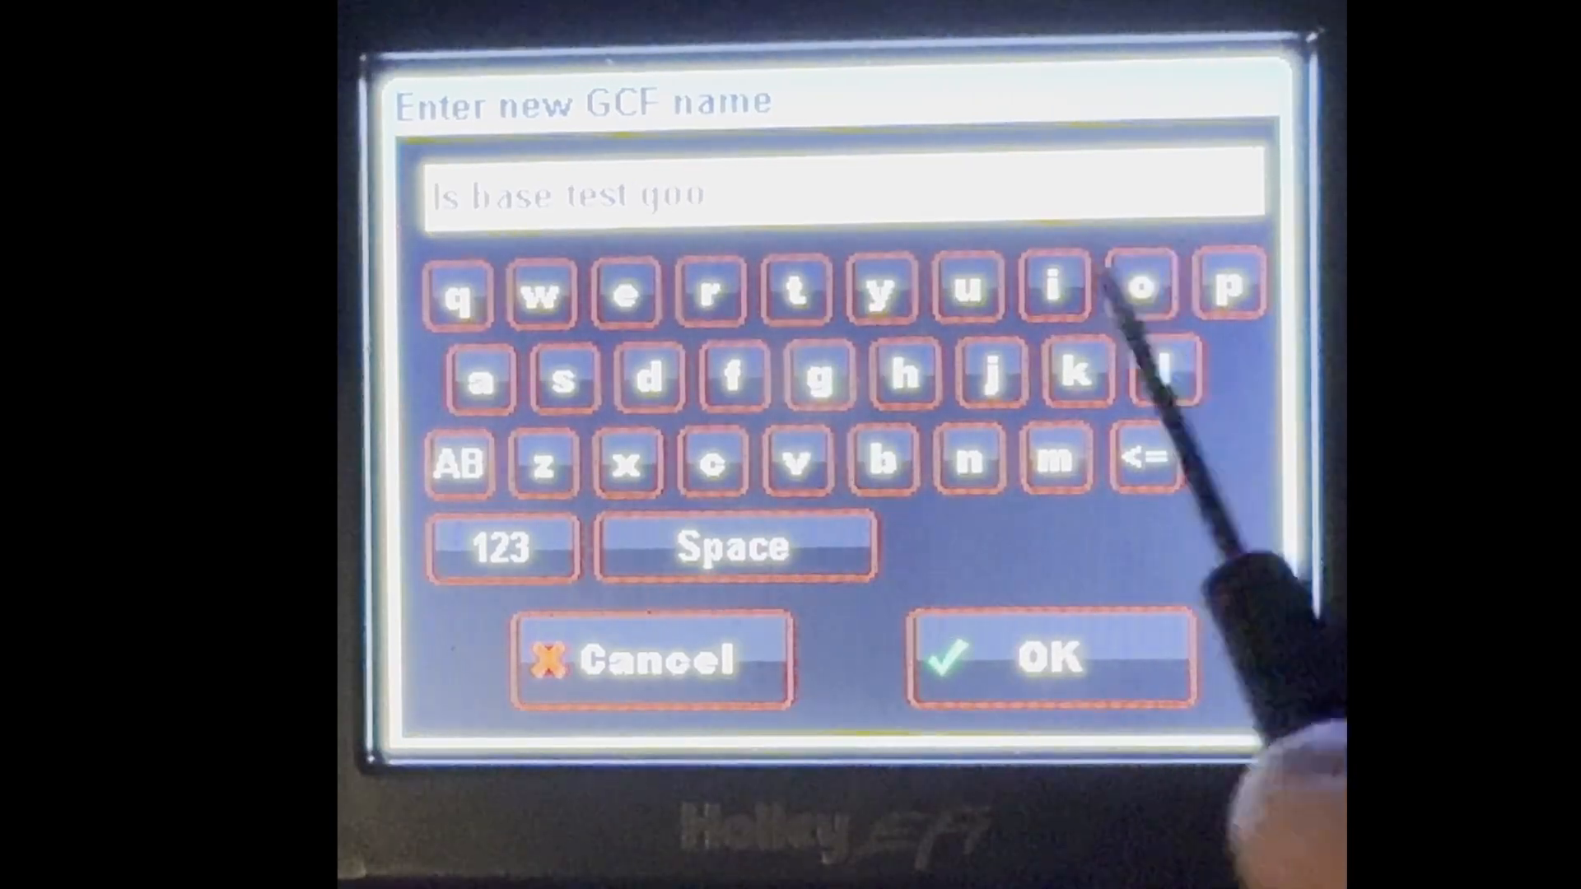
Enter the new config name 'Is good base test' on the on-screen keyboard.
left_click(1048, 656)
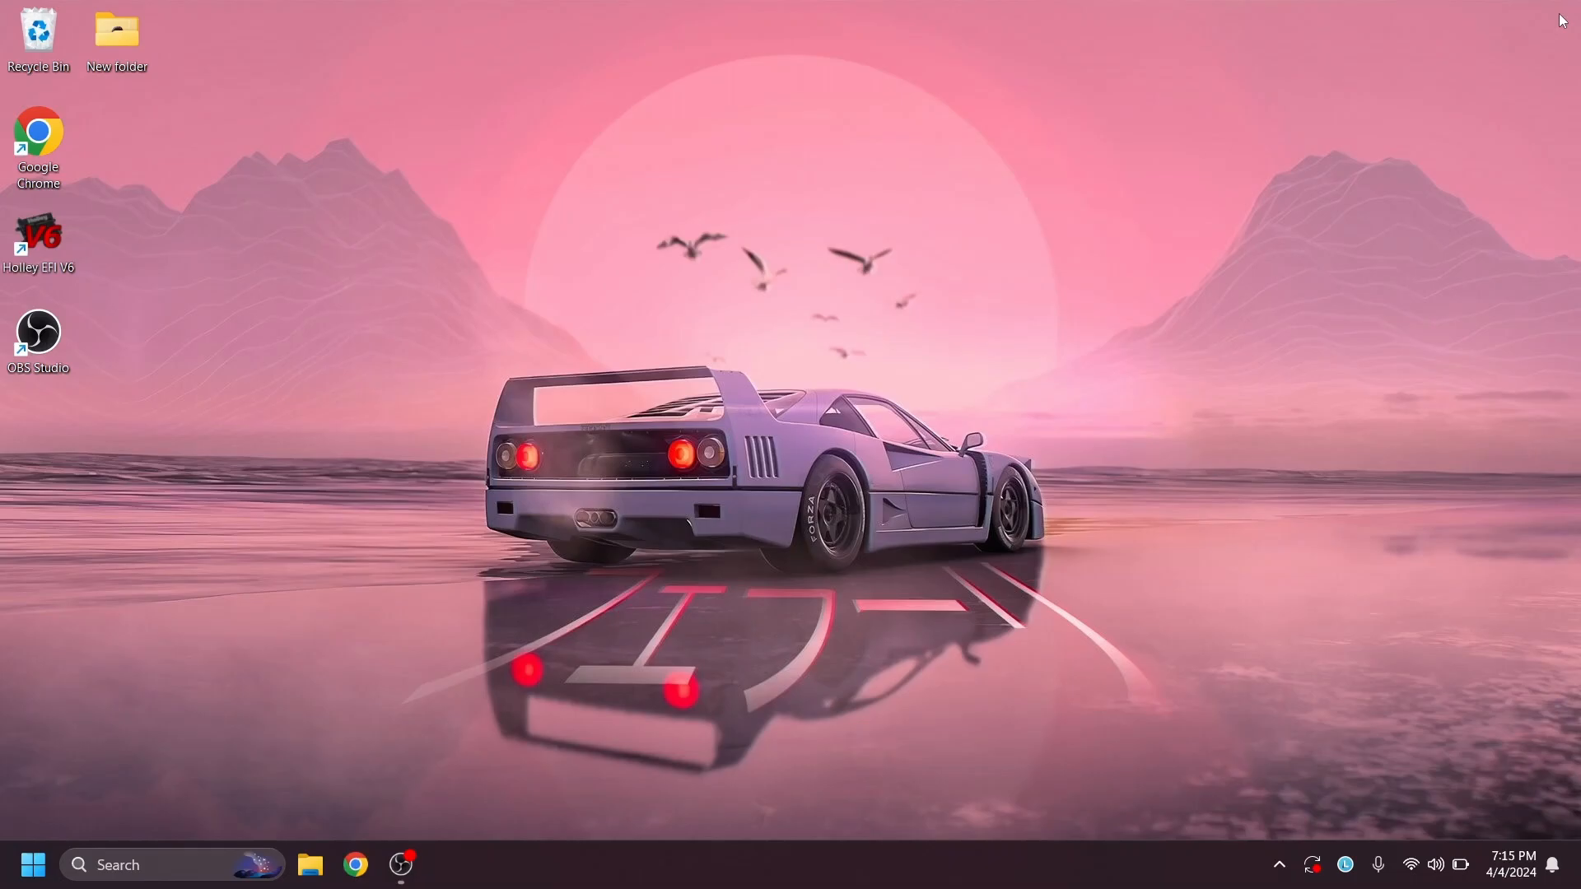
Browse to the SD card drive 200R623ASD (D:) showing HOLLEY, Saved Datalogs and the firmware file.
left_click(310, 888)
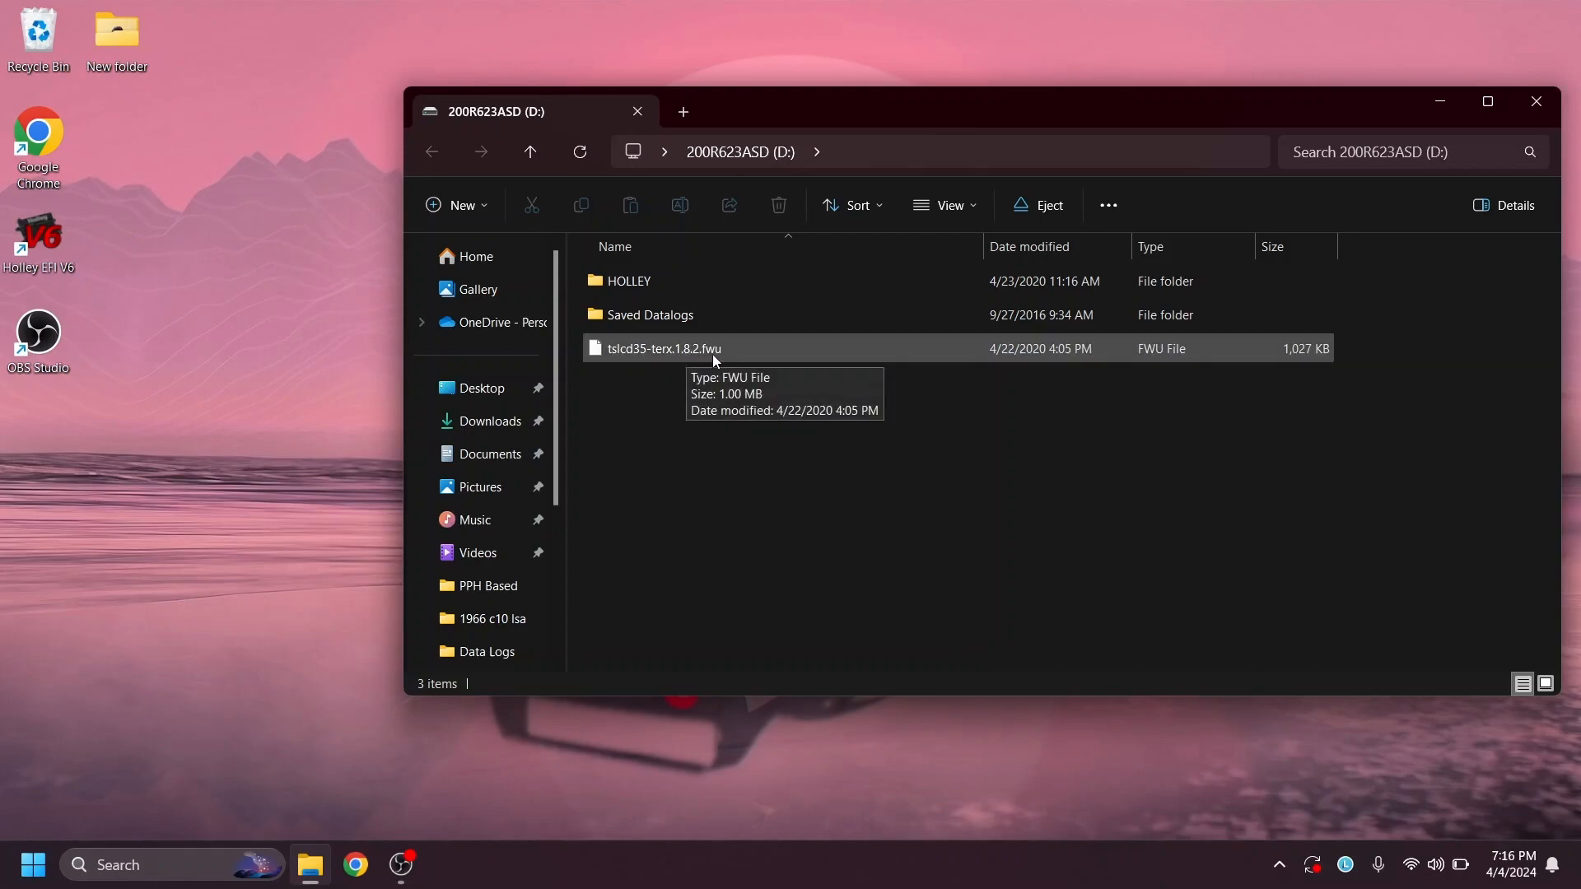
mouse_move(606, 280)
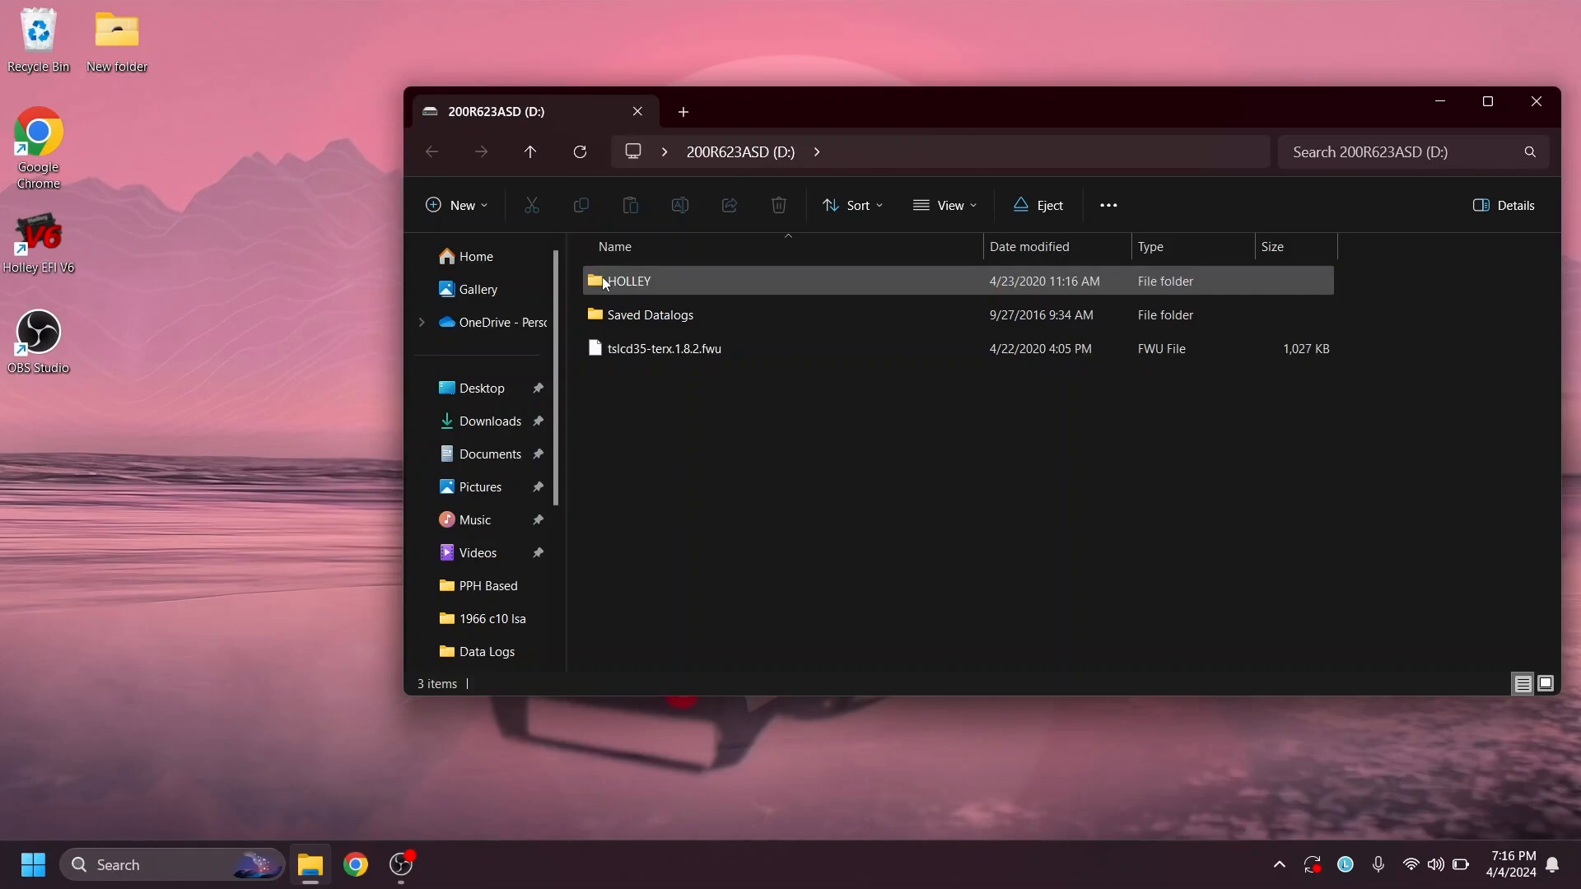
Navigate HOLLEY > FW0100 > Saved GCF and select Is good base test.terx to copy to the desktop.
double_click(627, 280)
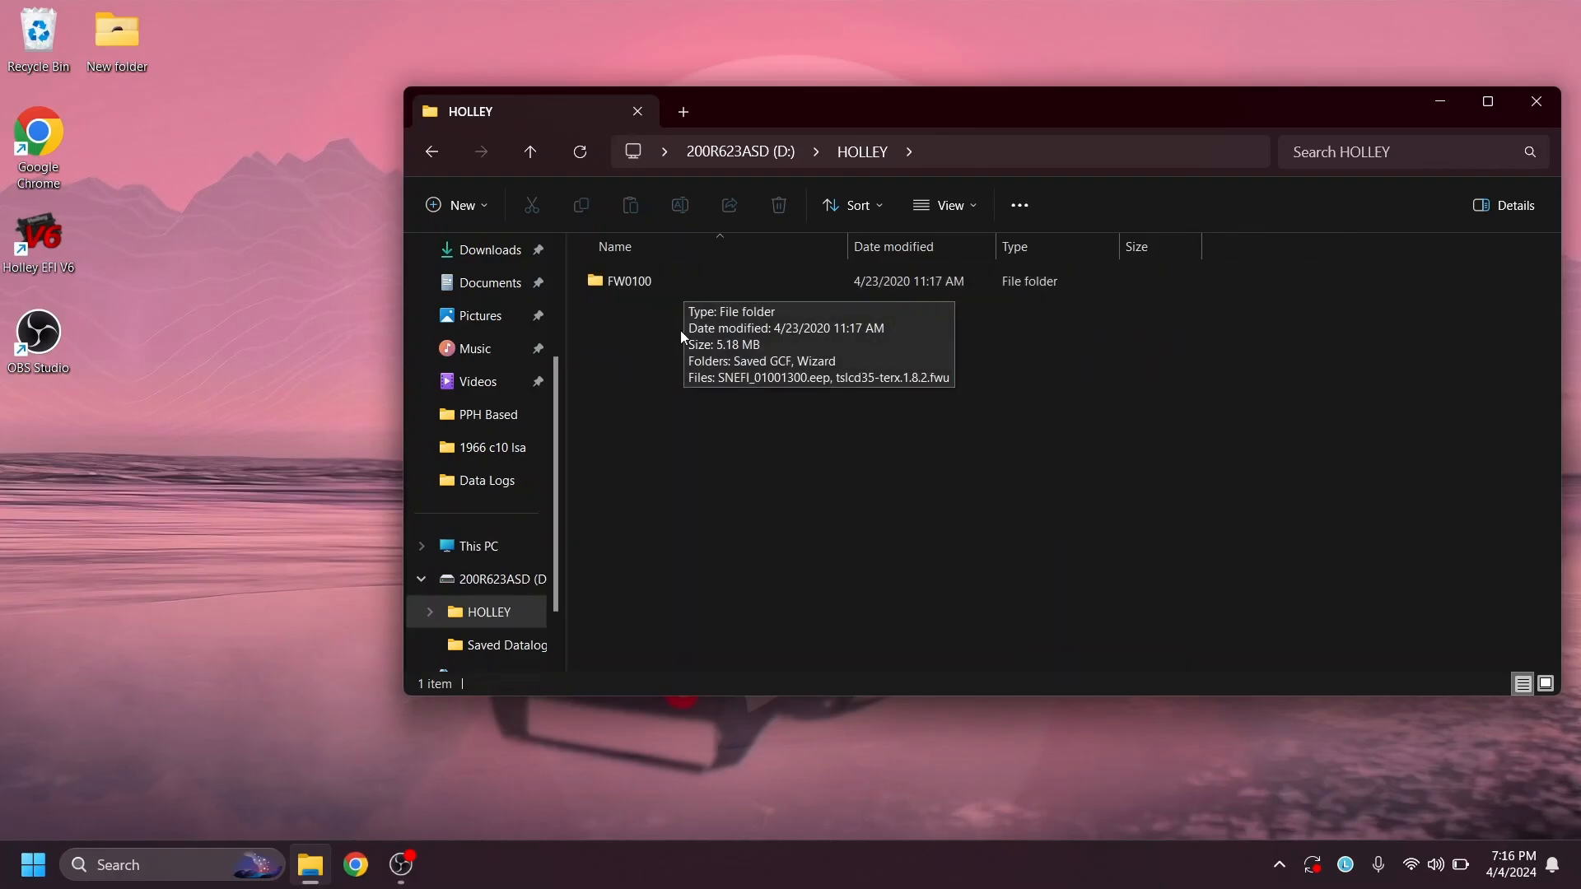
left_click(629, 280)
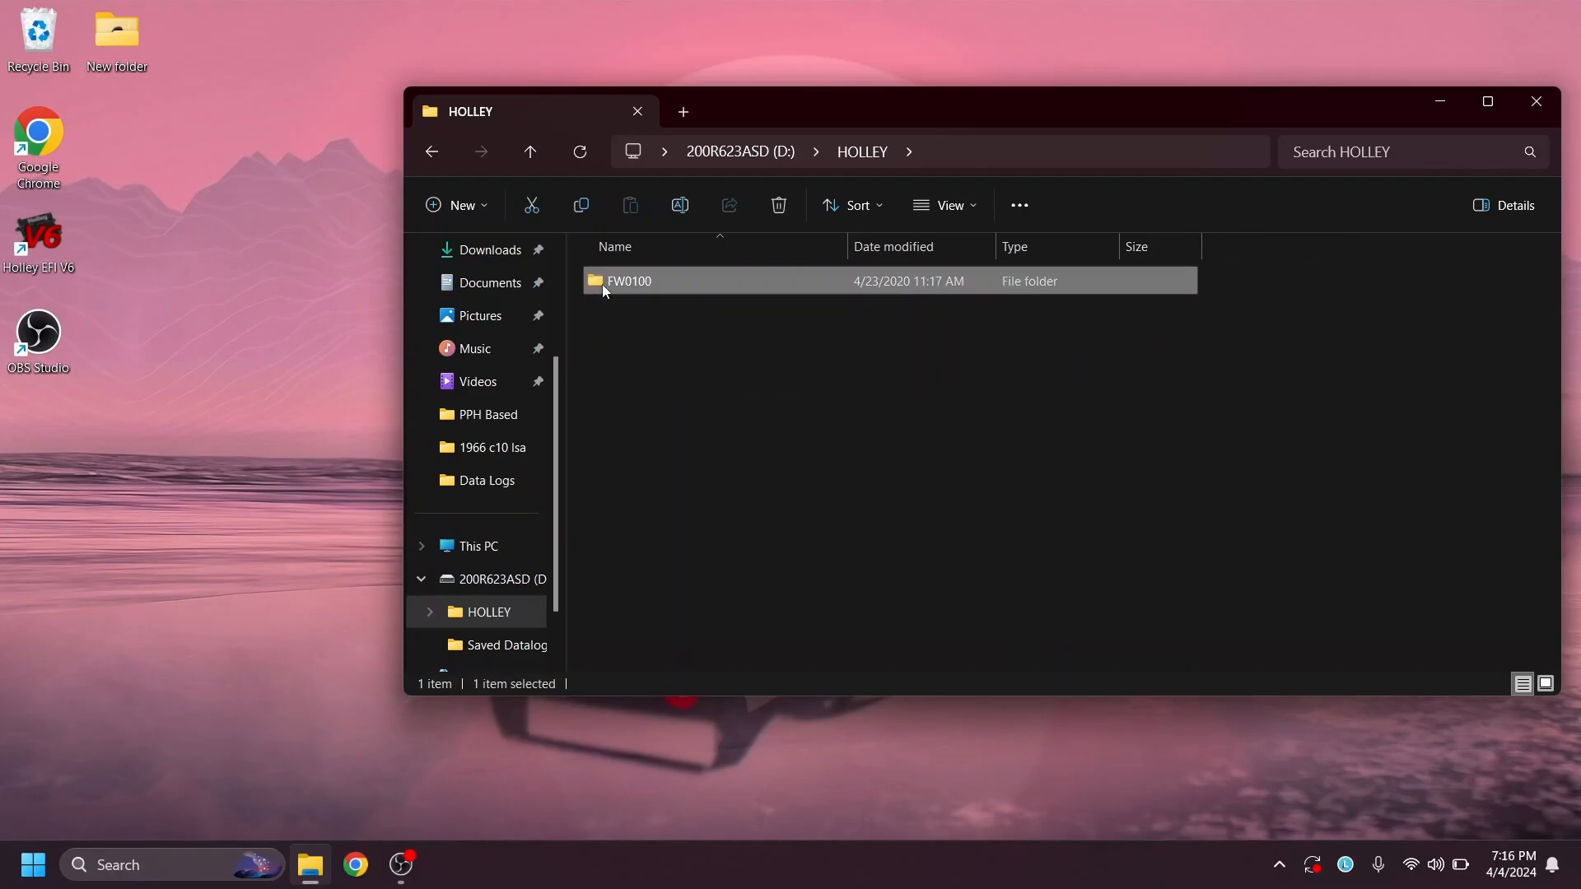
double_click(629, 280)
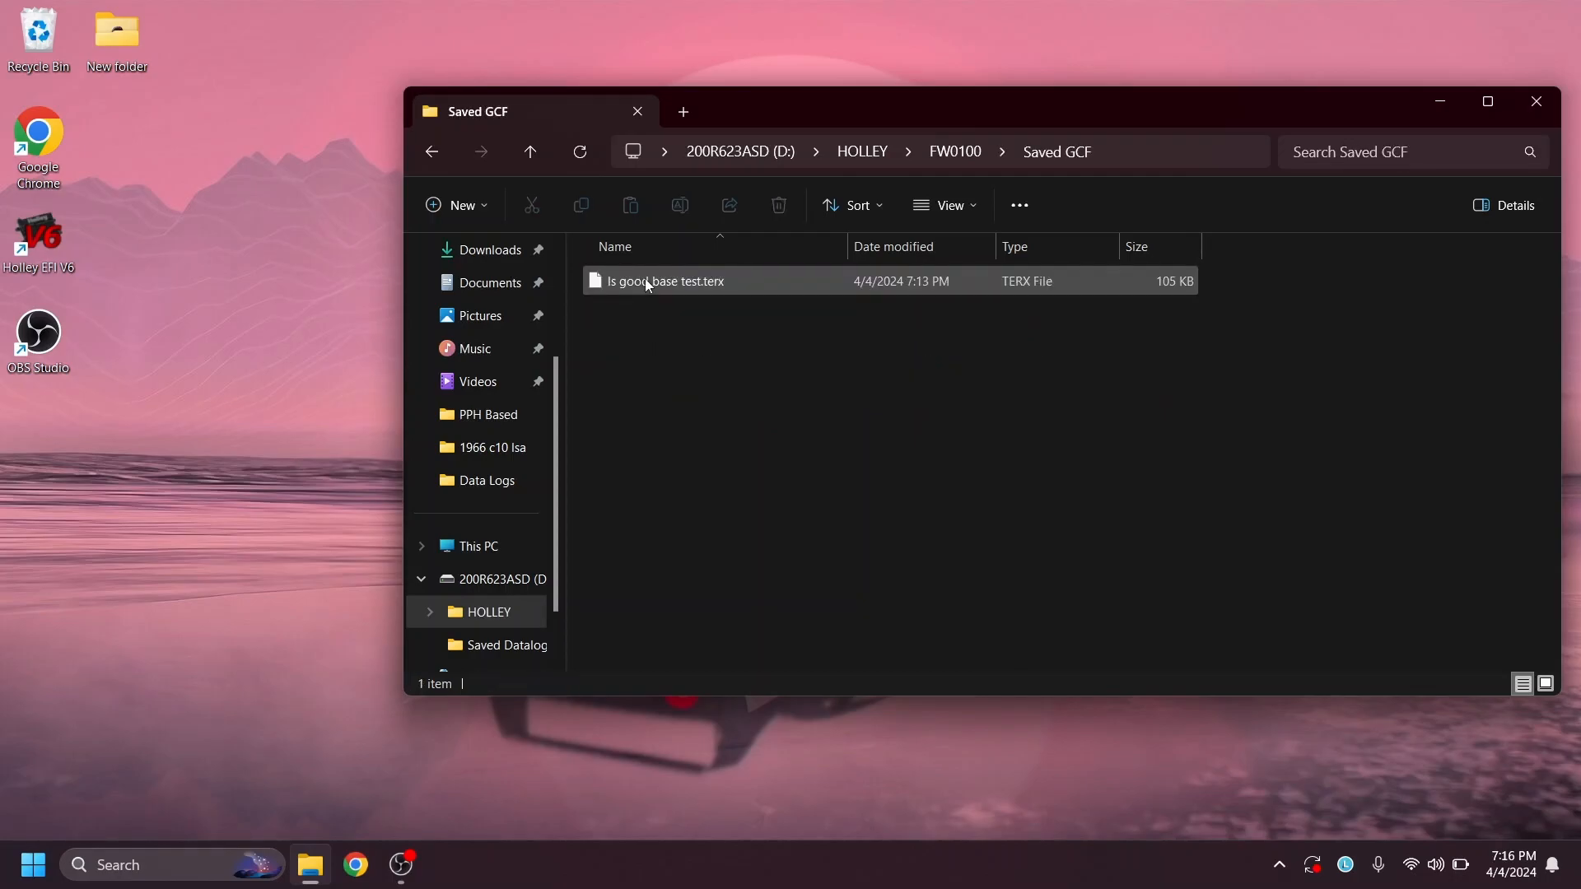
left_click(649, 280)
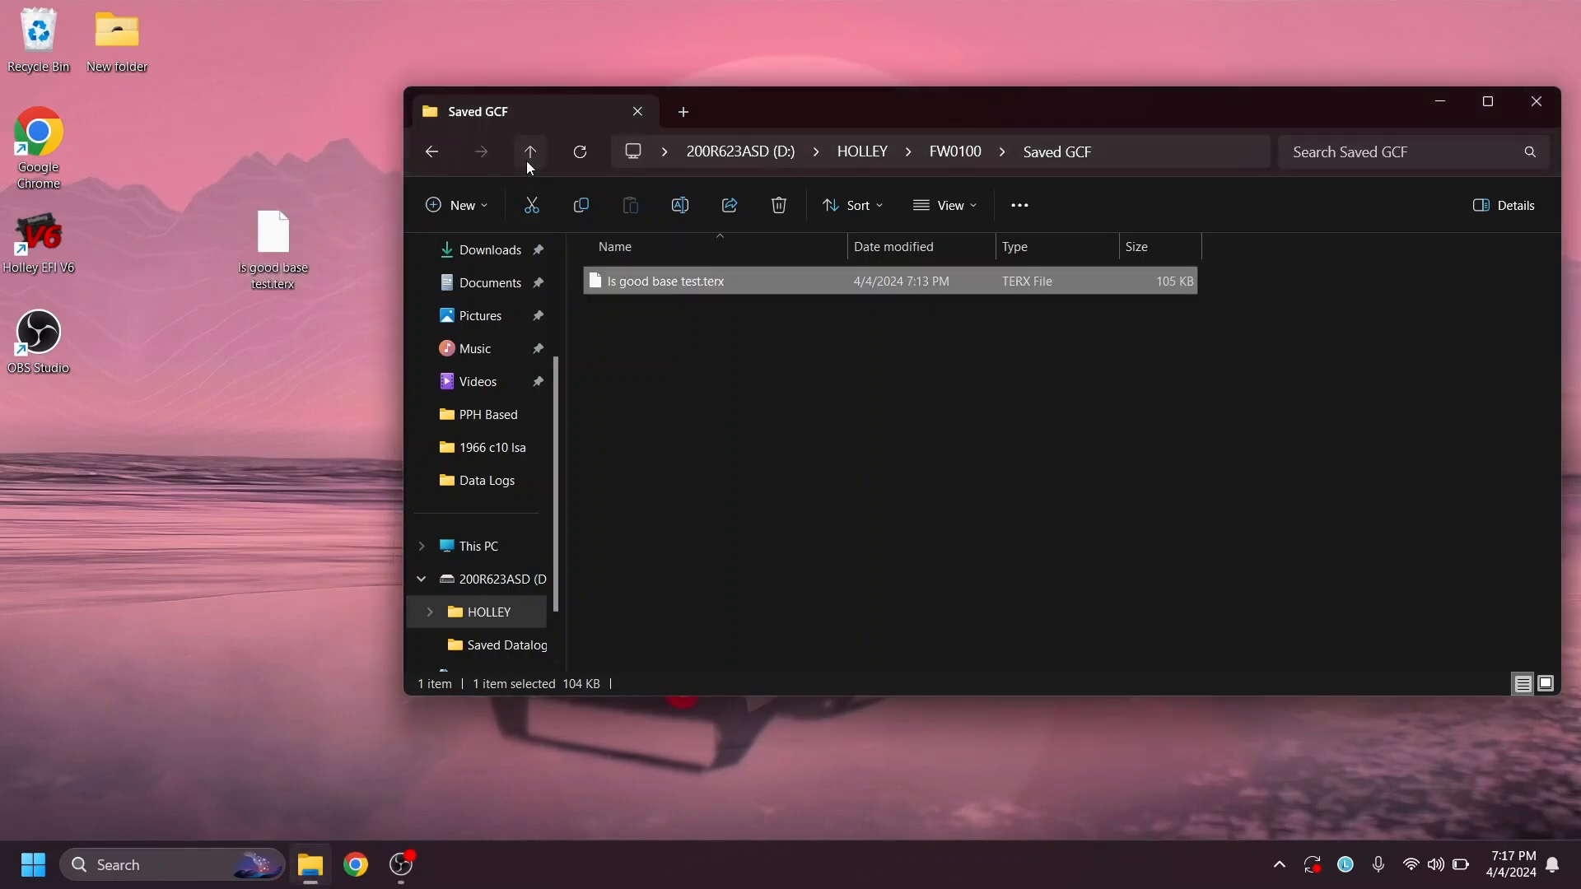
Select all three items at the SD card's top level and permanently delete them.
left_click(530, 152)
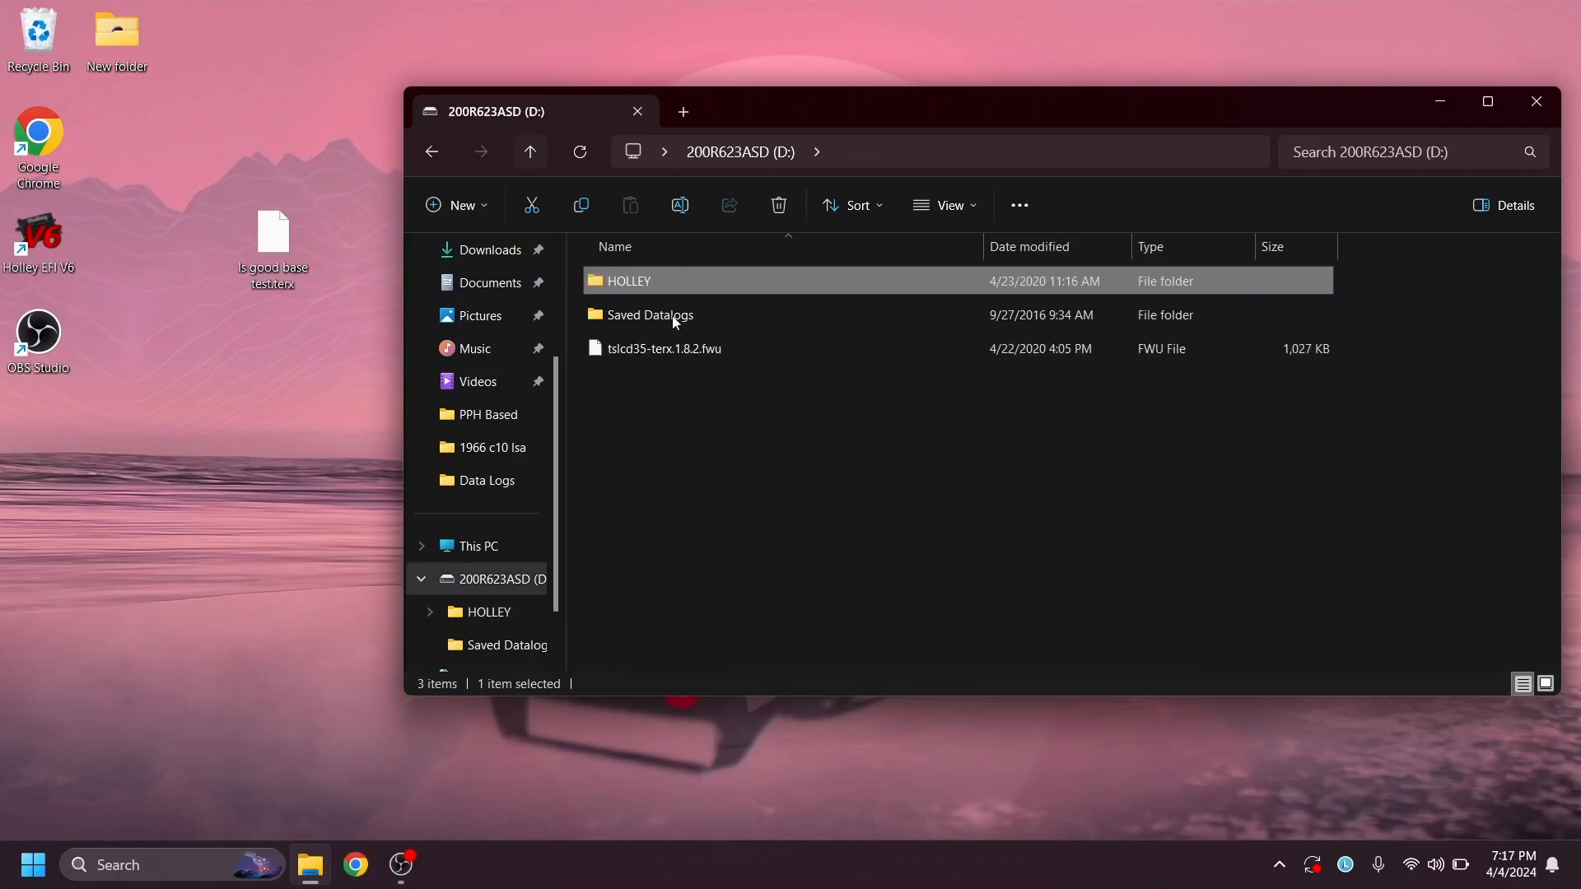
mouse_move(731, 239)
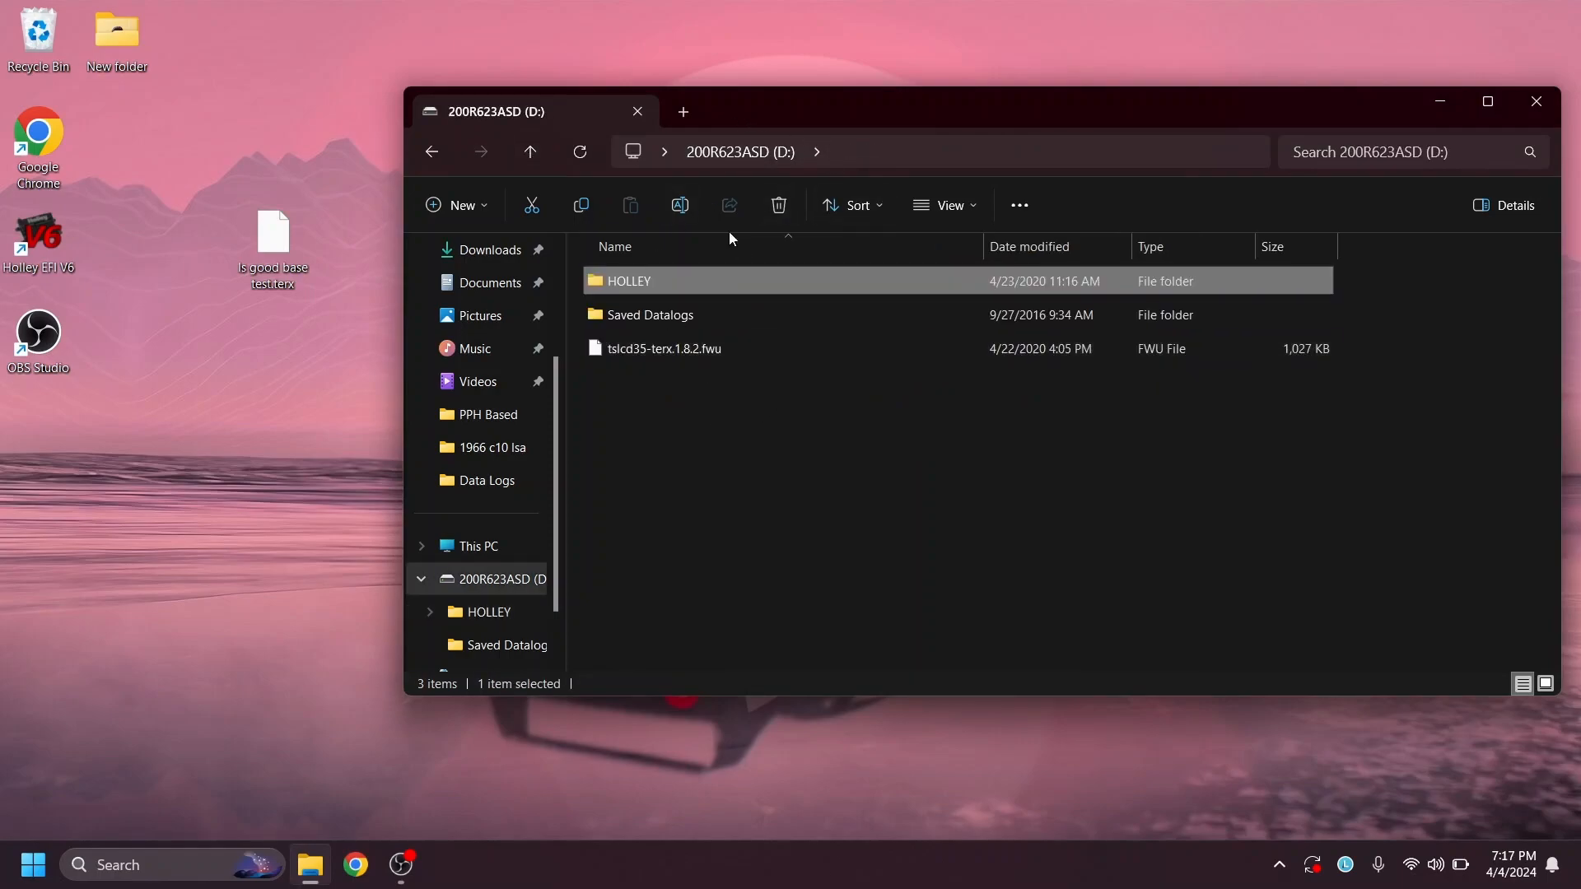
mouse_move(698, 310)
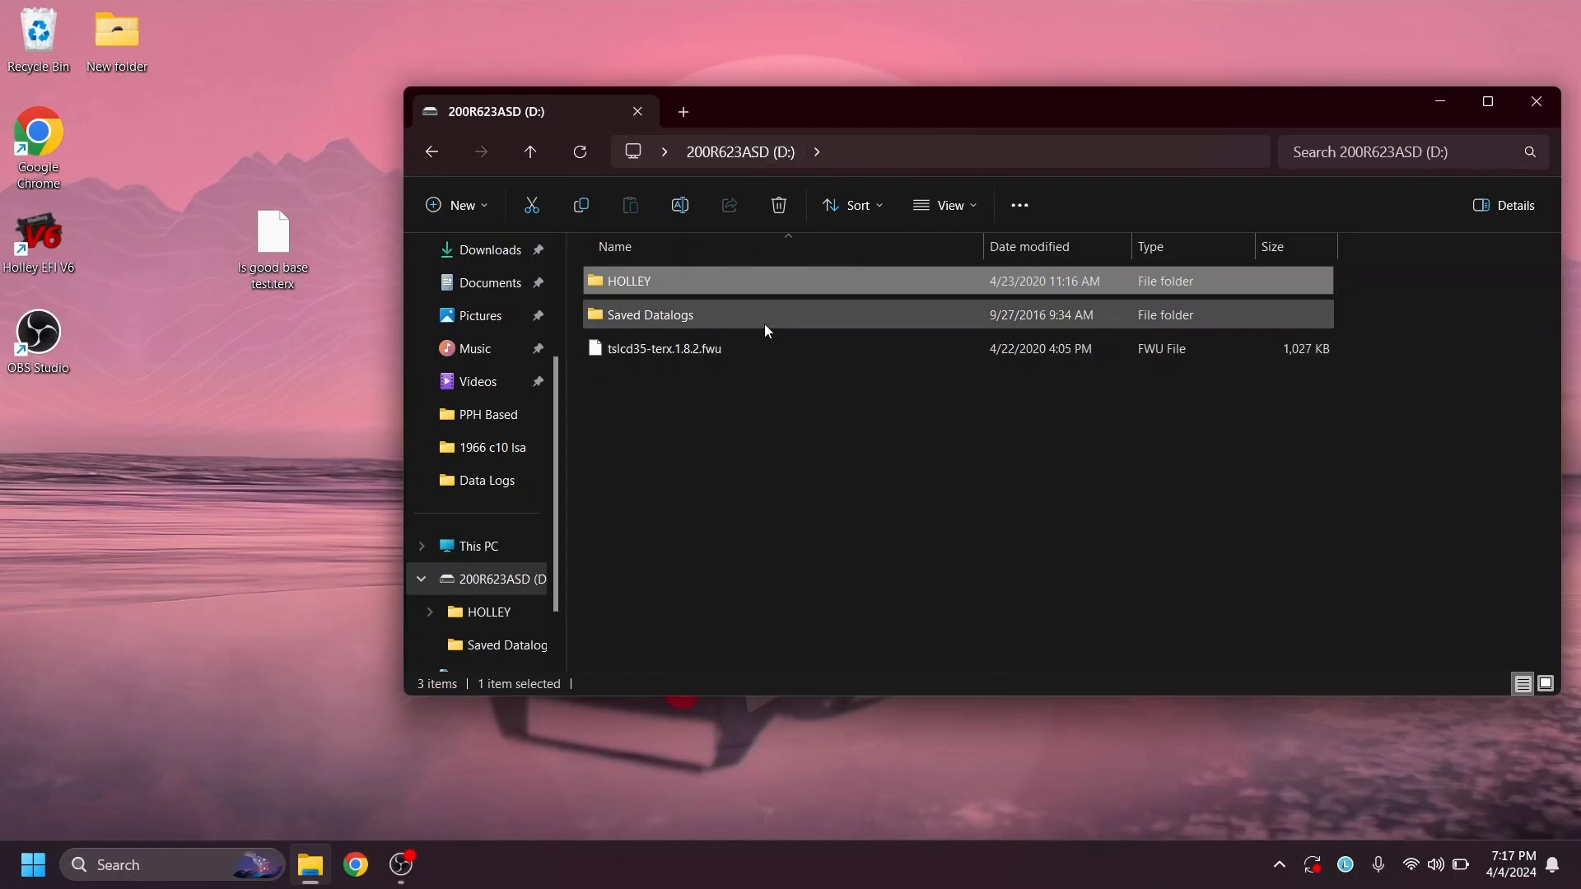
key("ctrl+a")
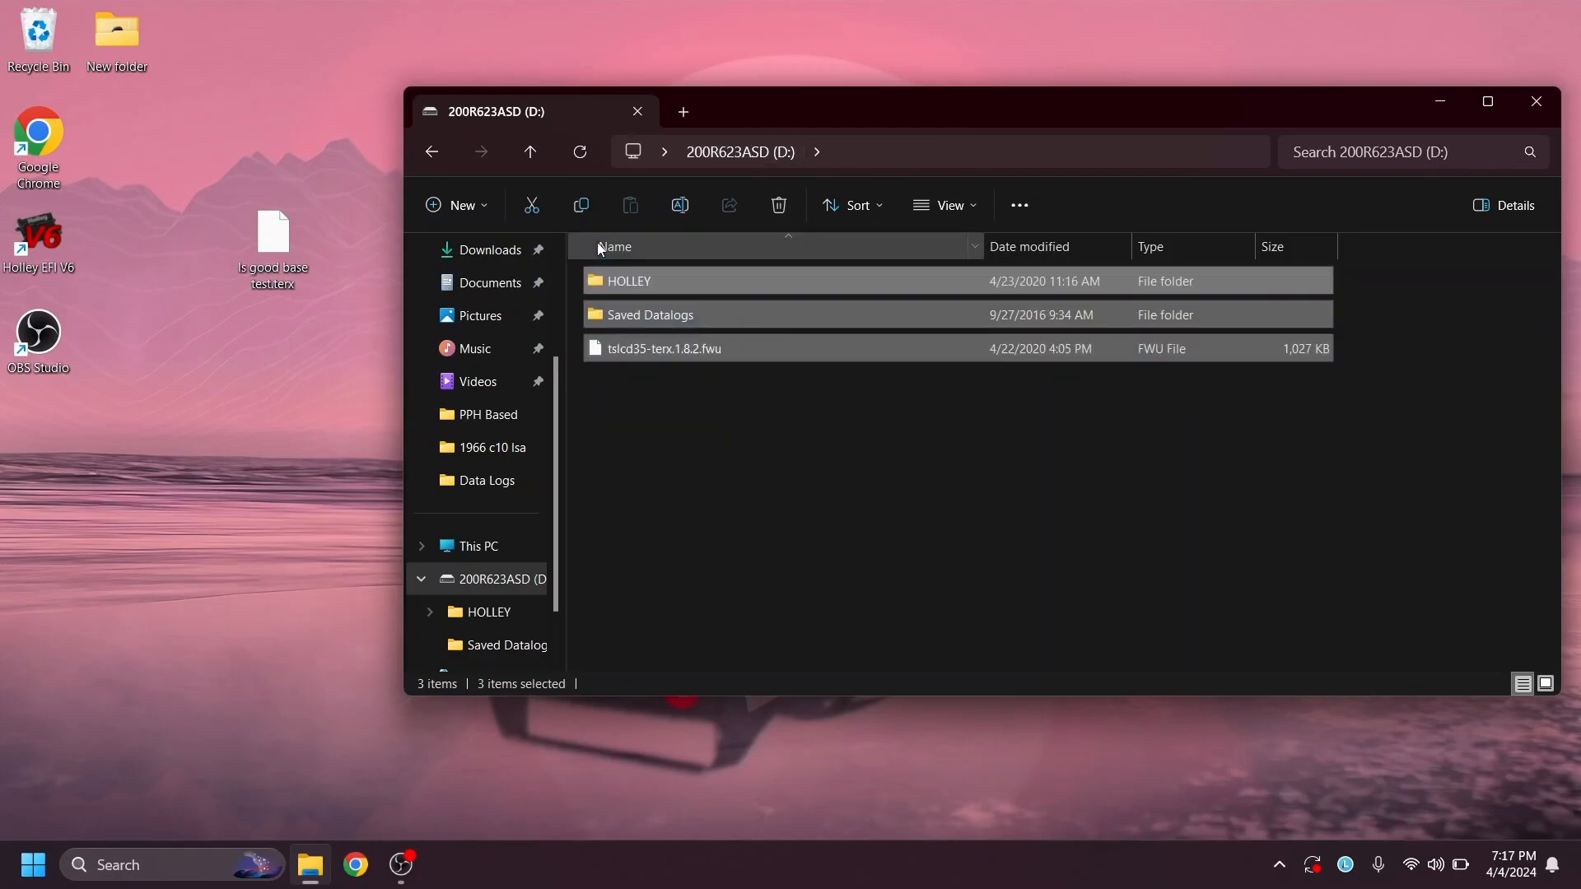
double_click(629, 280)
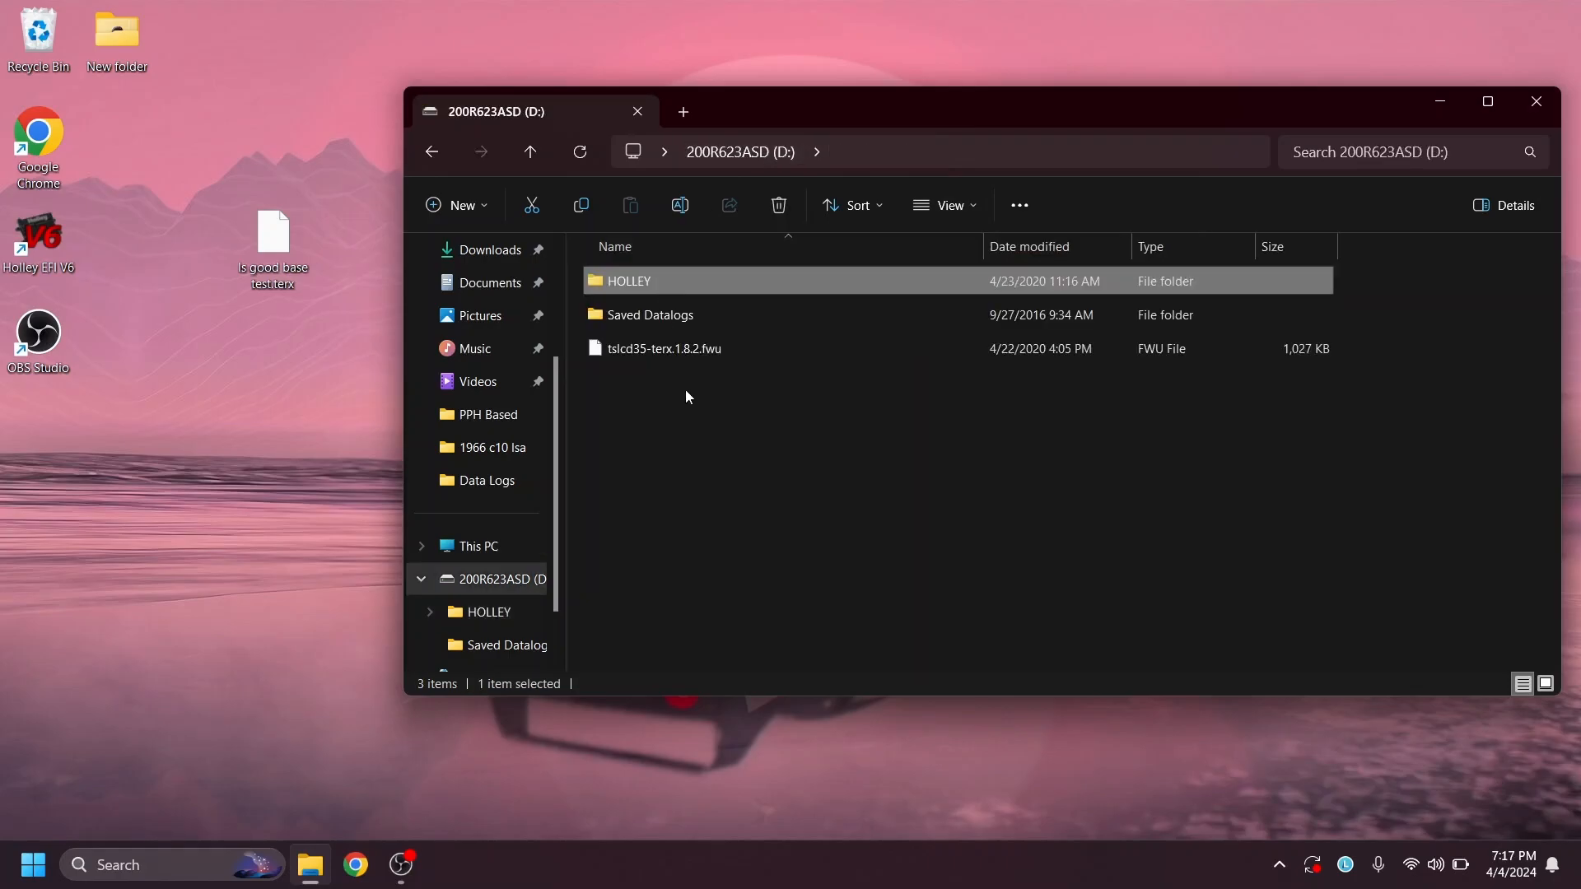
key("ctrl+a")
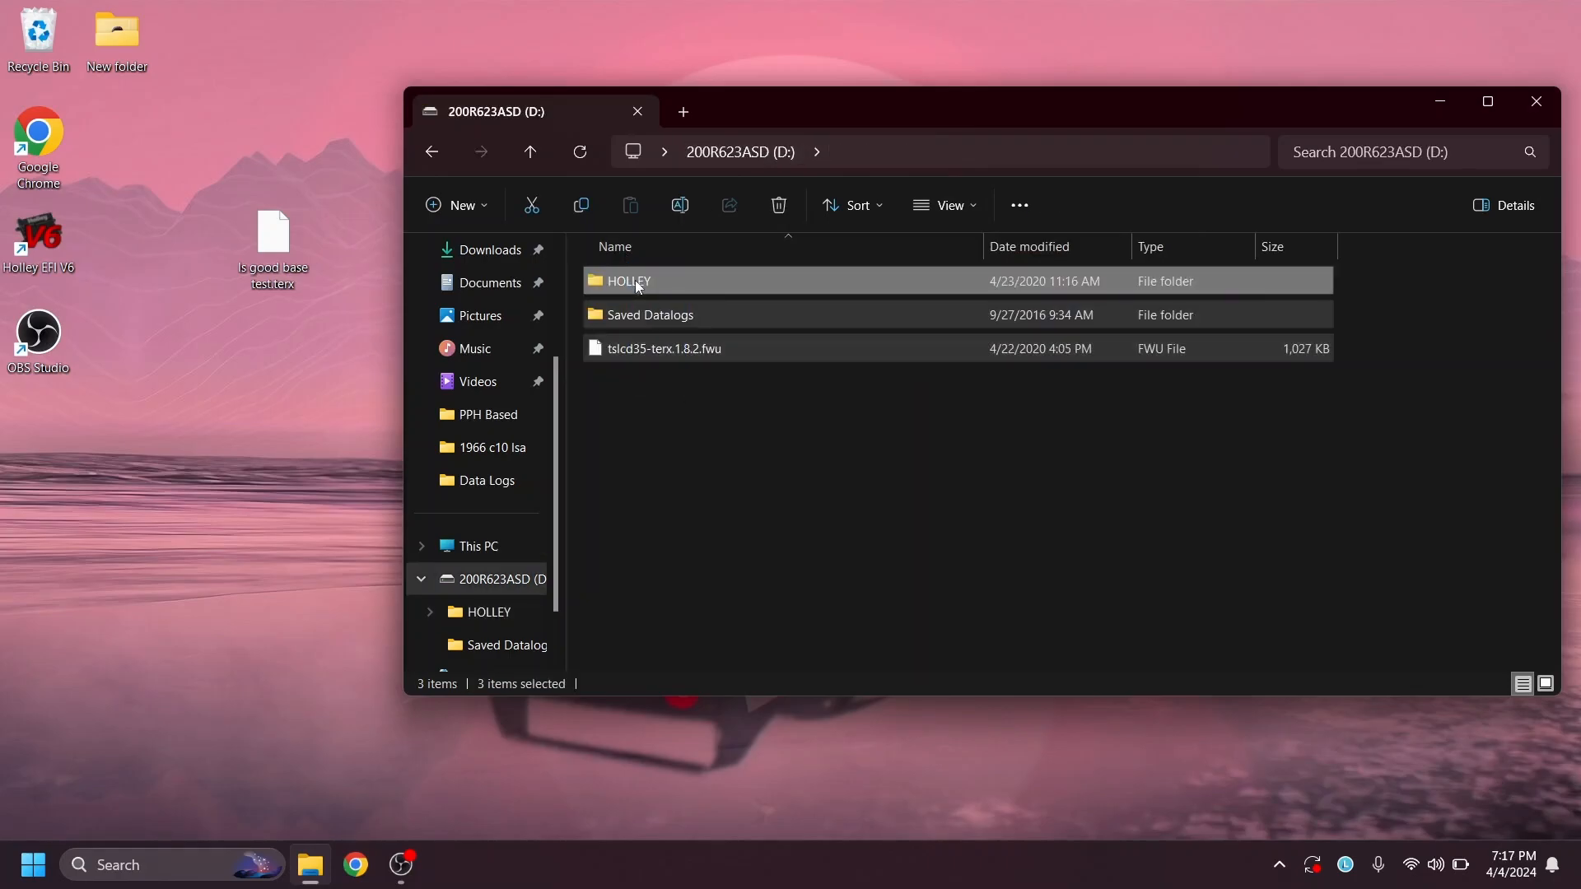
left_click(777, 204)
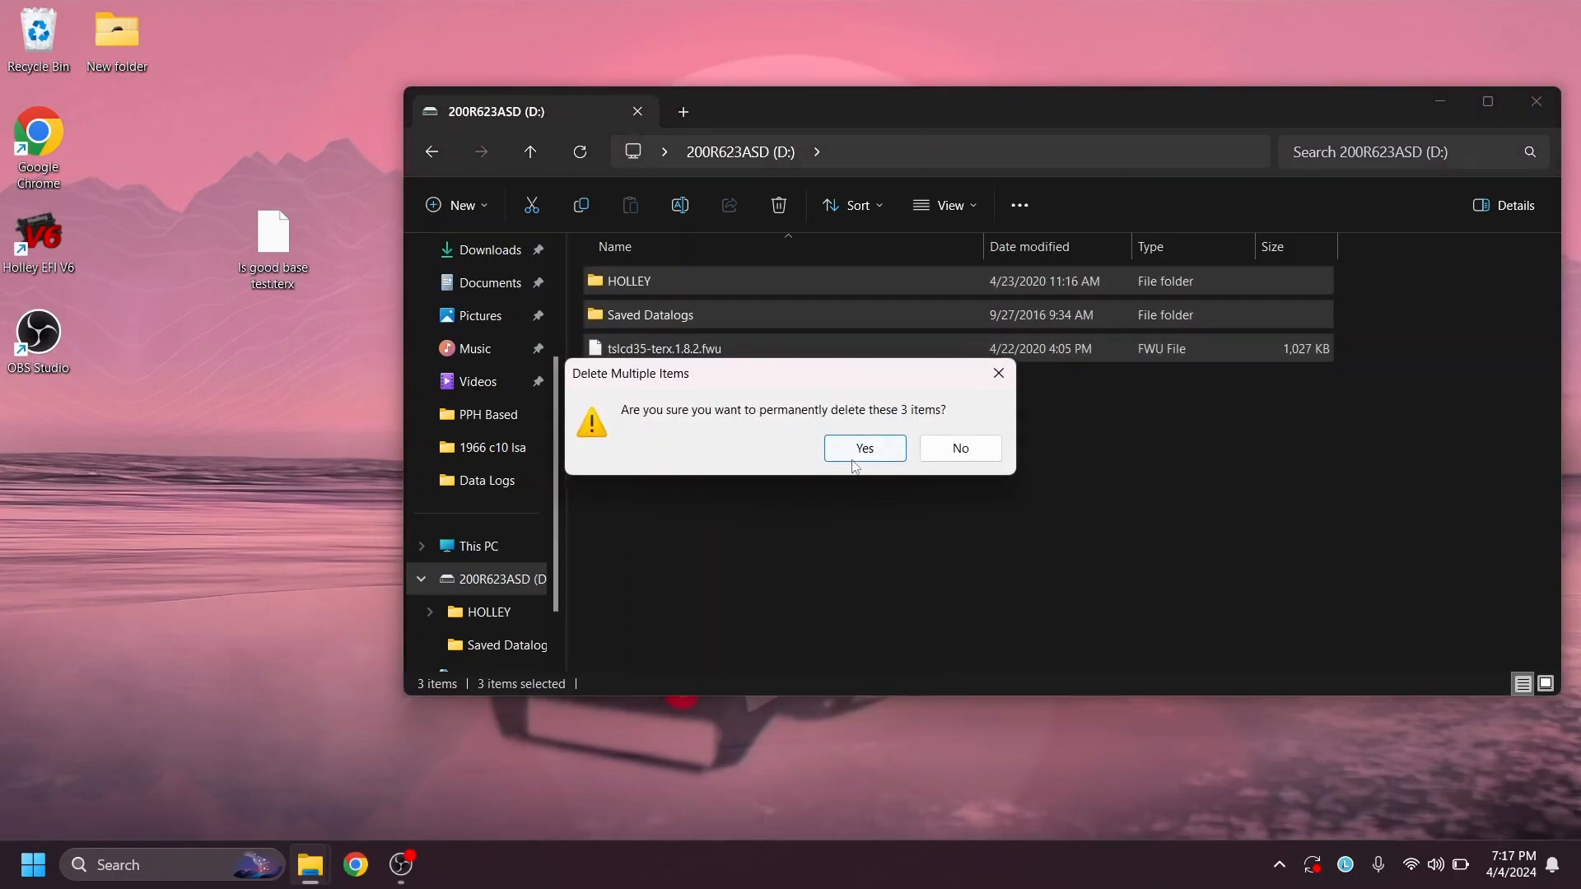
mouse_move(675, 392)
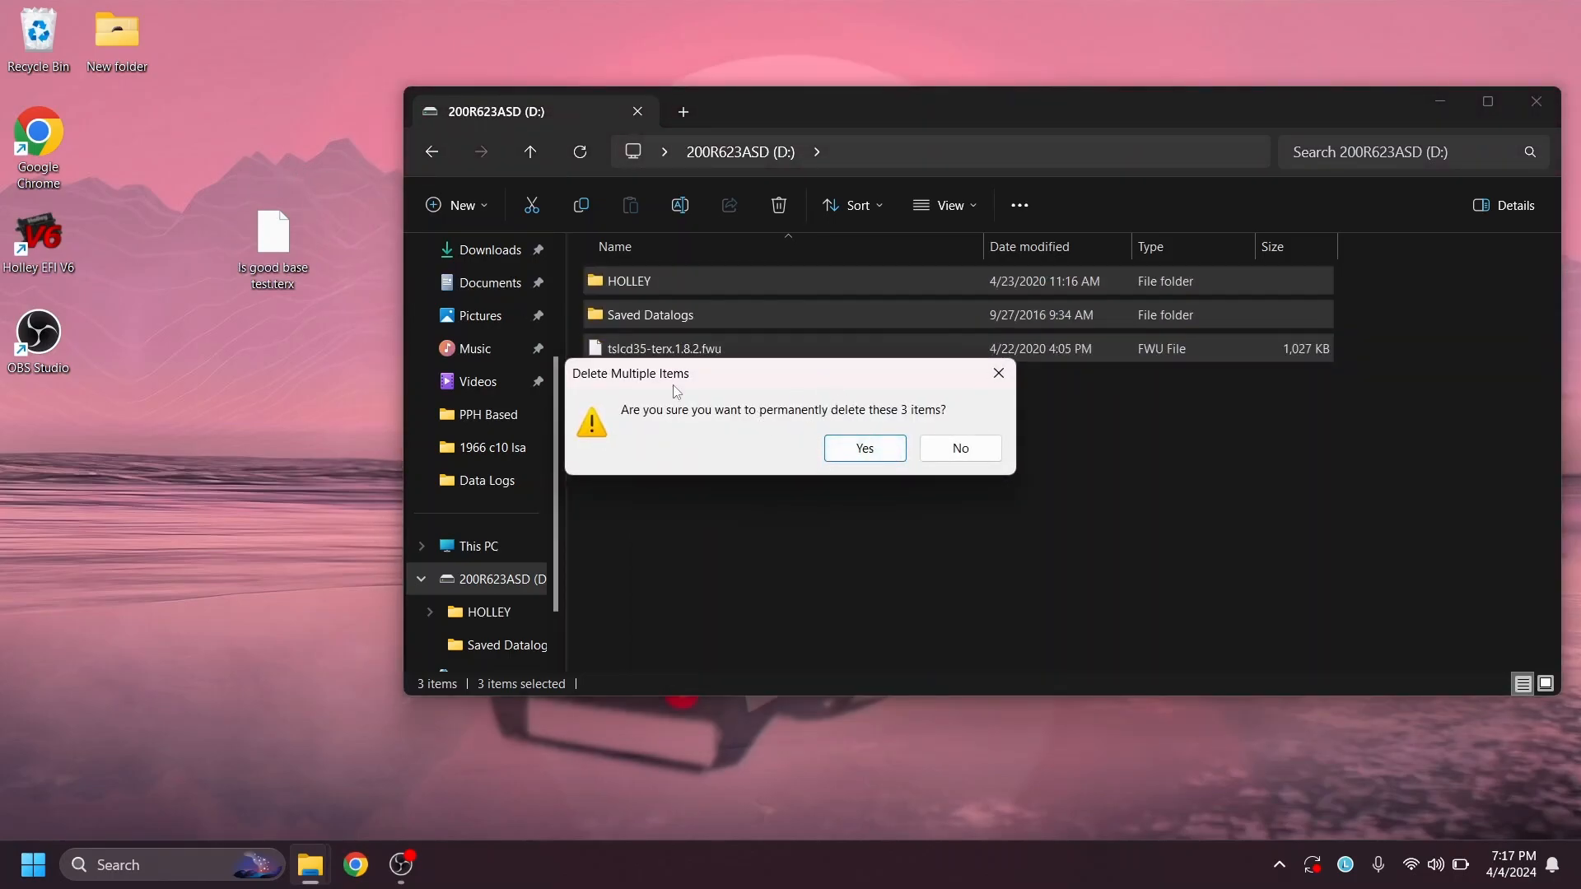
left_click(865, 448)
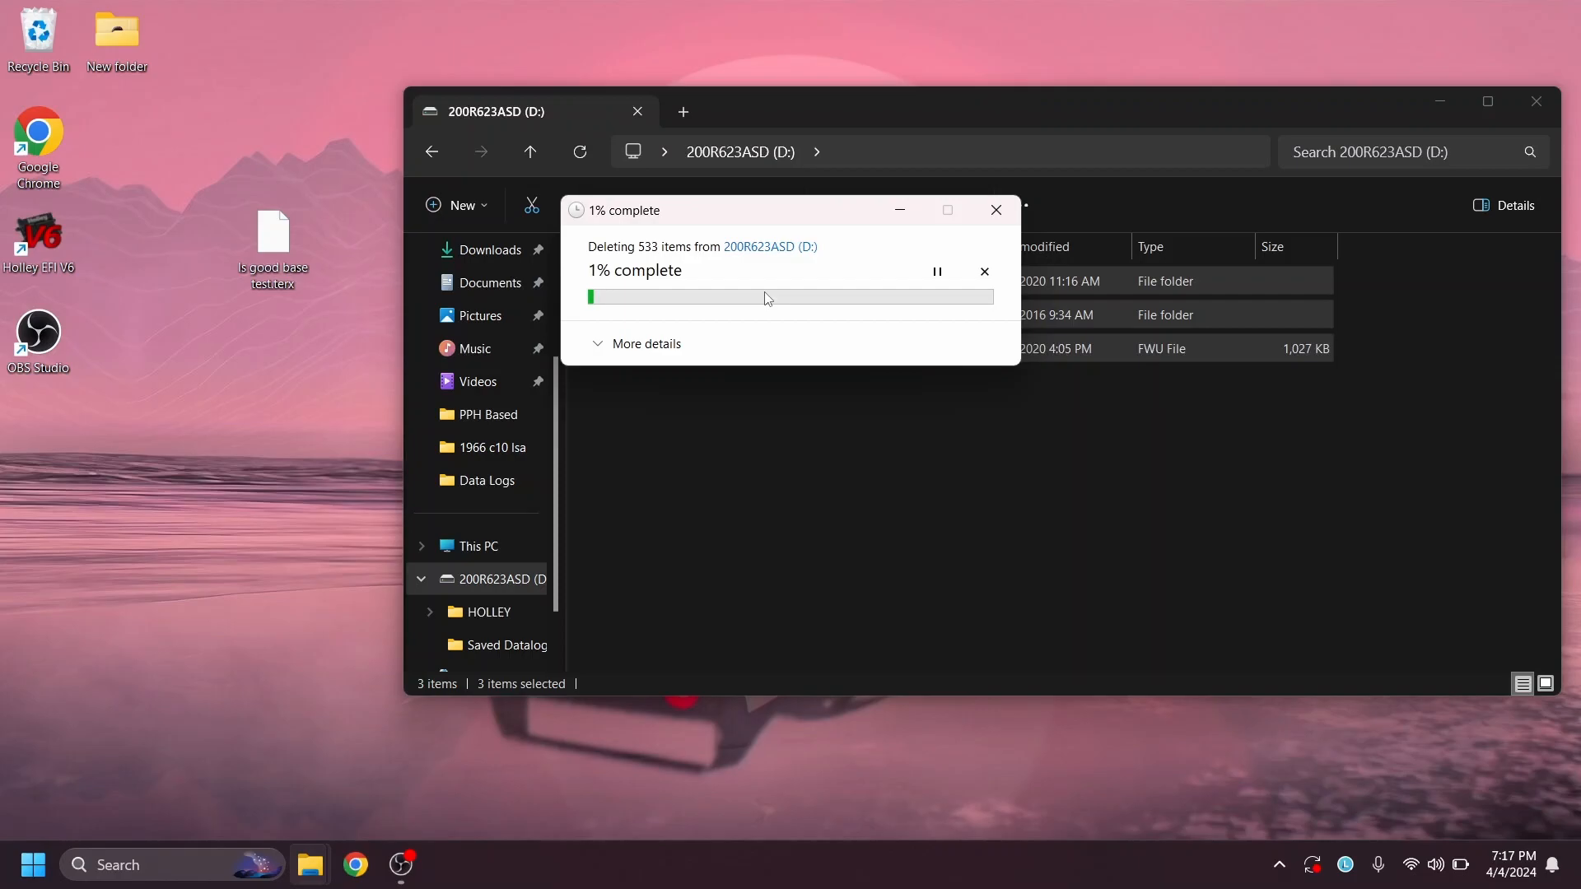
mouse_move(350, 823)
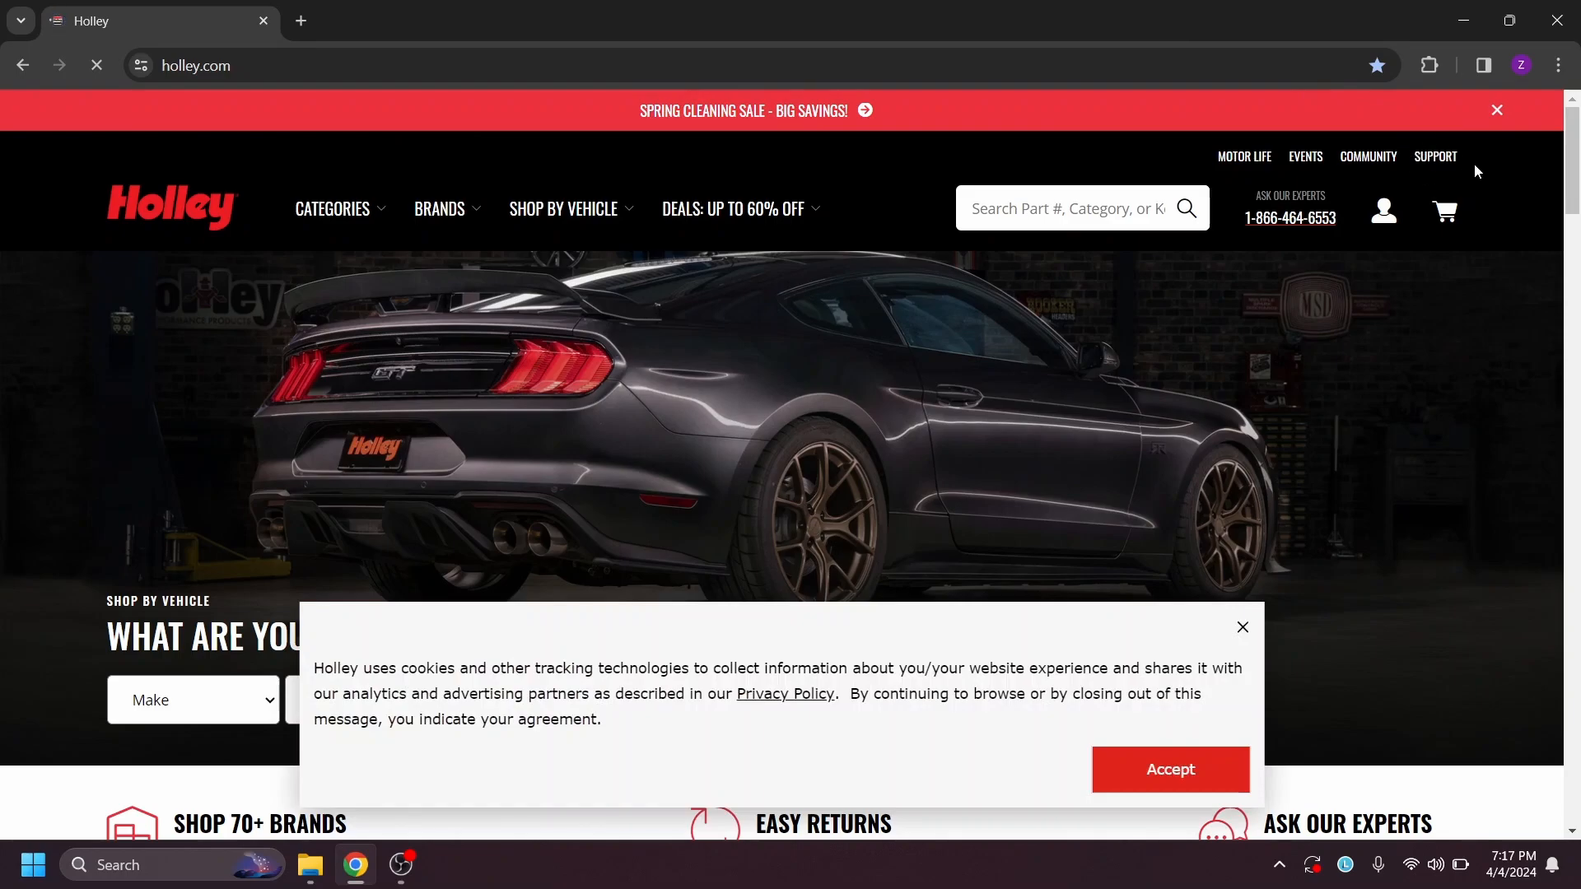
Reach the Holley fuel injection tech support page, accepting the cookie notice.
left_click(1436, 156)
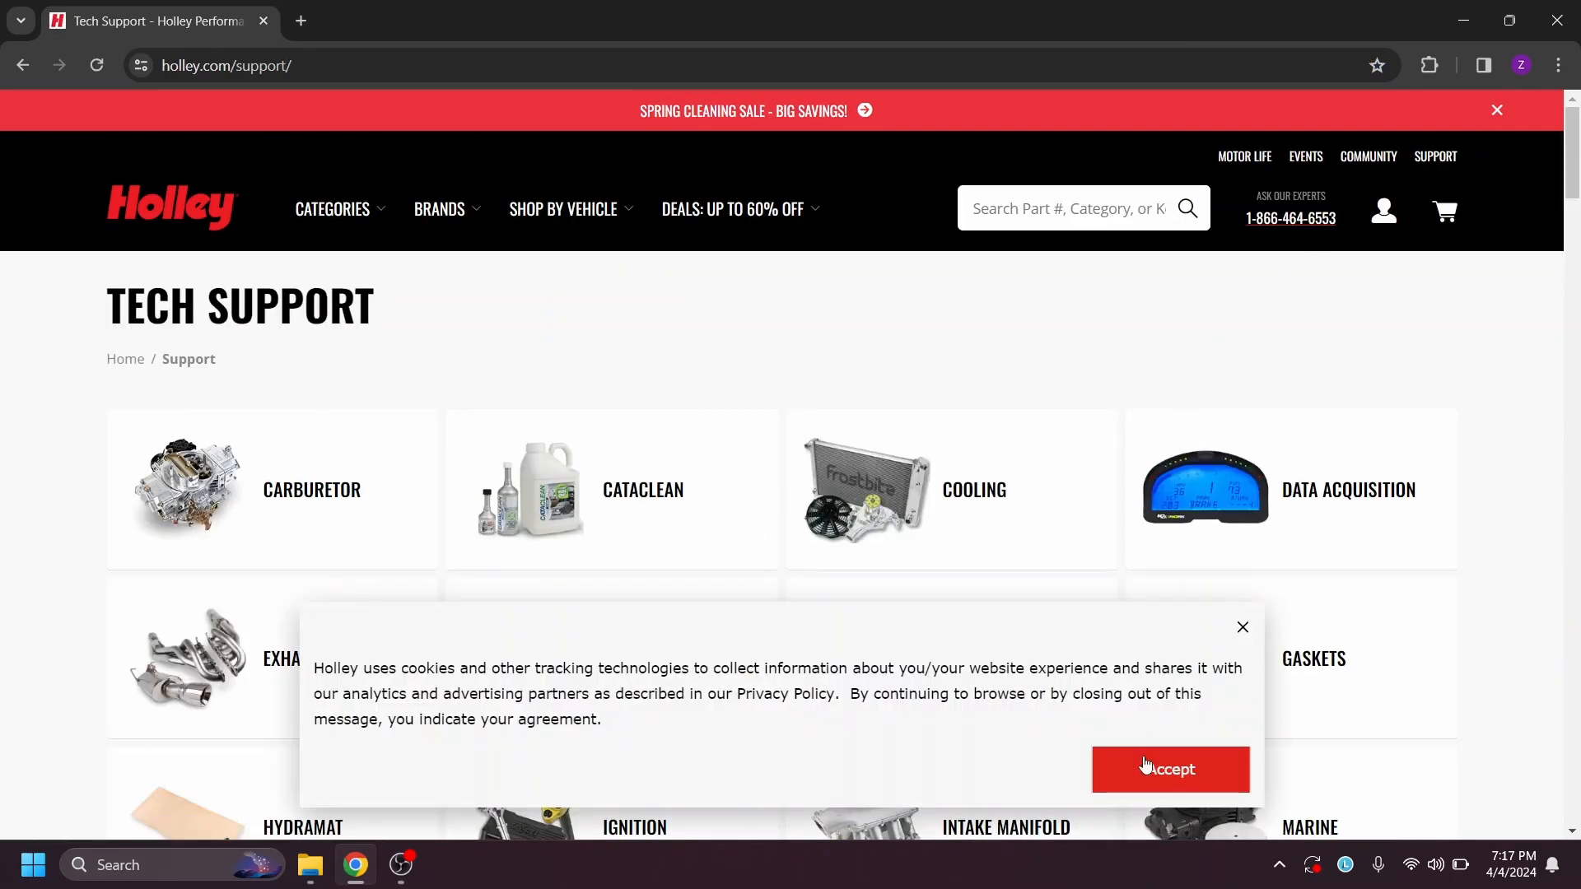
left_click(1169, 769)
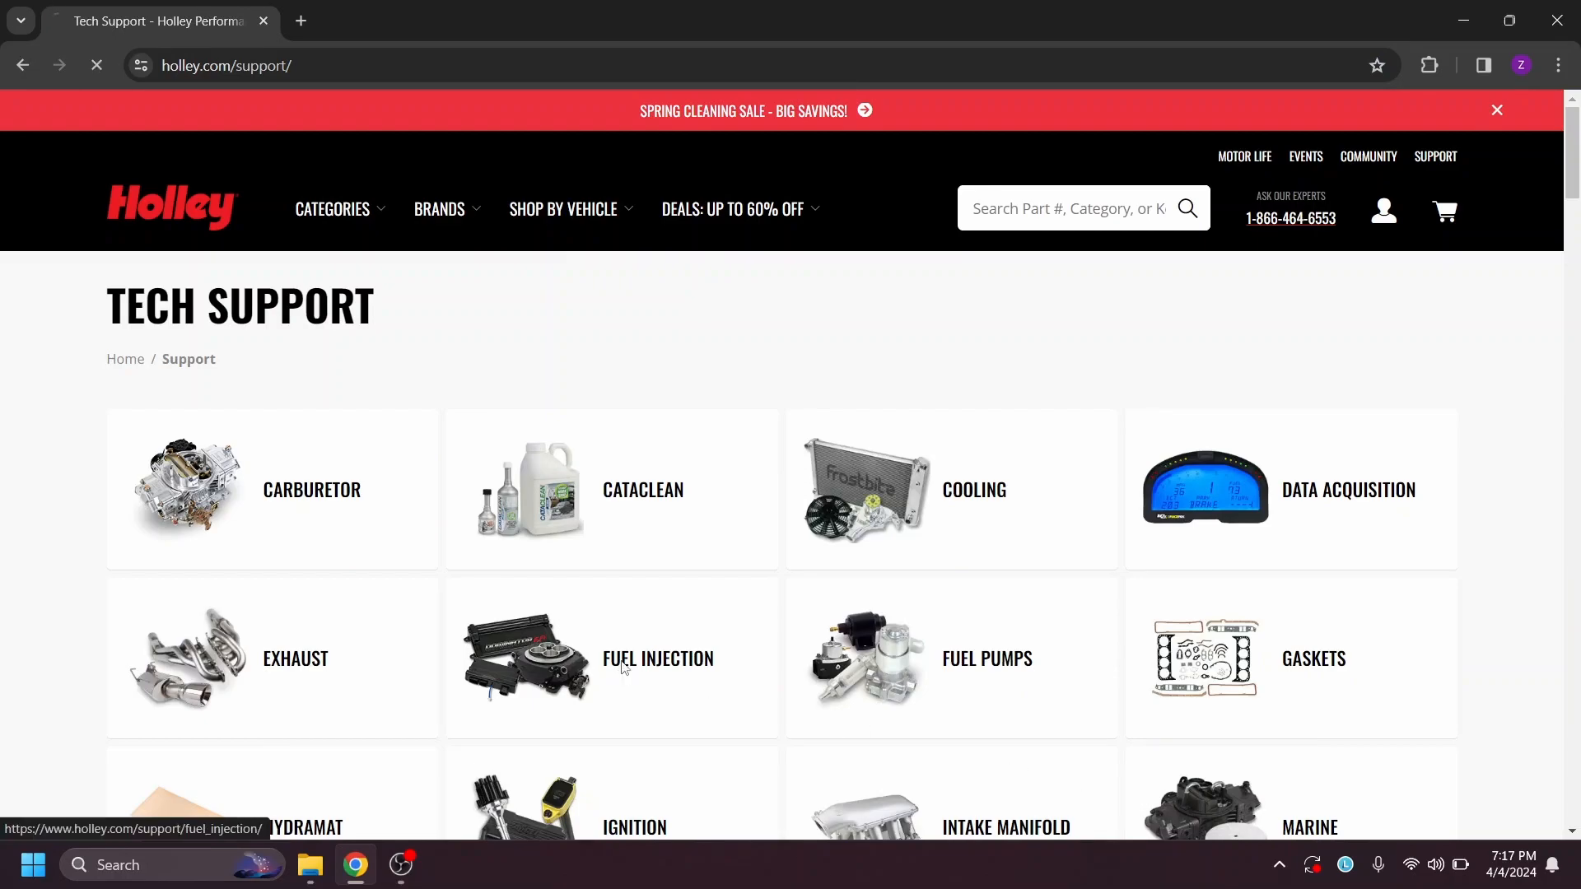
left_click(659, 659)
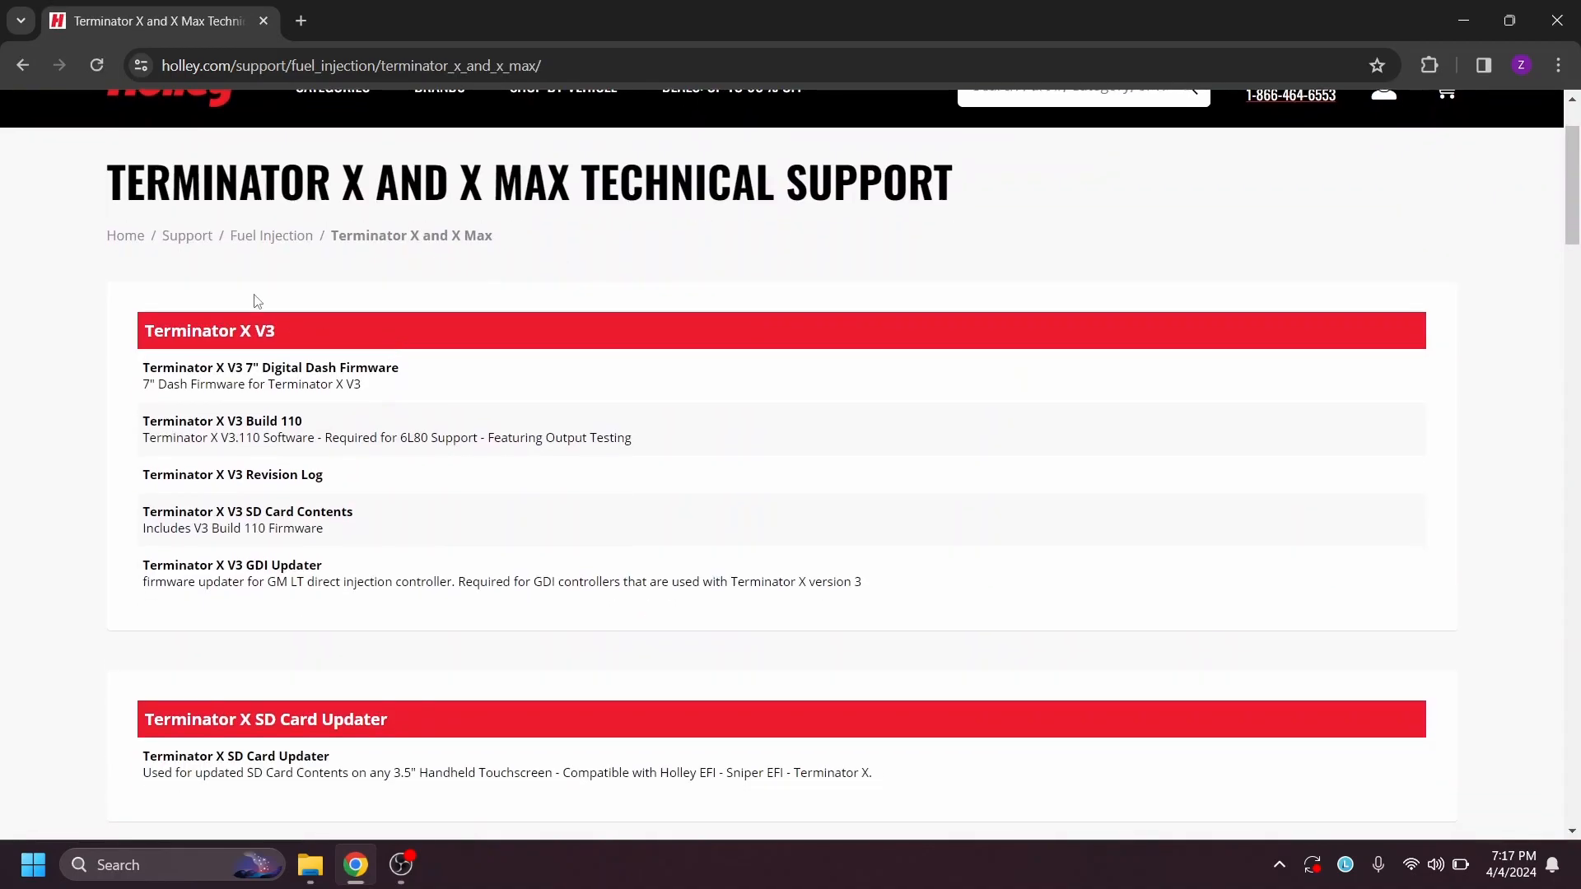
scroll("down", 3)
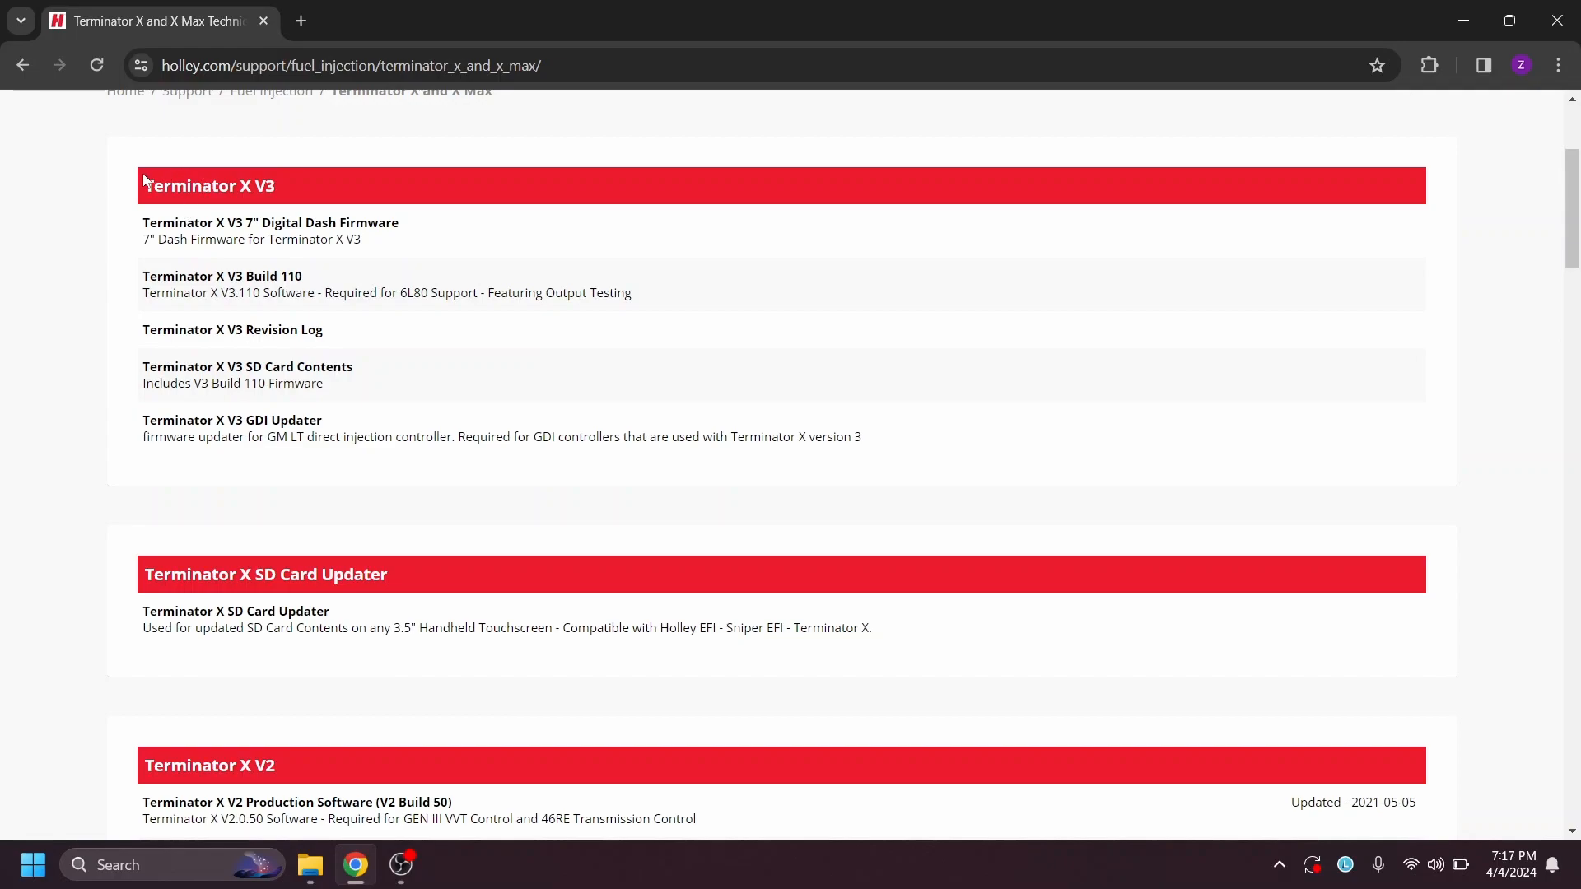
mouse_move(272, 227)
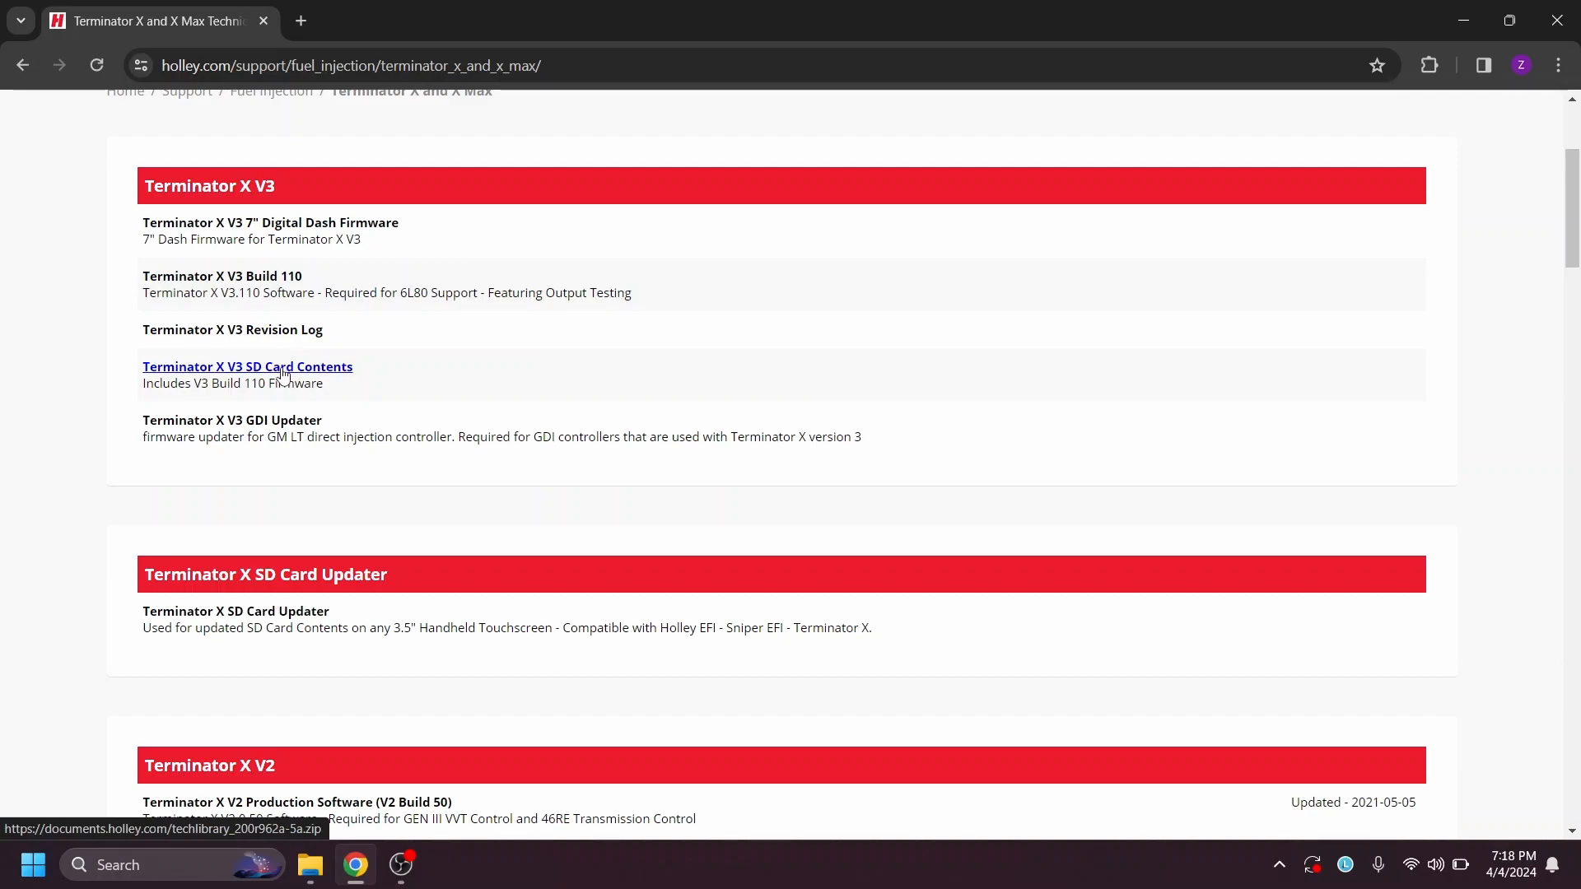
Download the Terminator X V3 SD Card Contents zip and confirm it completed in the downloads list.
left_click(247, 365)
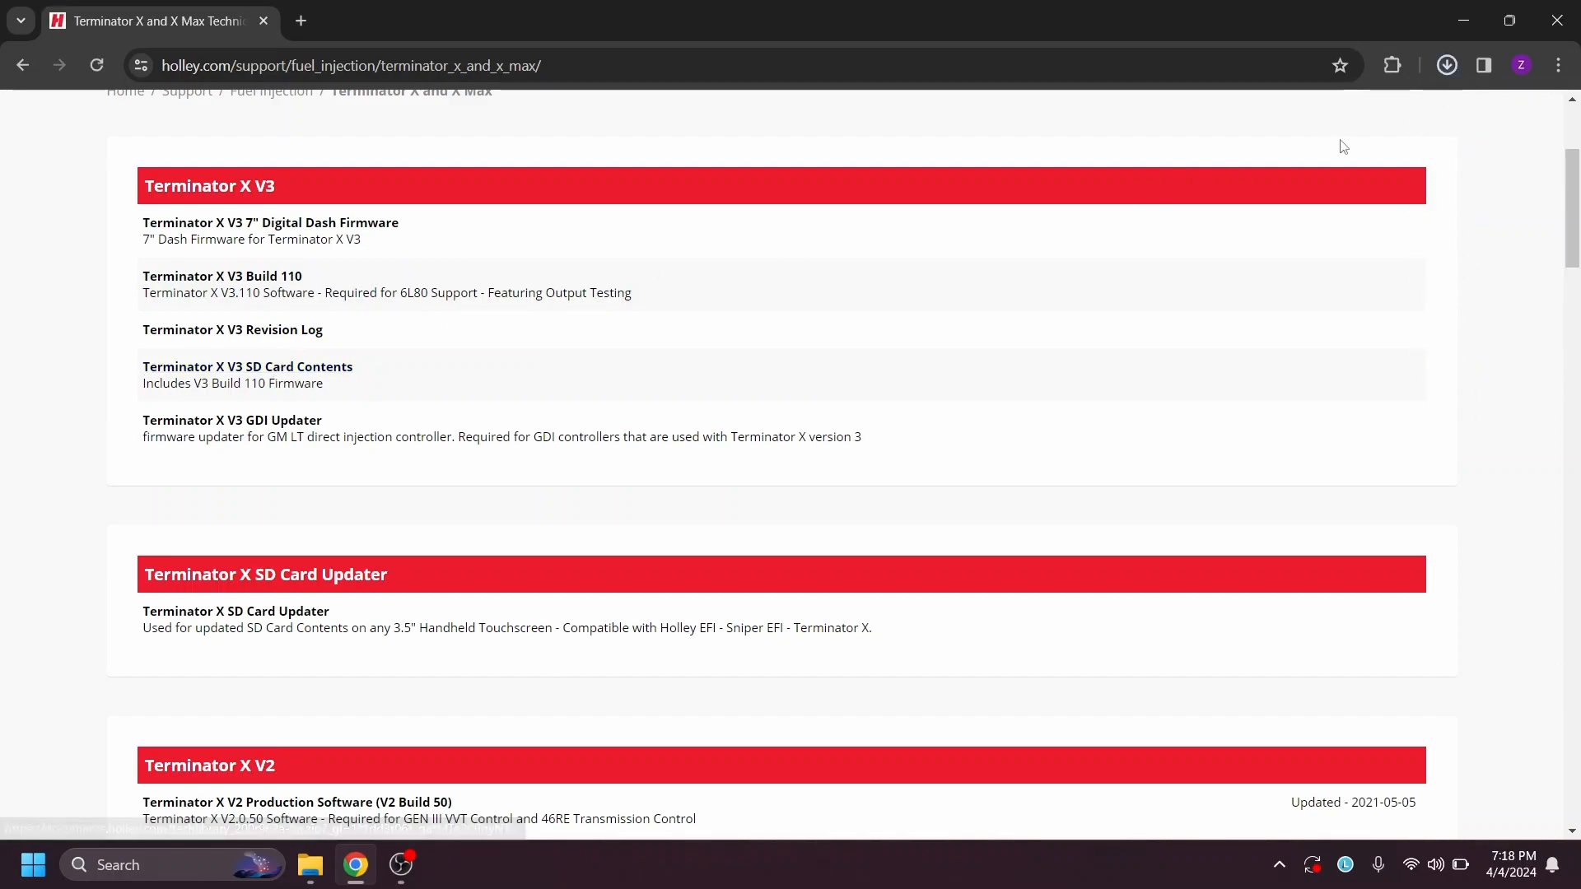
left_click(1446, 66)
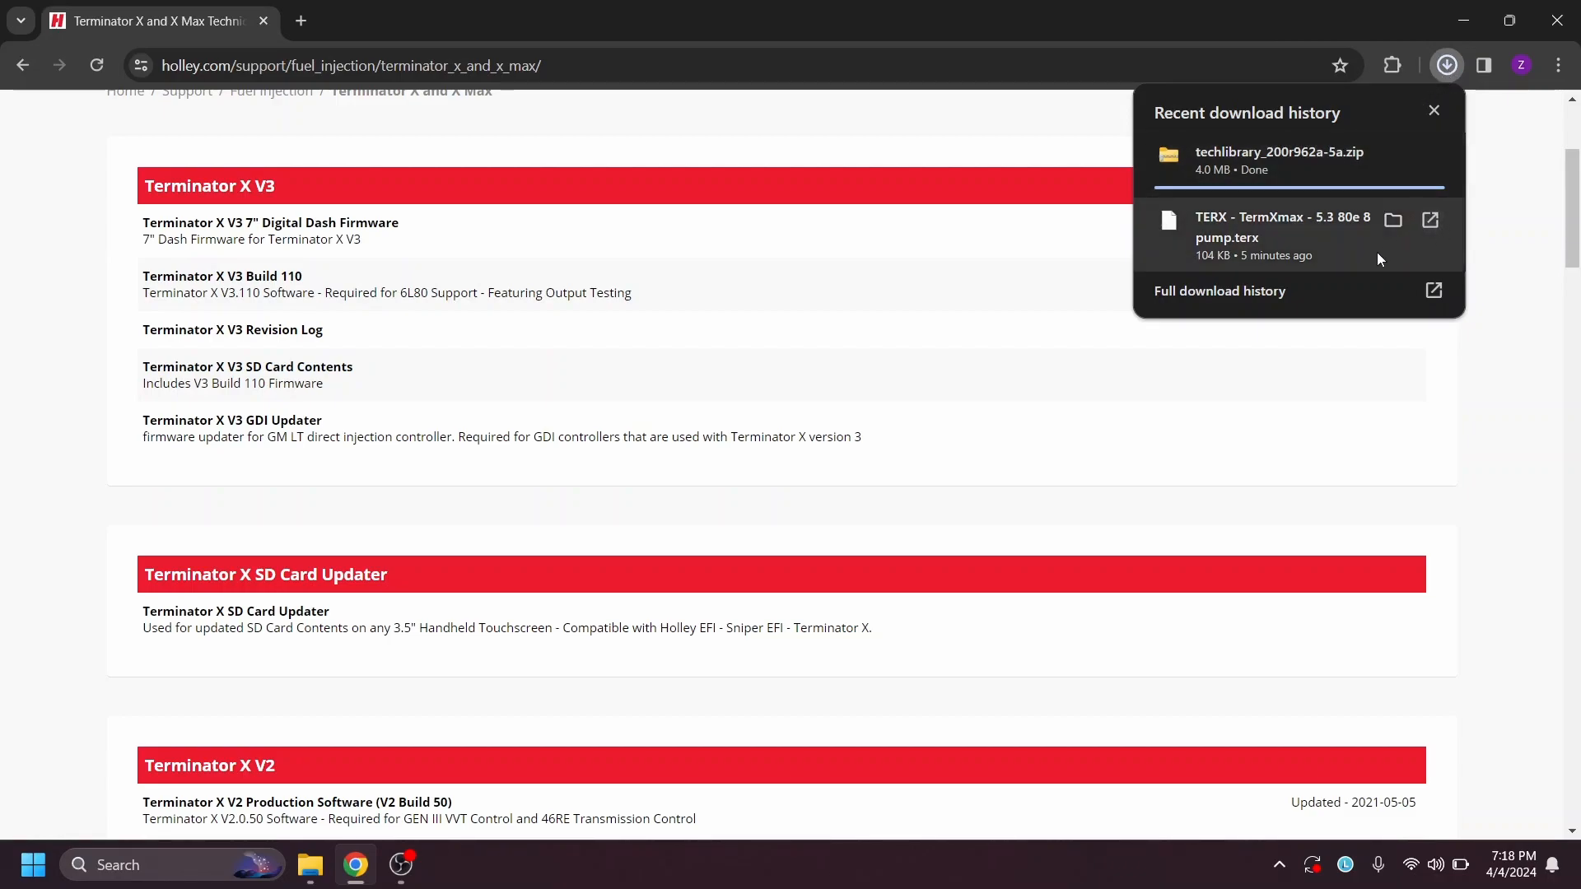
mouse_move(1249, 161)
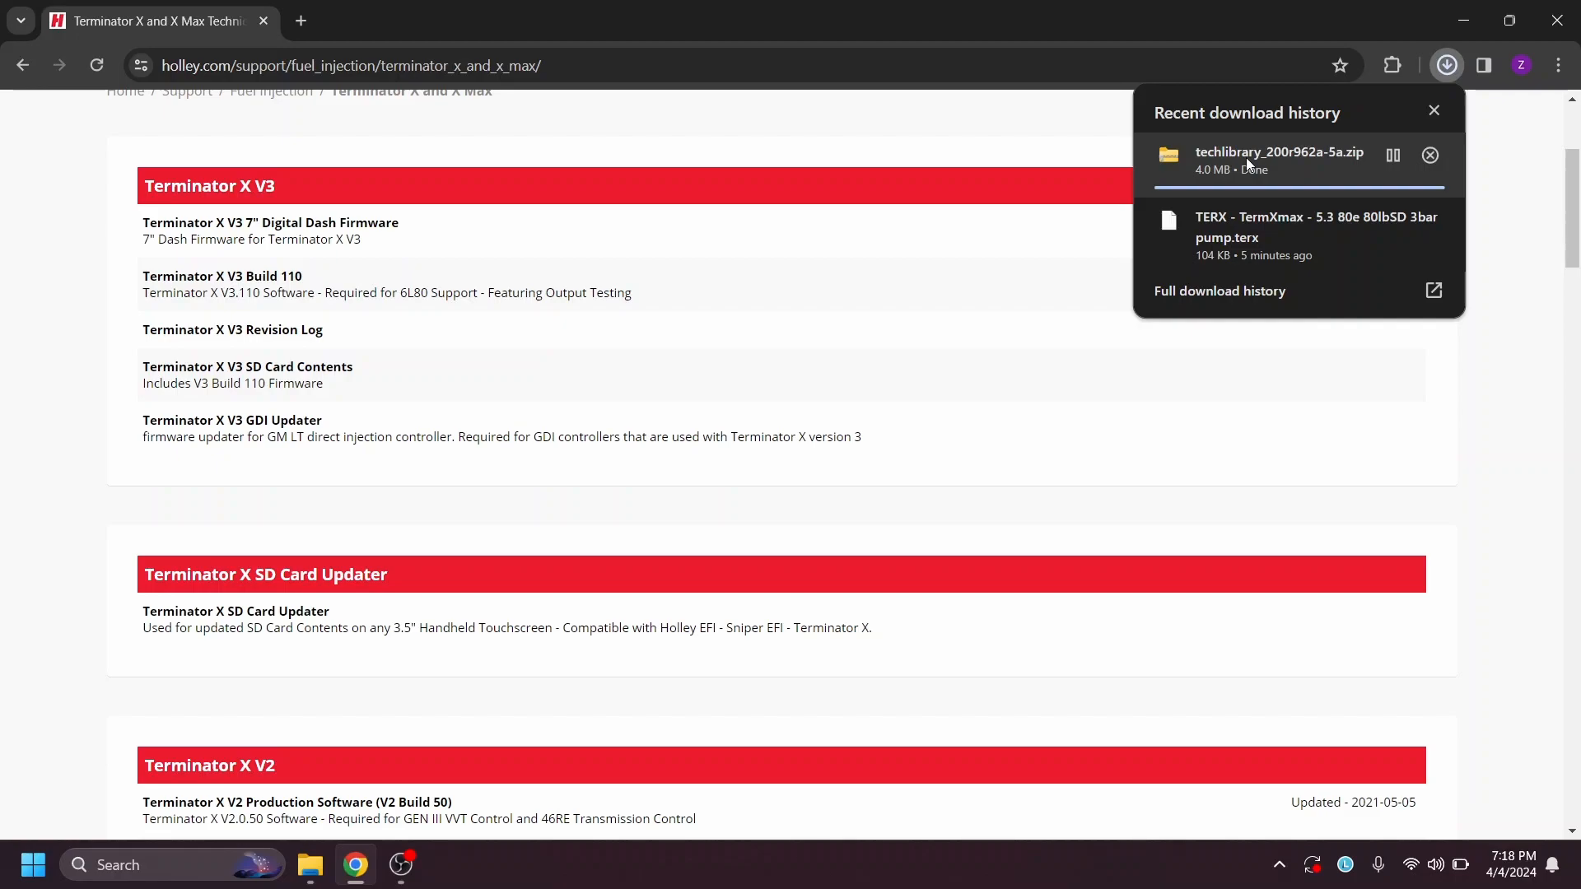
mouse_move(1265, 165)
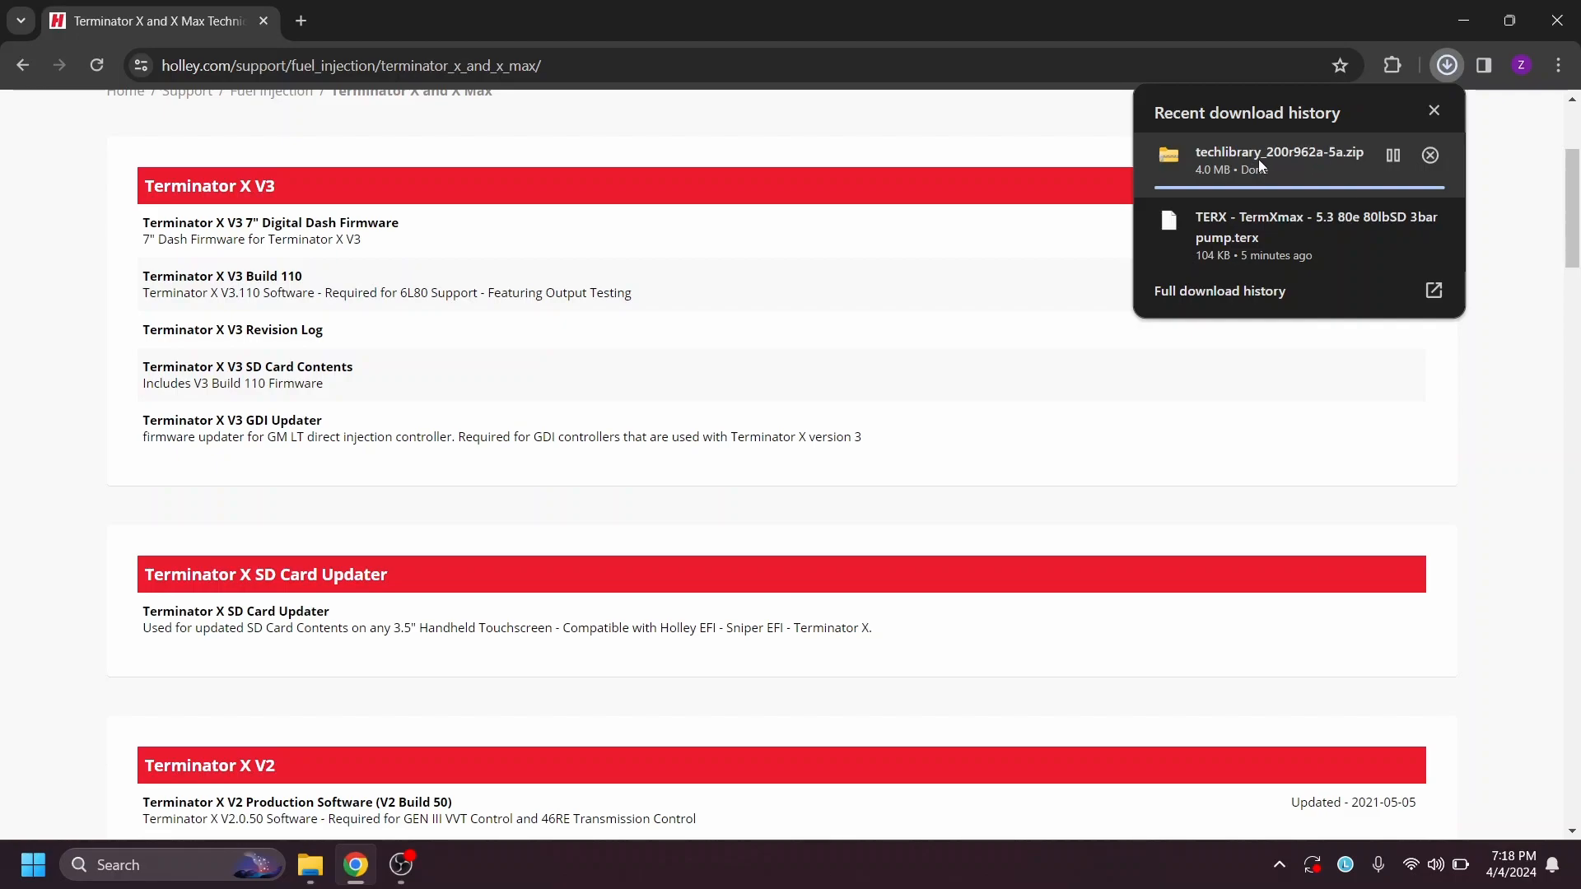
mouse_move(1251, 168)
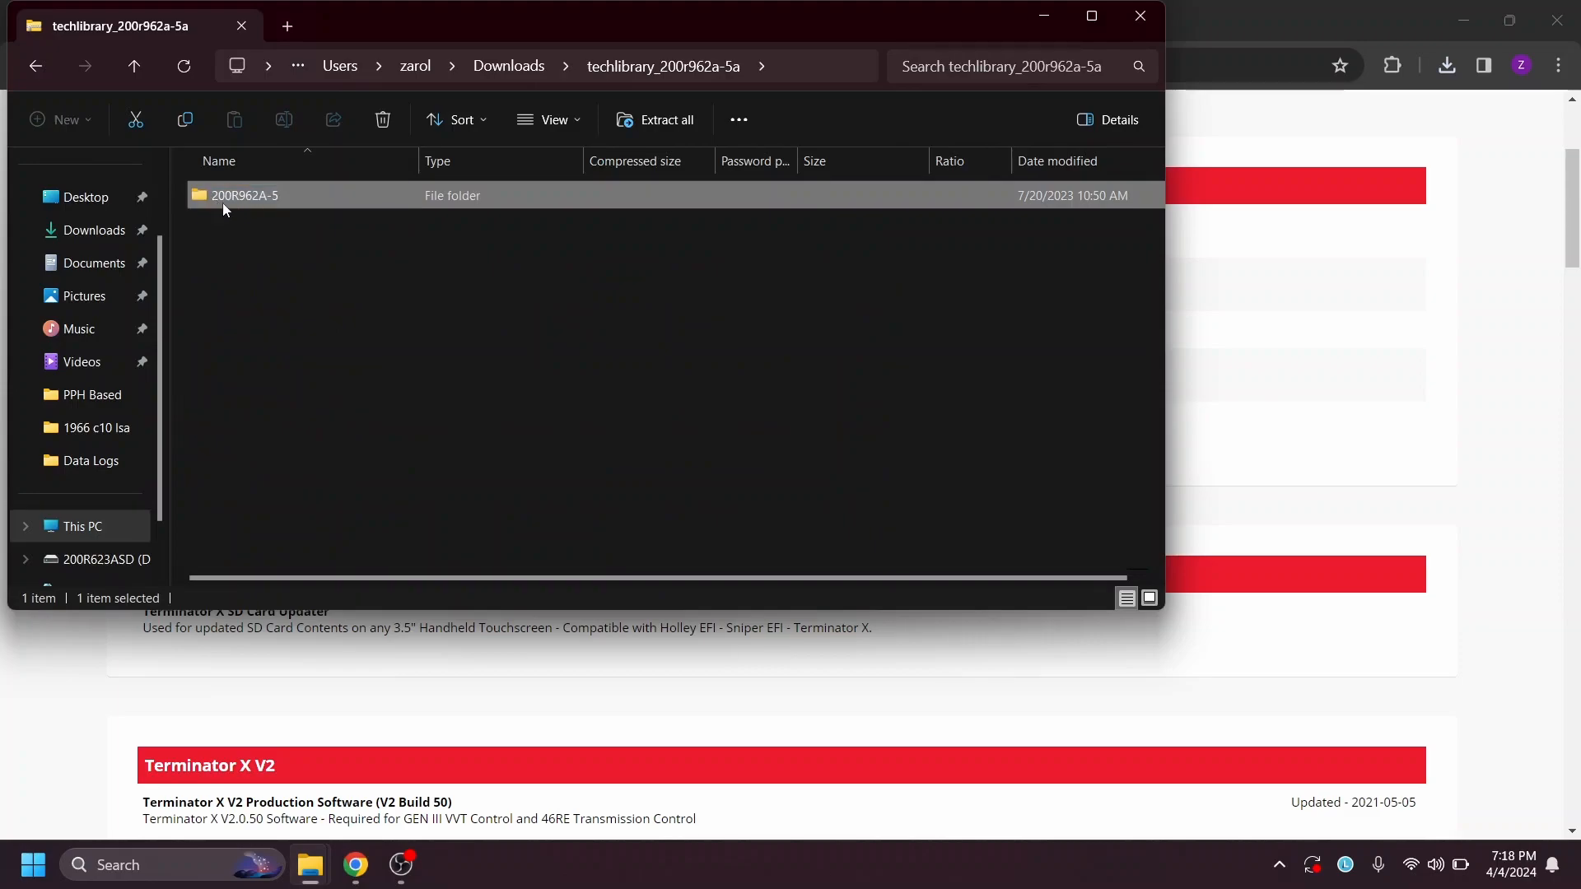
mouse_move(262, 224)
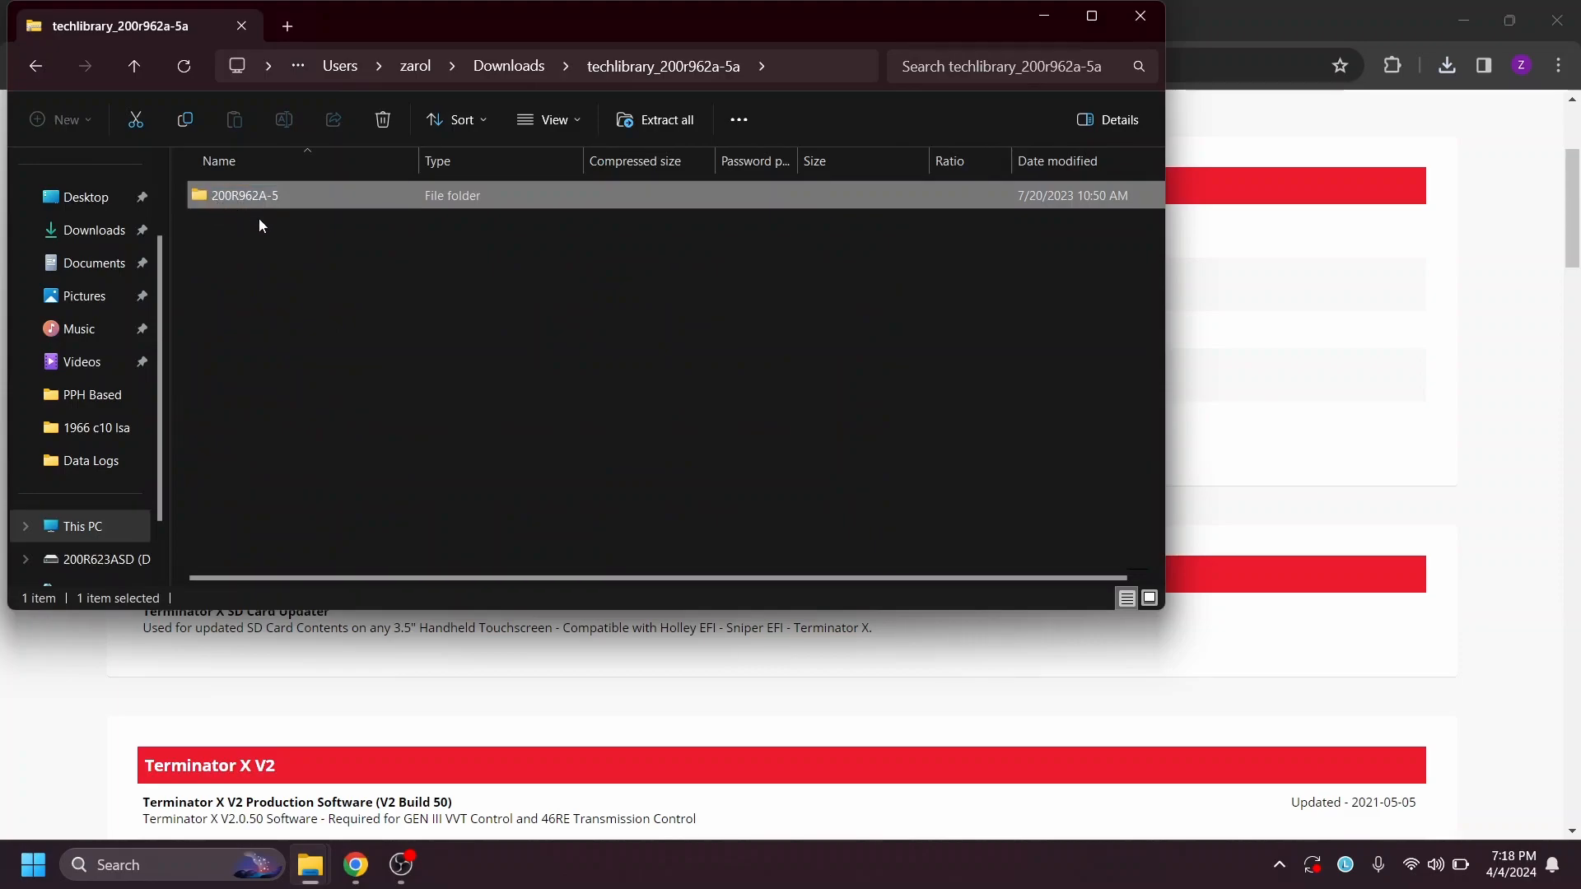
Enter the 200R962A-5 folder in the downloaded zip and bring up actions for its selected files.
double_click(238, 195)
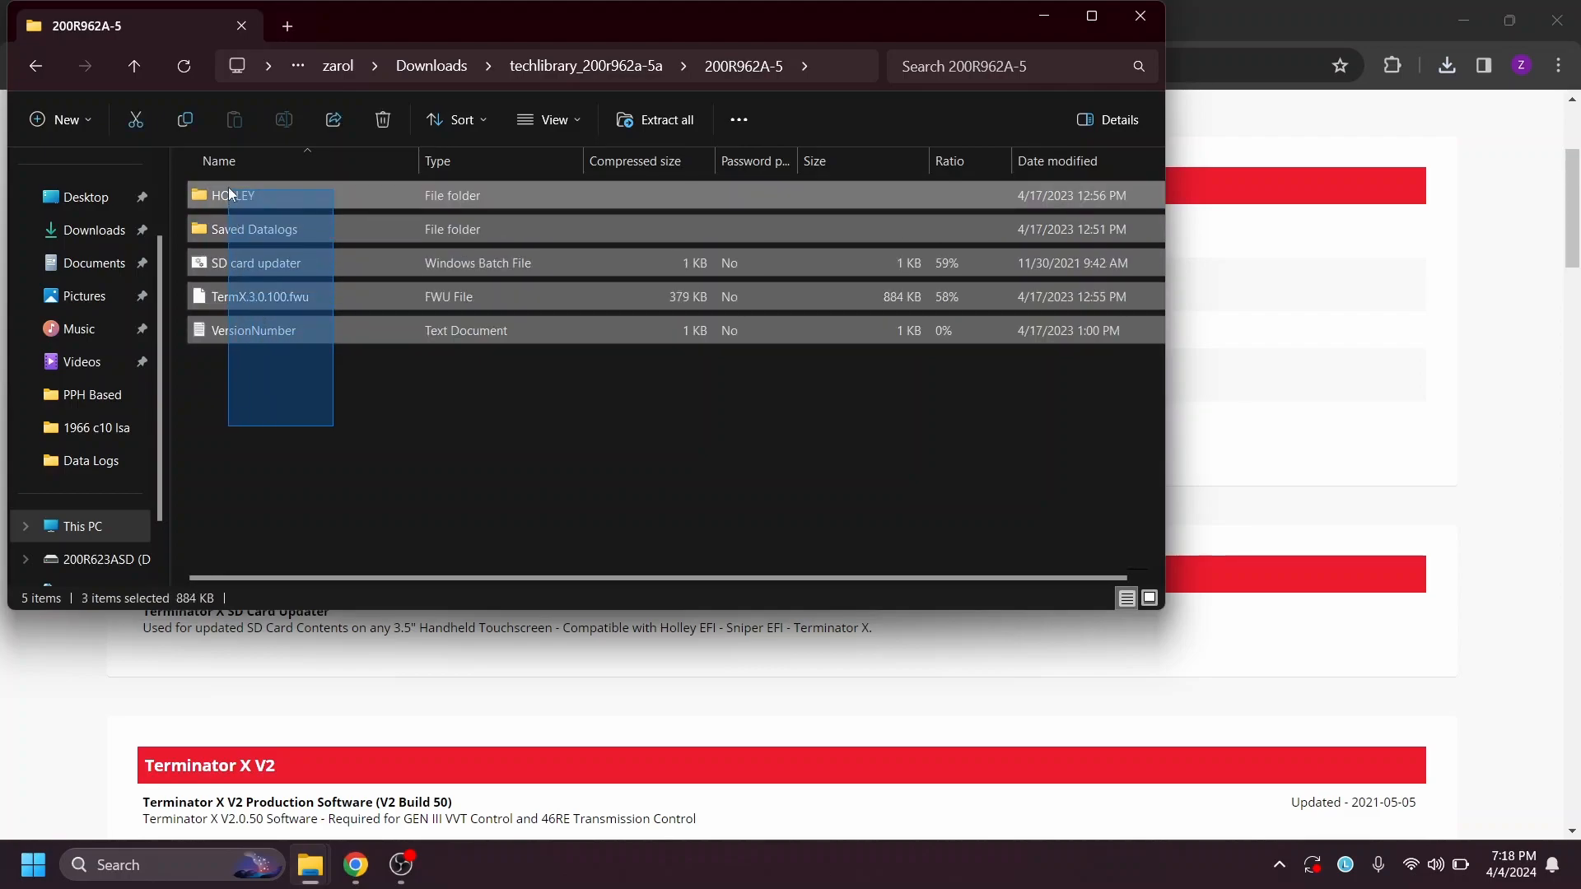
right_click(234, 194)
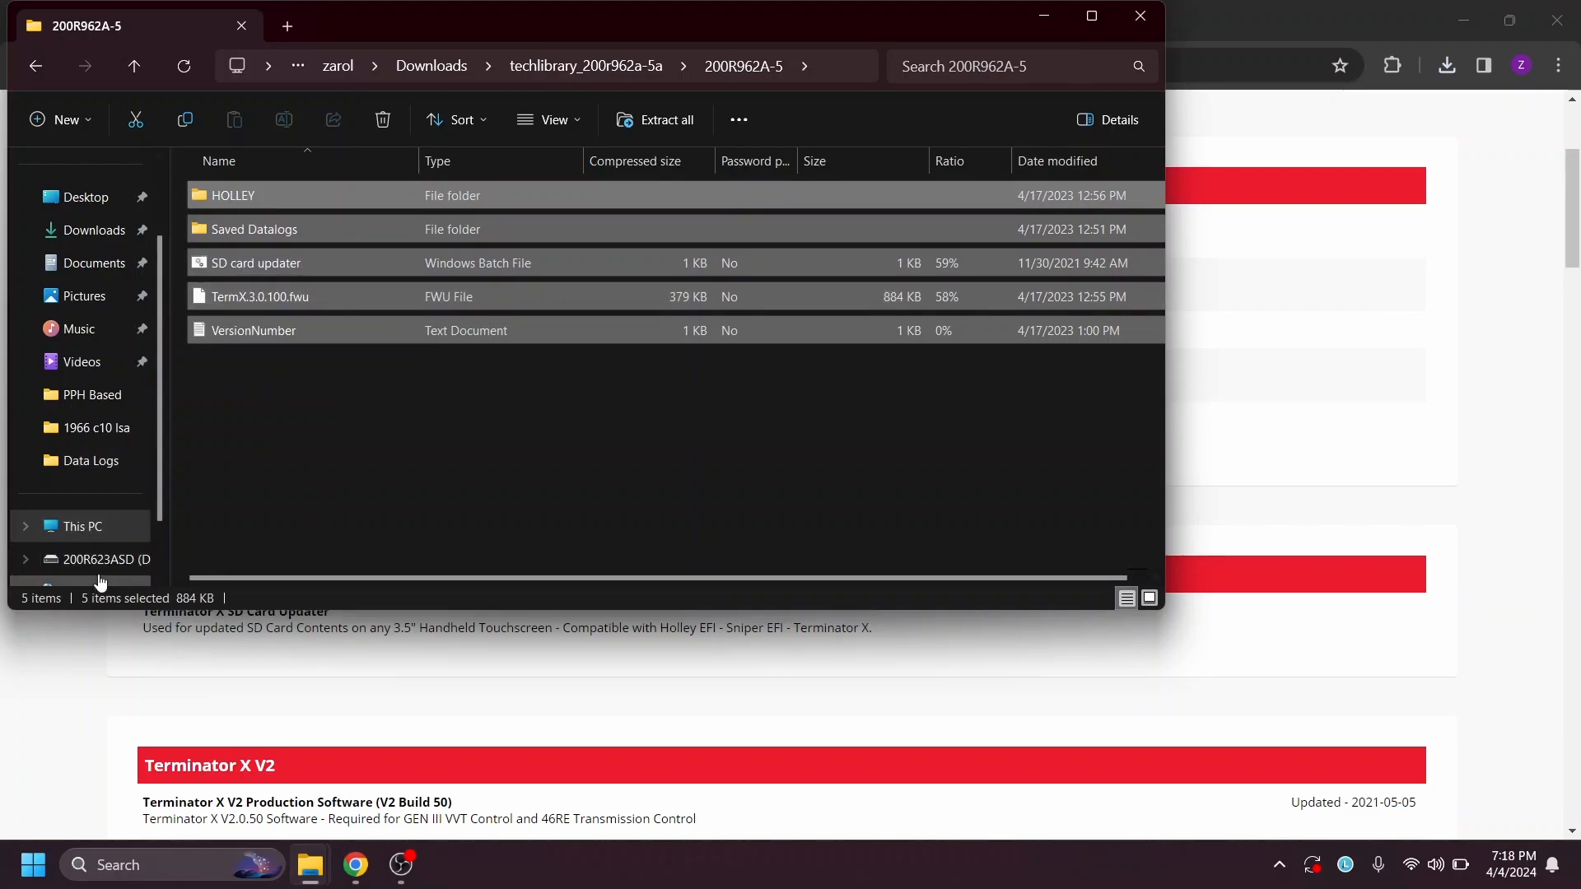
left_click(102, 560)
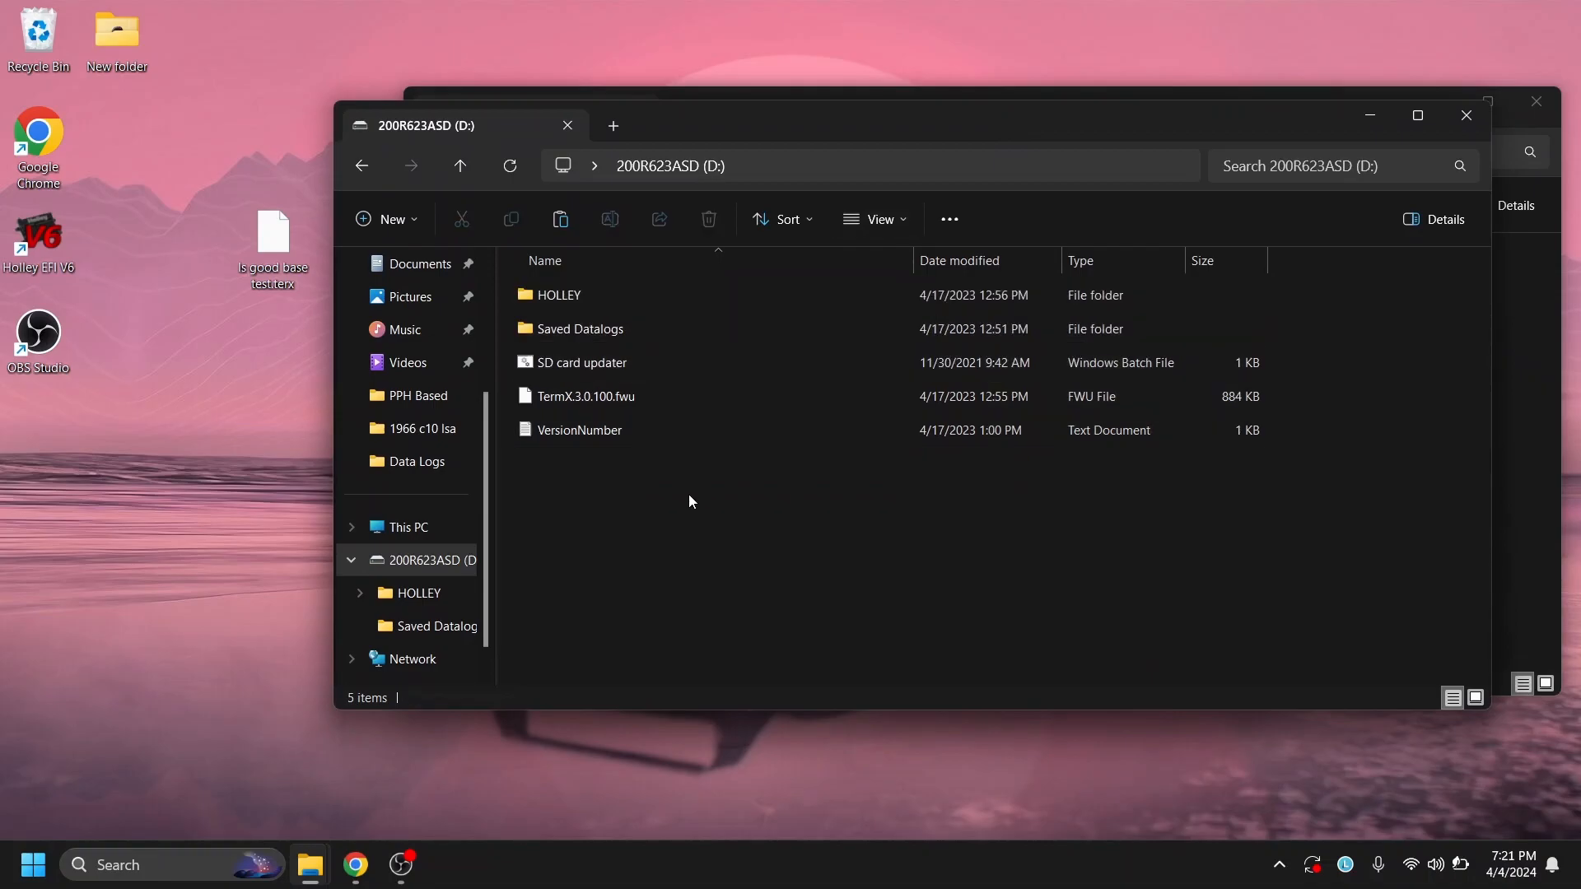
Check that Is good base test.terx sits in HOLLEY\FW0300\Saved GCF on the card.
double_click(560, 294)
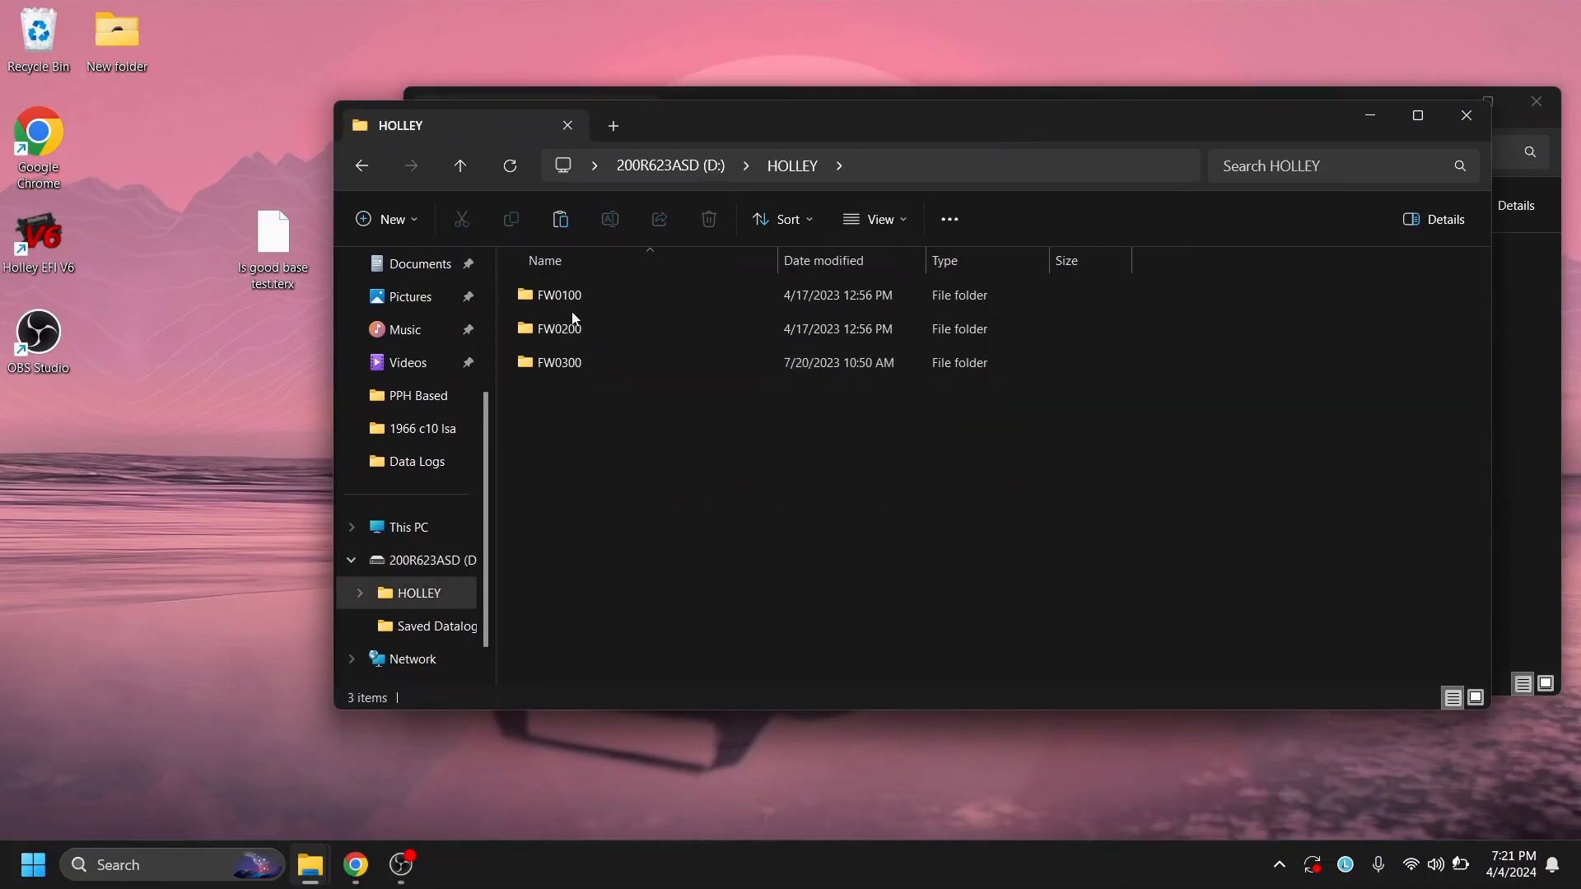
left_click(560, 362)
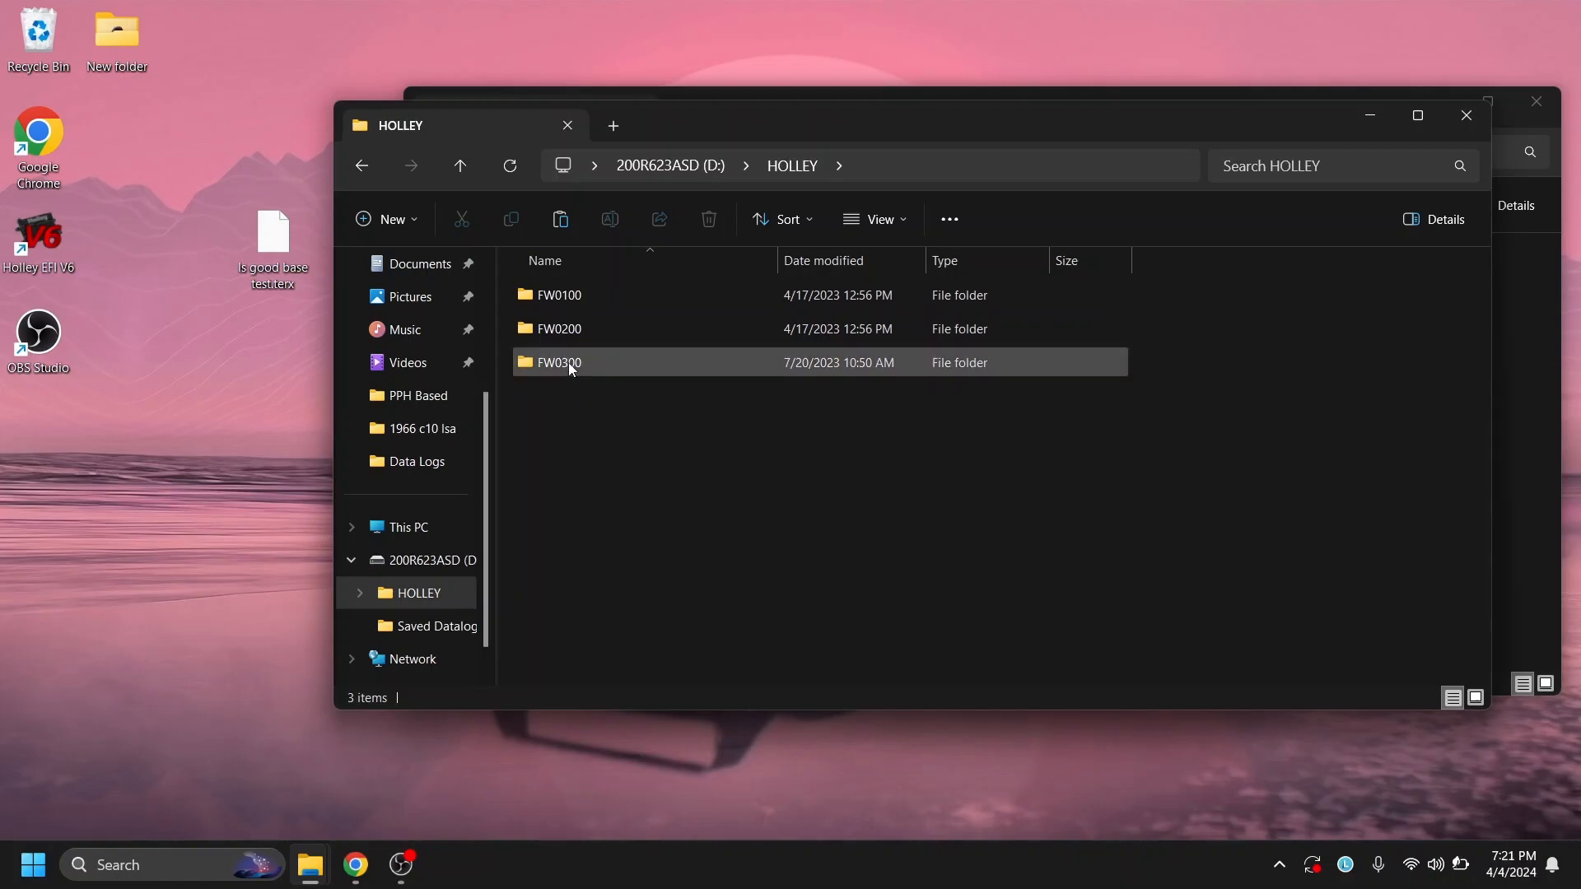
double_click(560, 362)
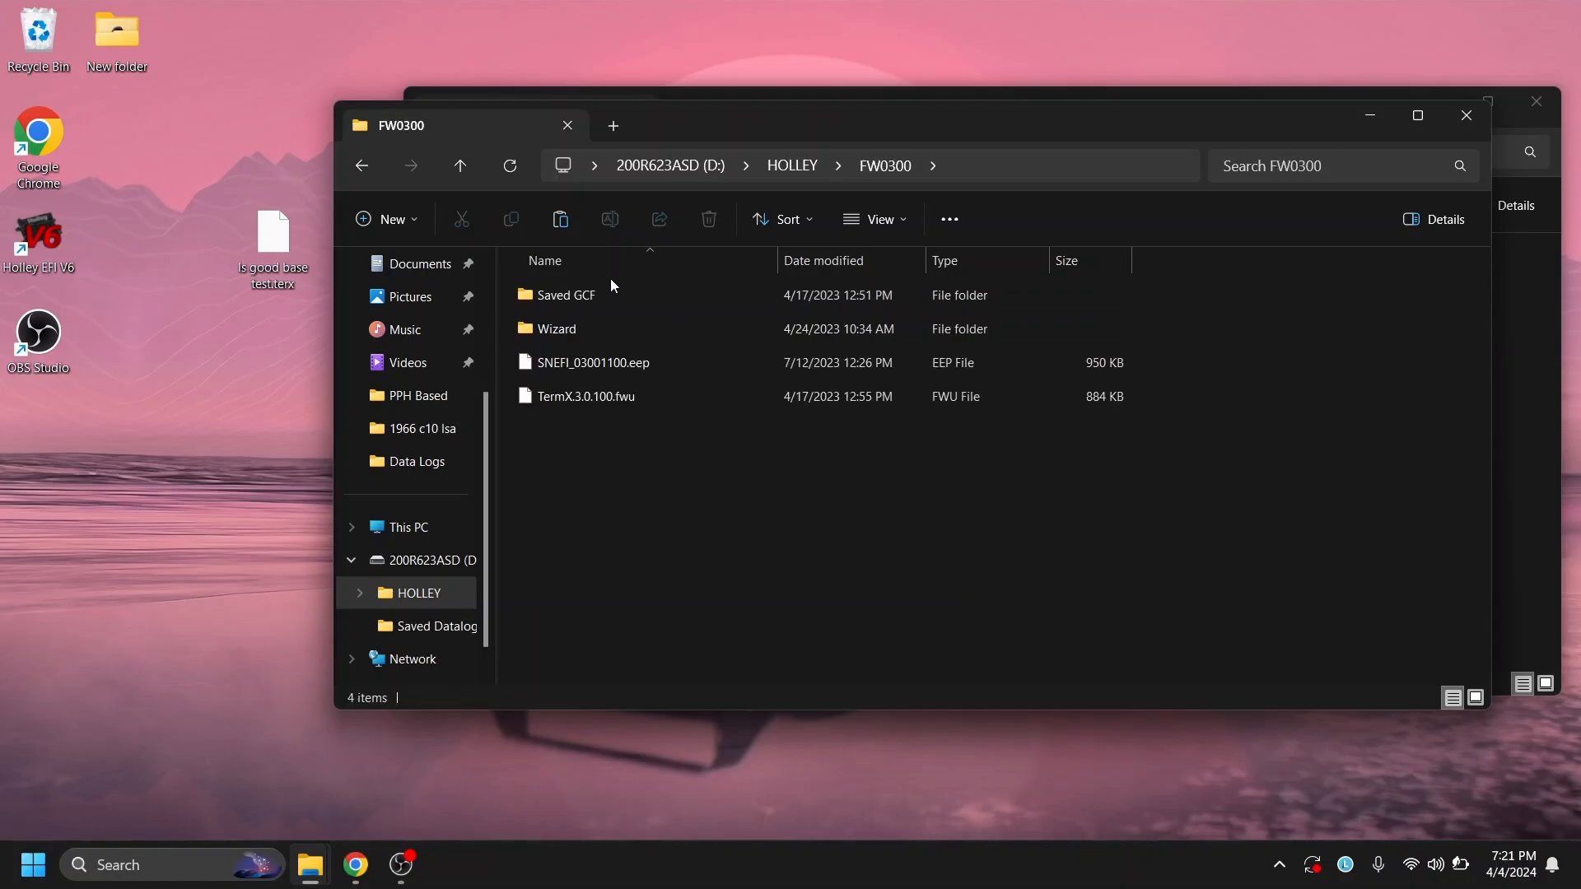
double_click(565, 295)
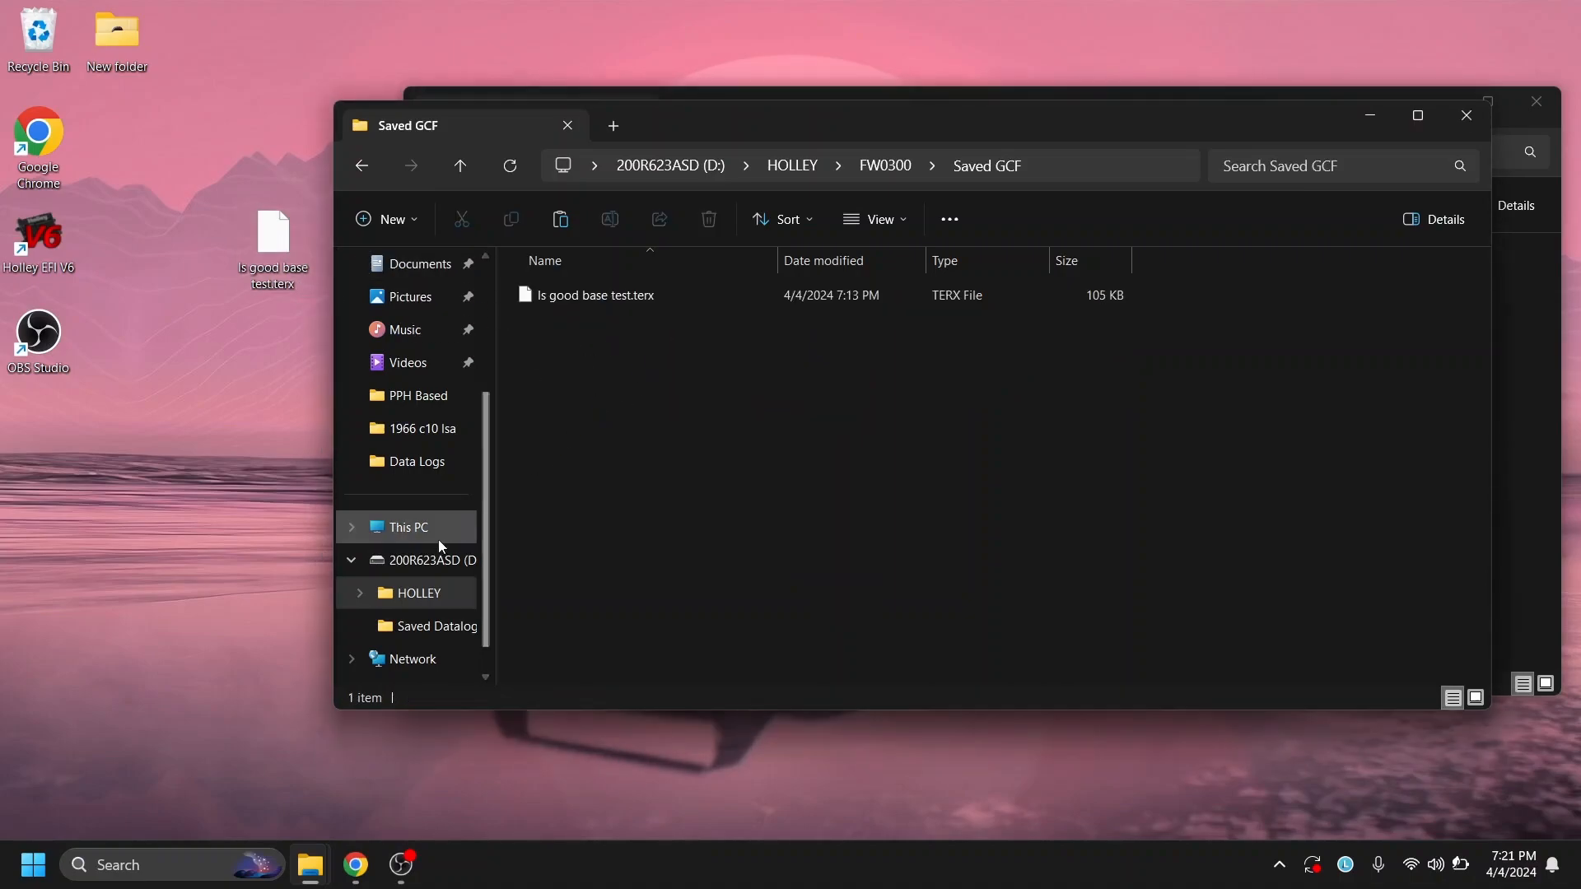
Safely eject the SD card and close its folder window.
right_click(423, 559)
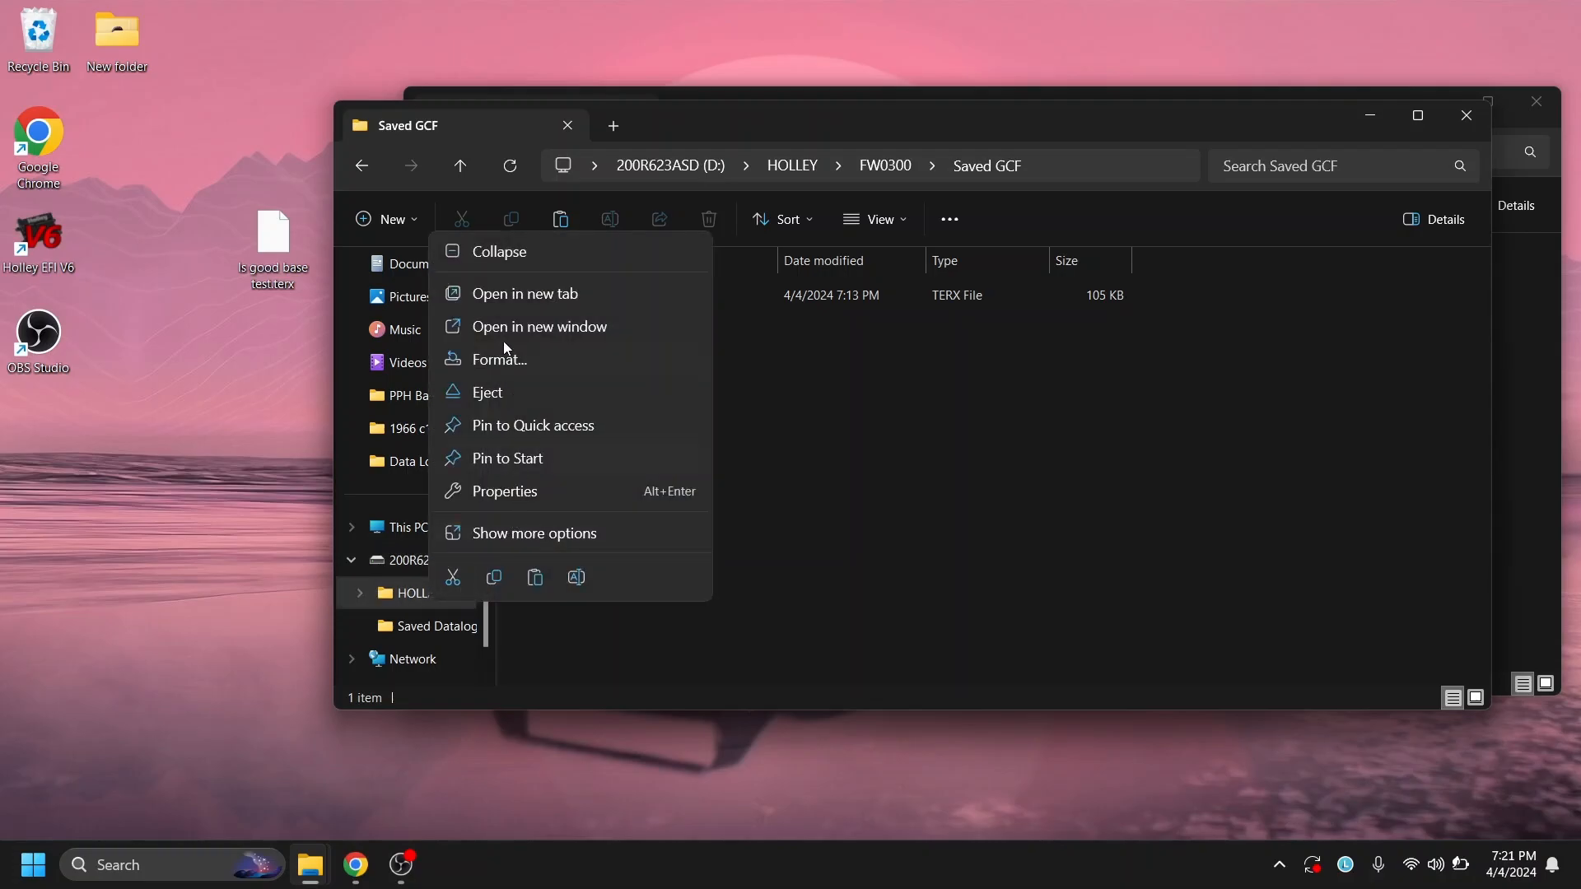
left_click(487, 392)
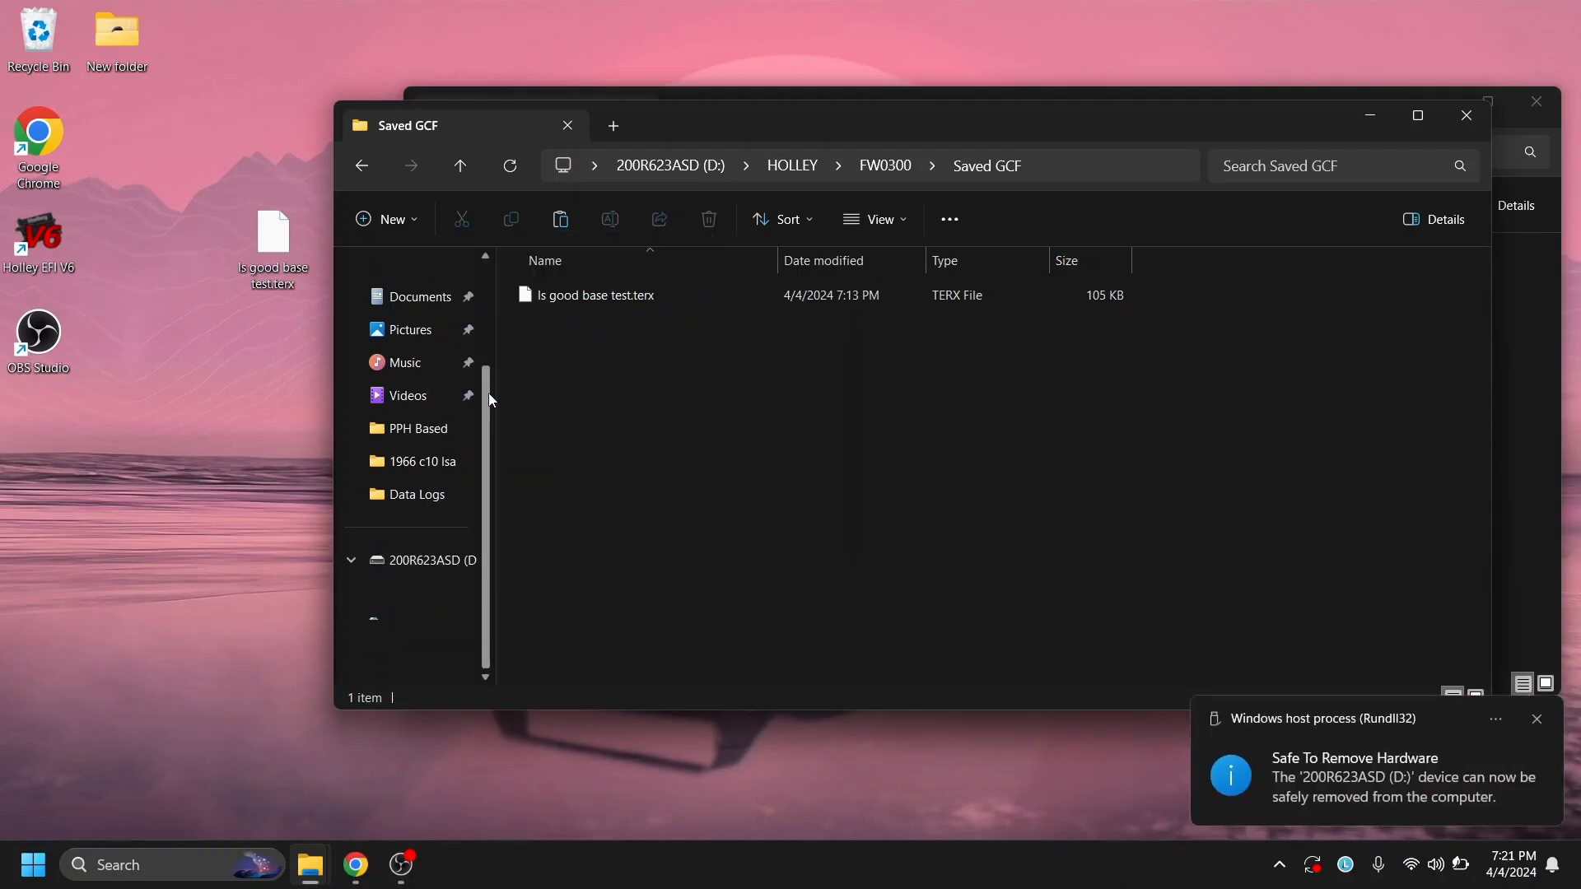
left_click(1466, 115)
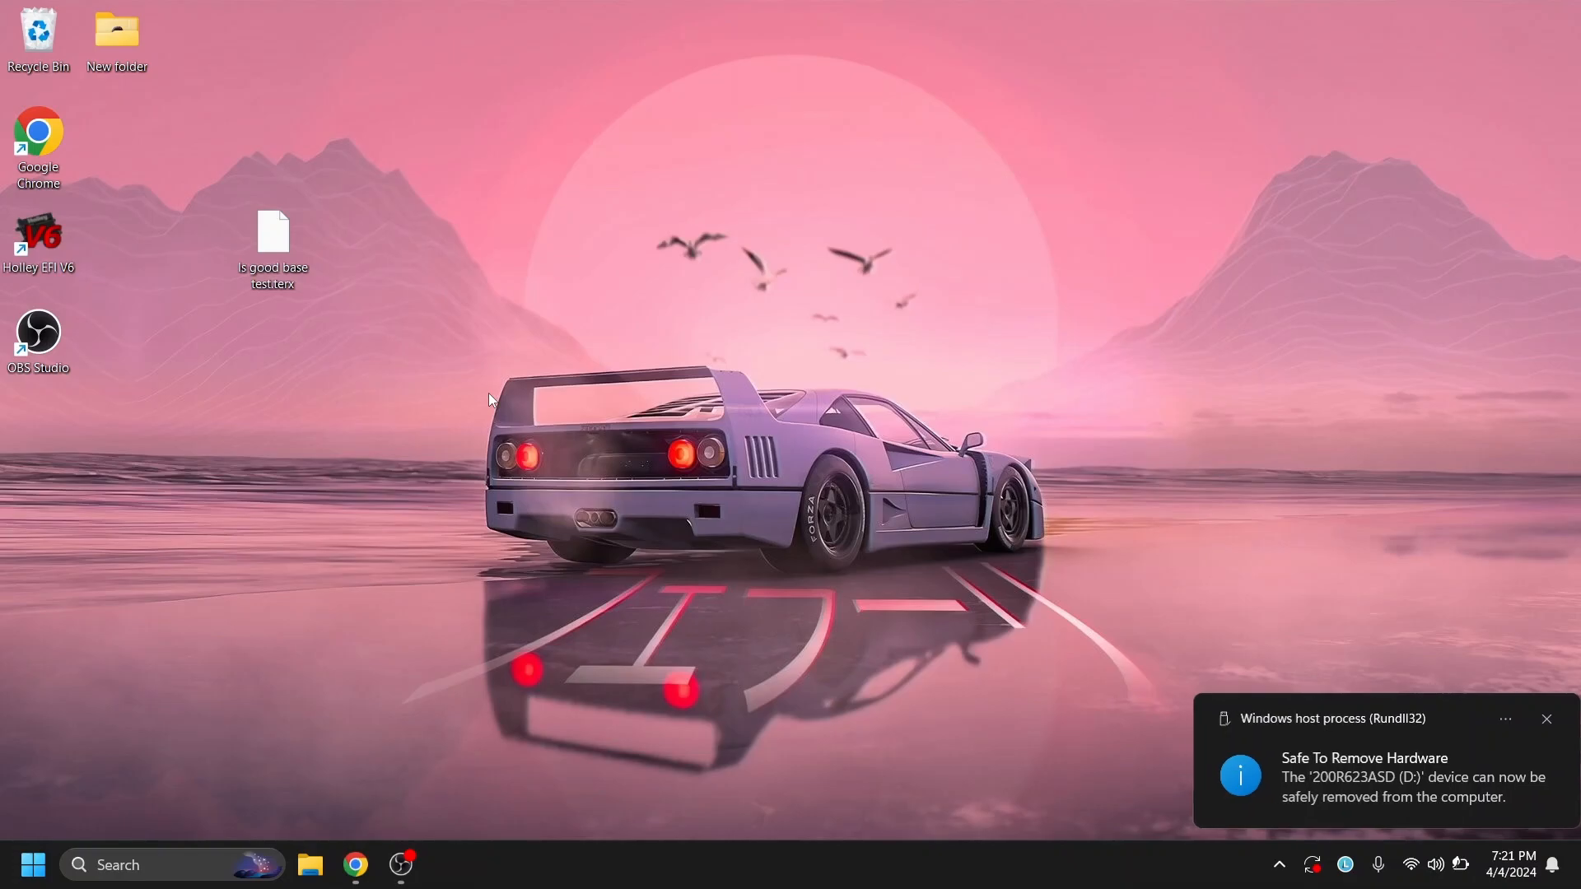
left_click(309, 888)
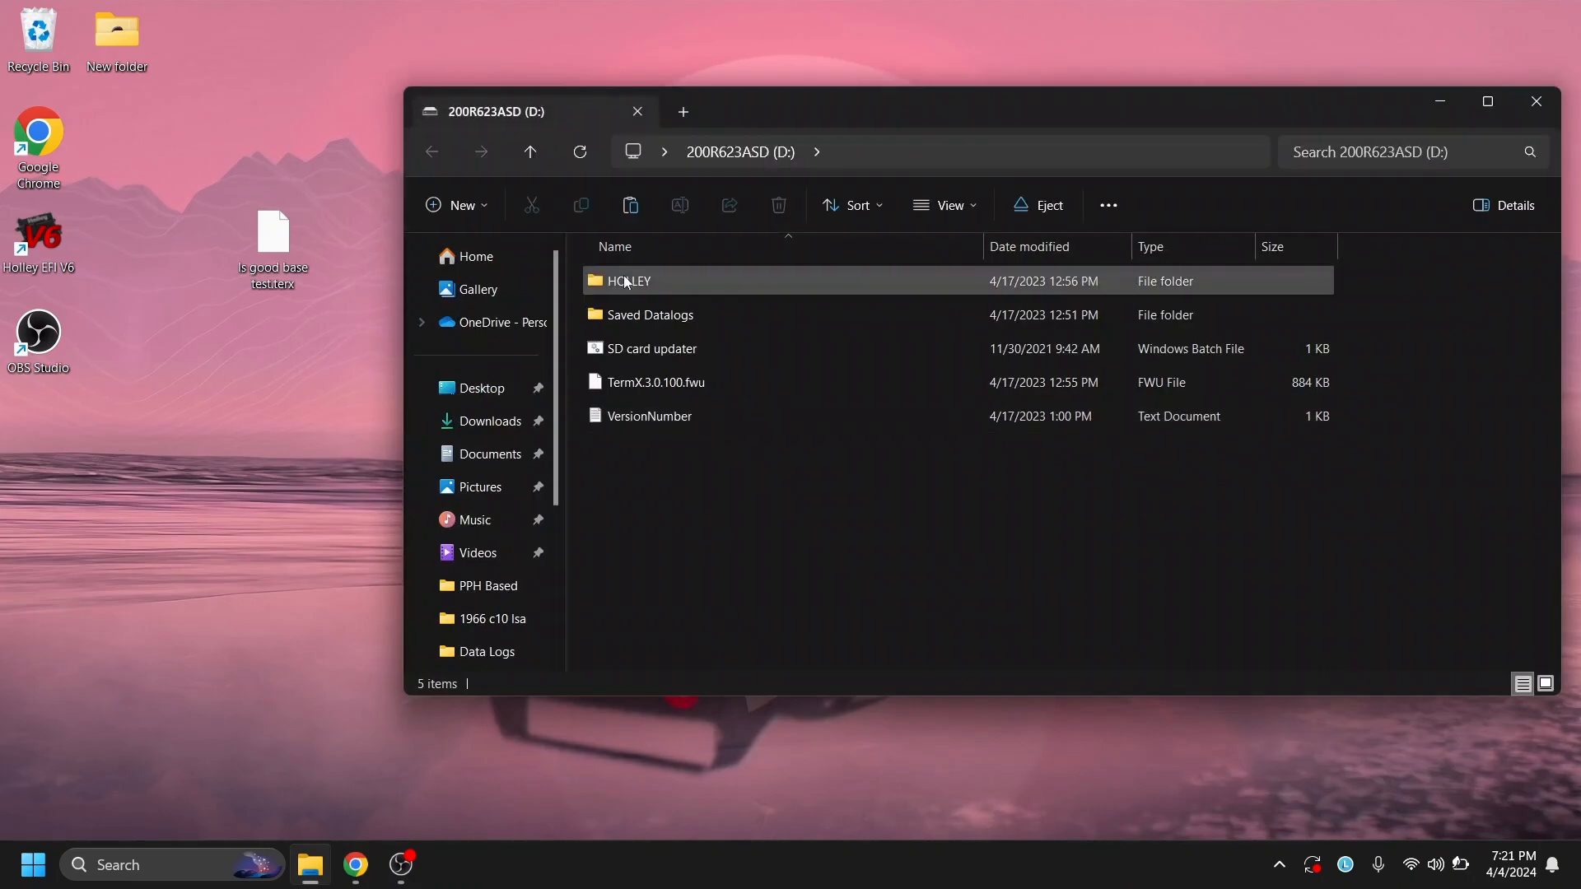
left_click(649, 415)
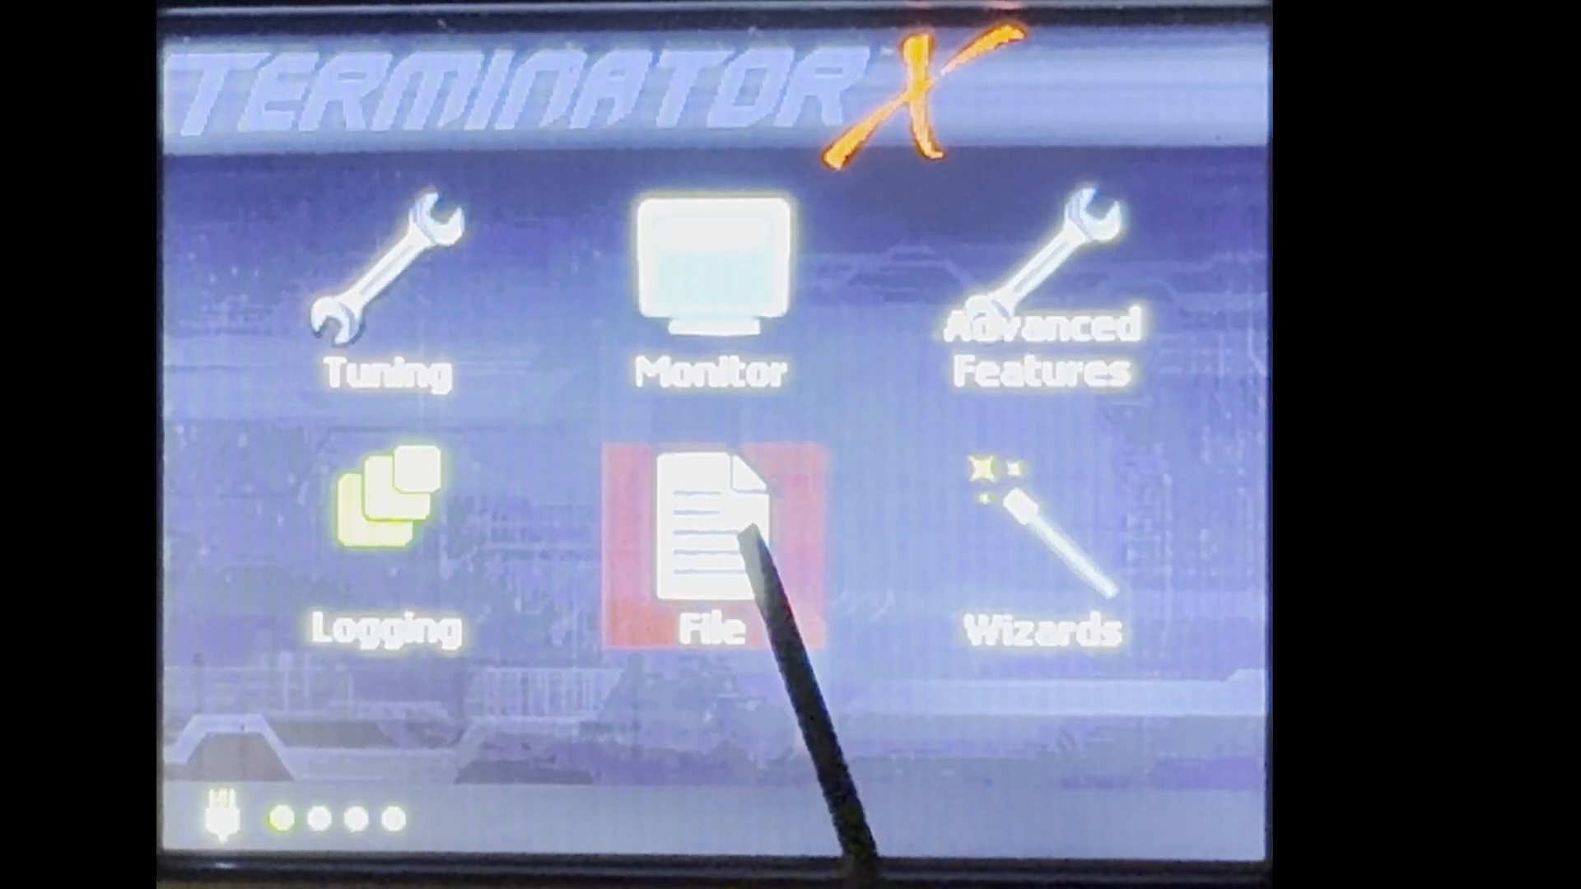
Run the ECU firmware update from the ECU HW/FW section.
left_click(701, 534)
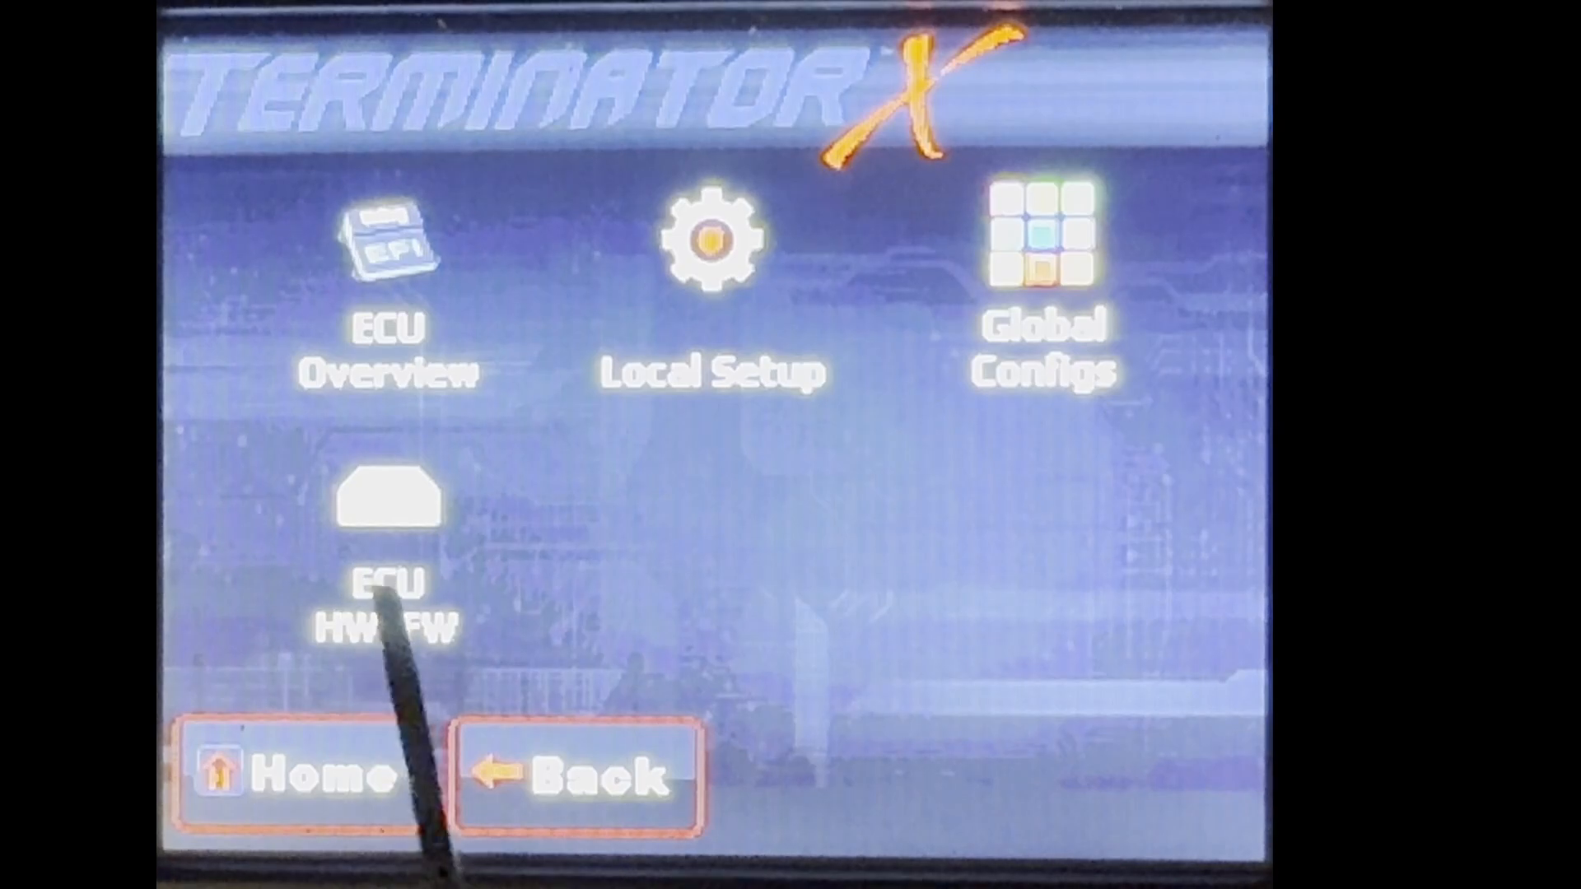
left_click(387, 504)
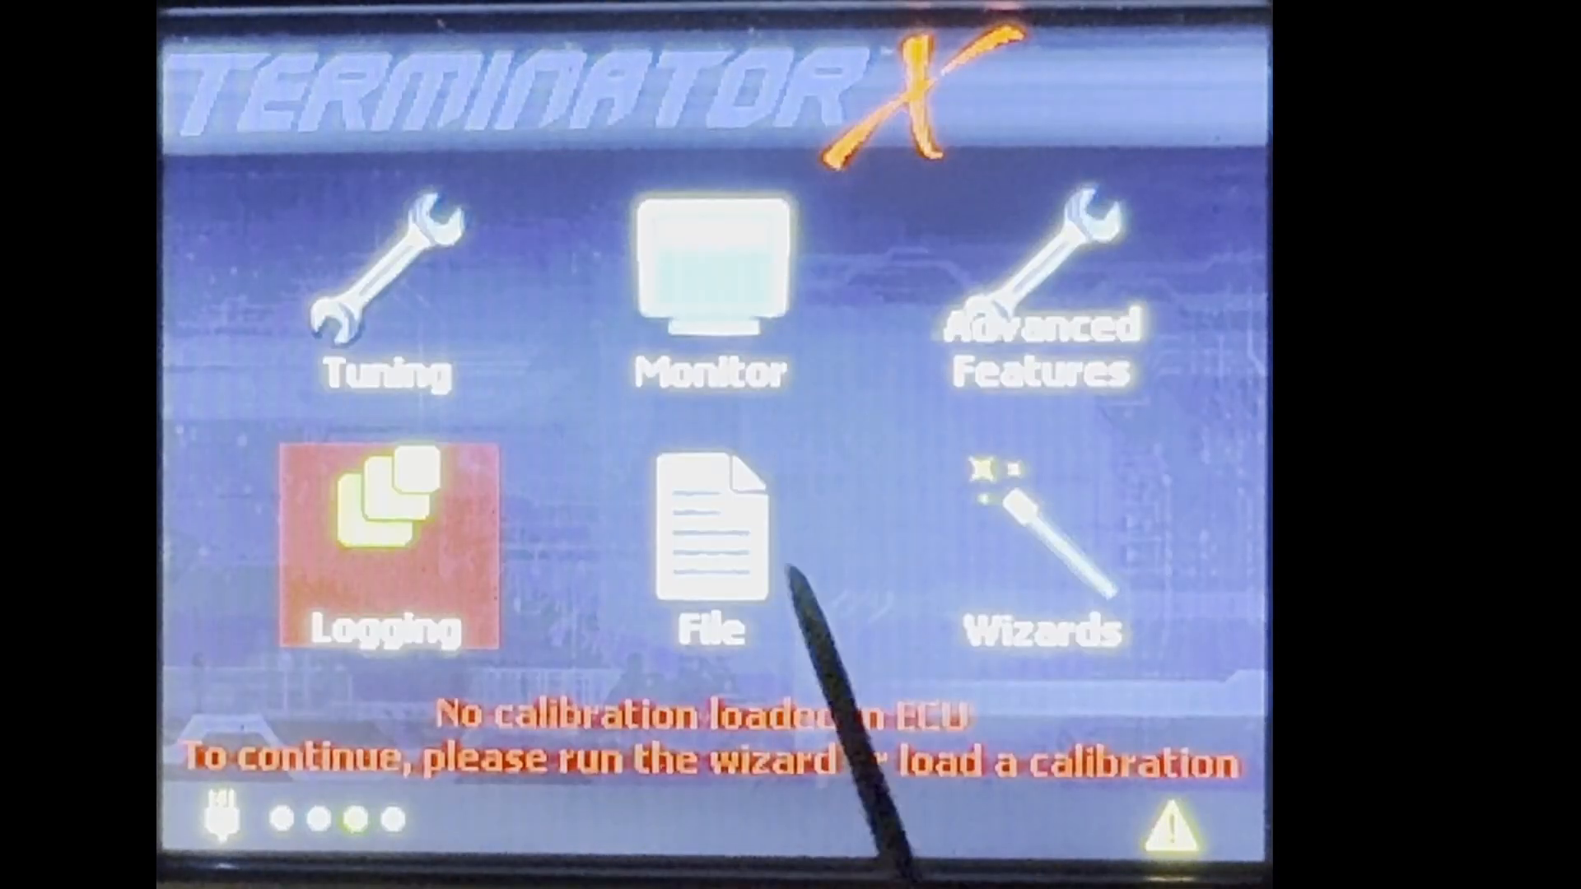
Pick Is good base test.terx from the saved global configs and upload it to the ECU.
left_click(1040, 263)
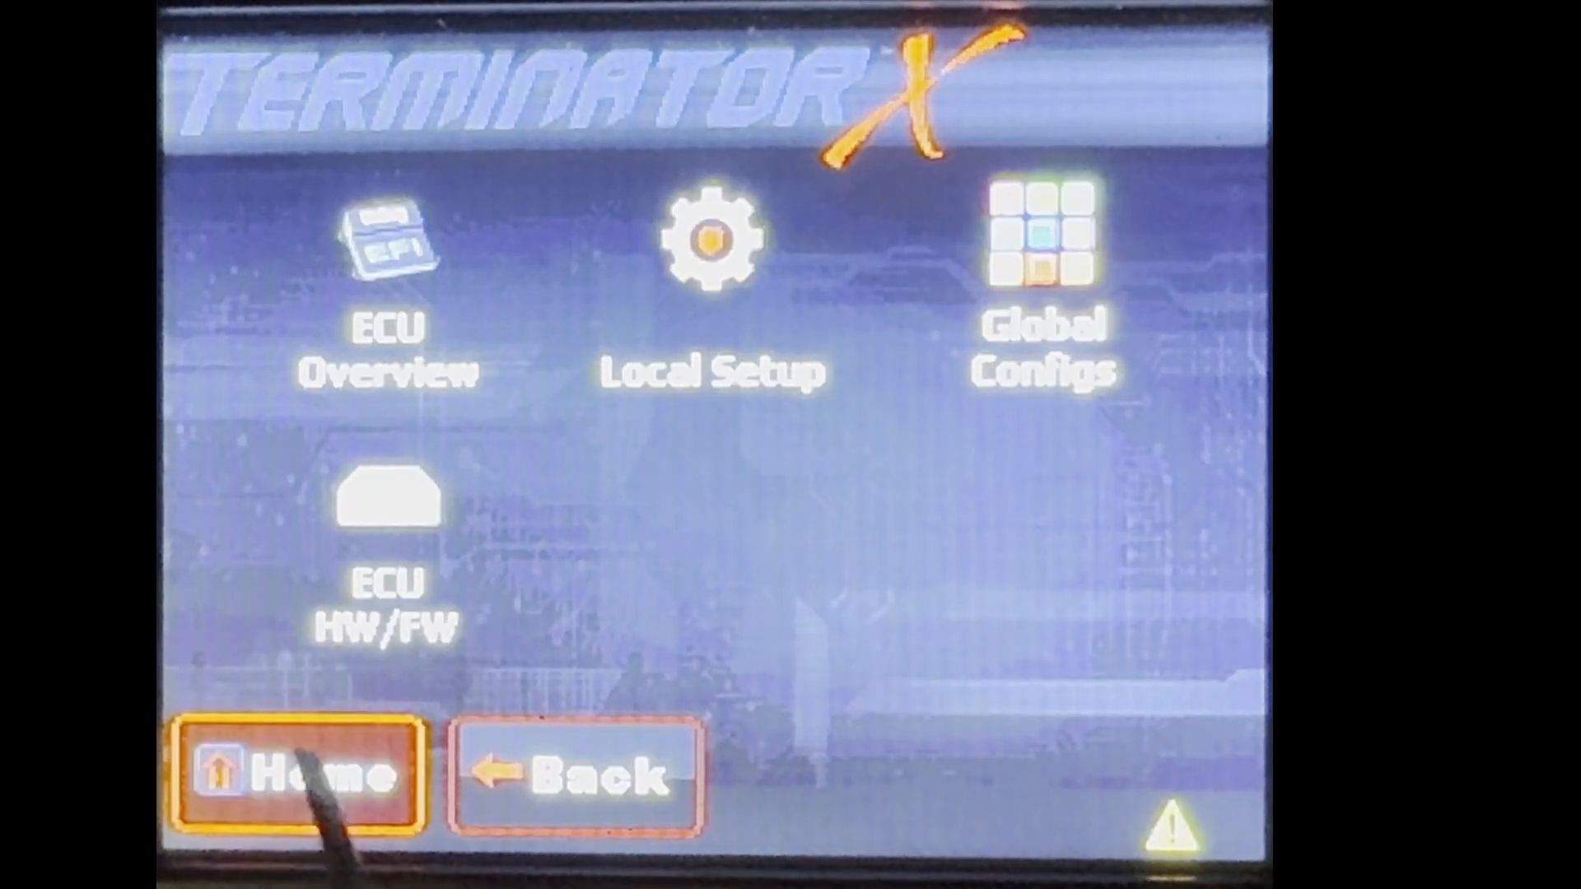
left_click(293, 775)
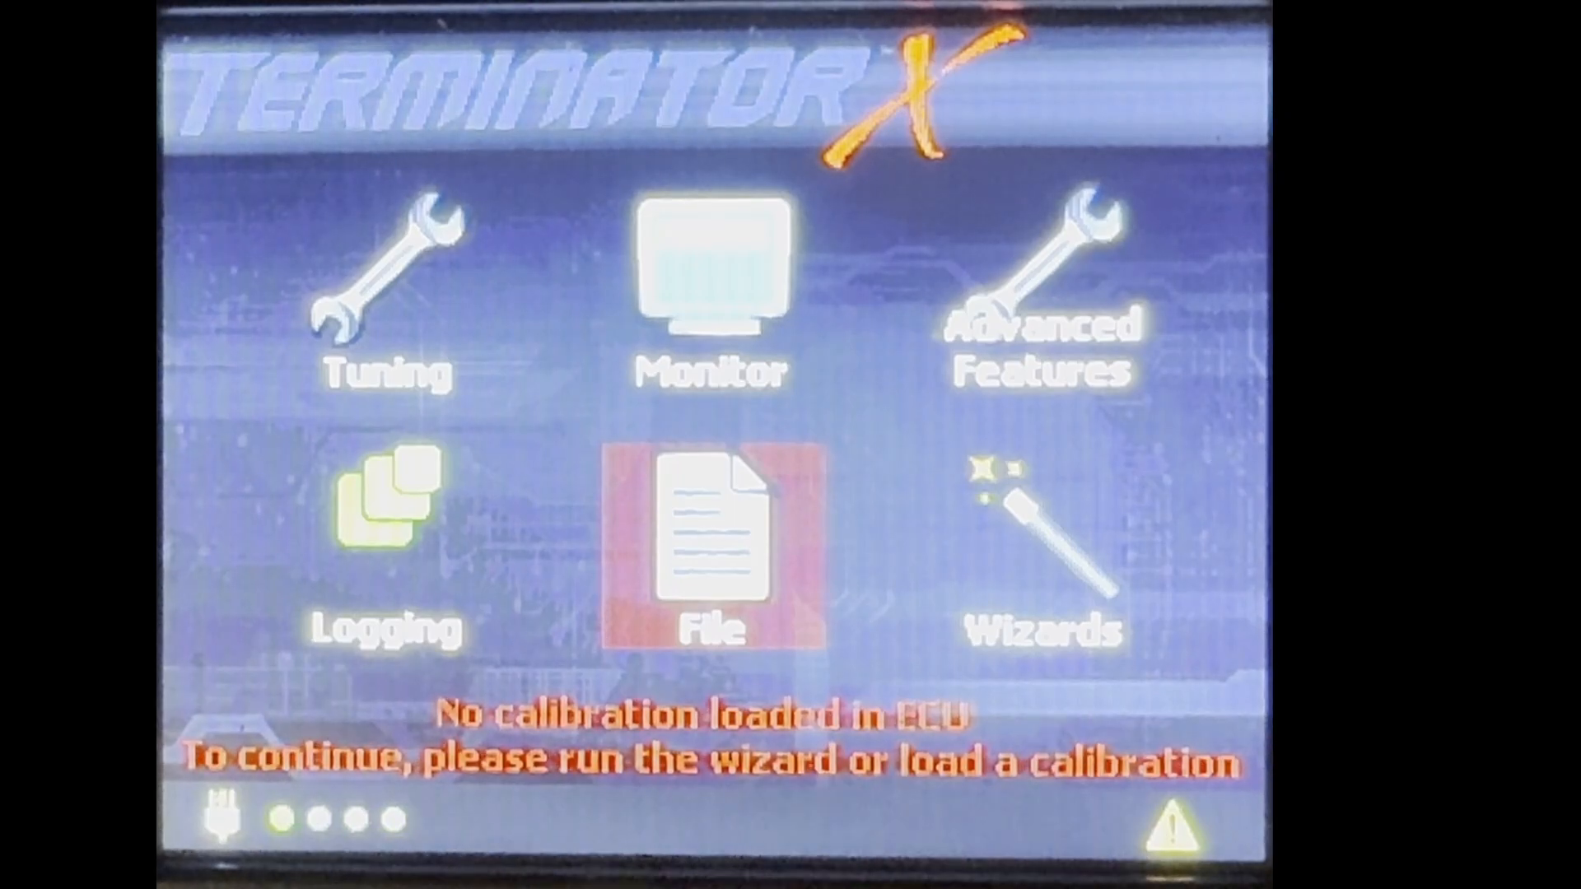
left_click(715, 536)
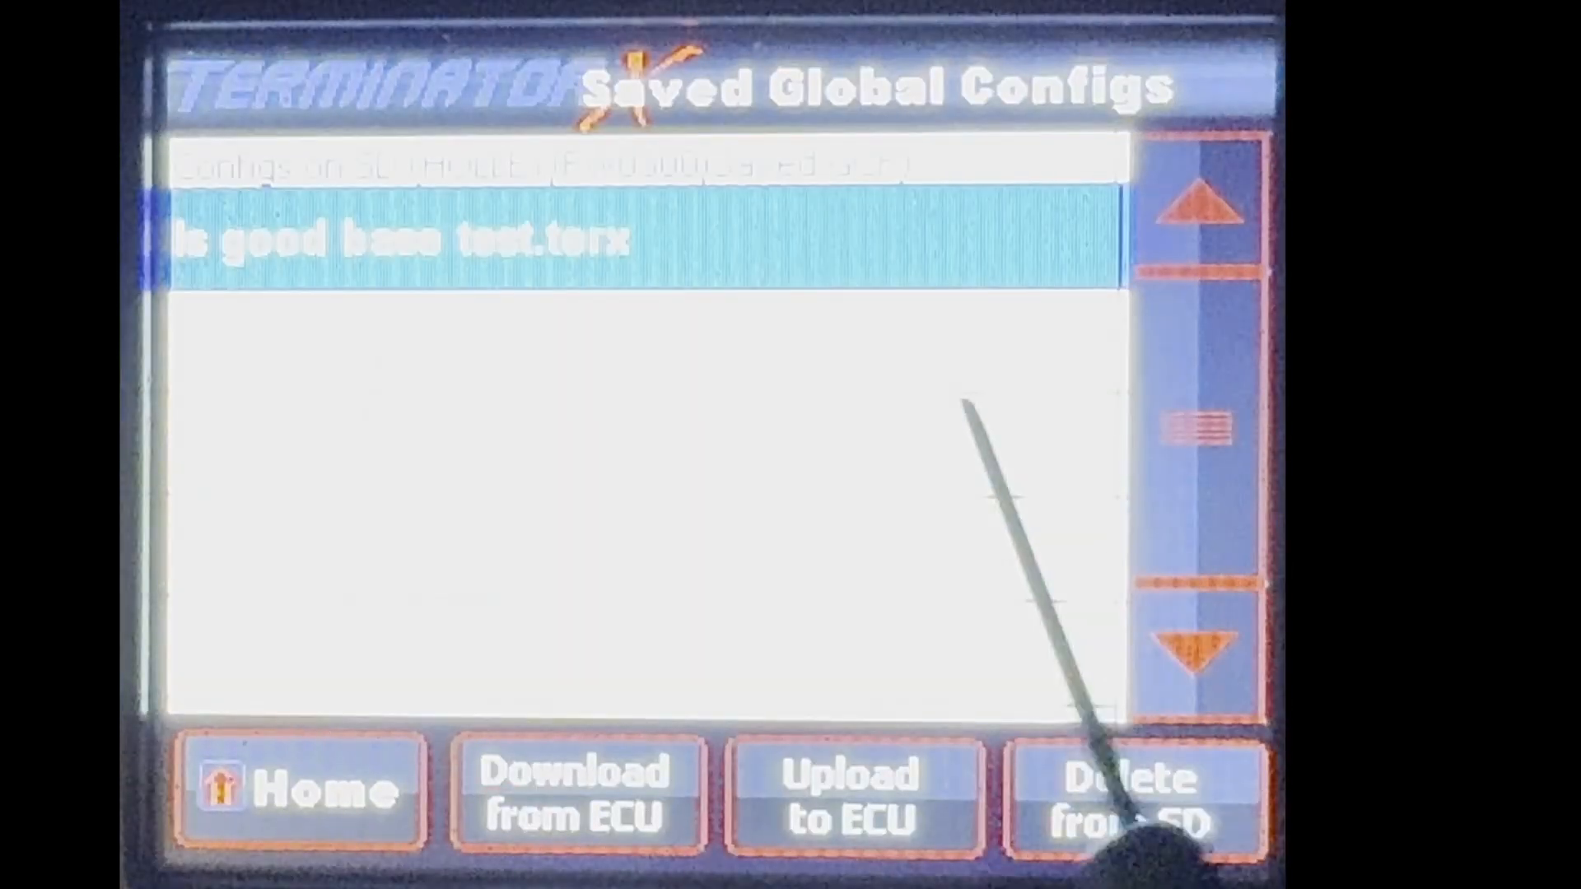
left_click(855, 800)
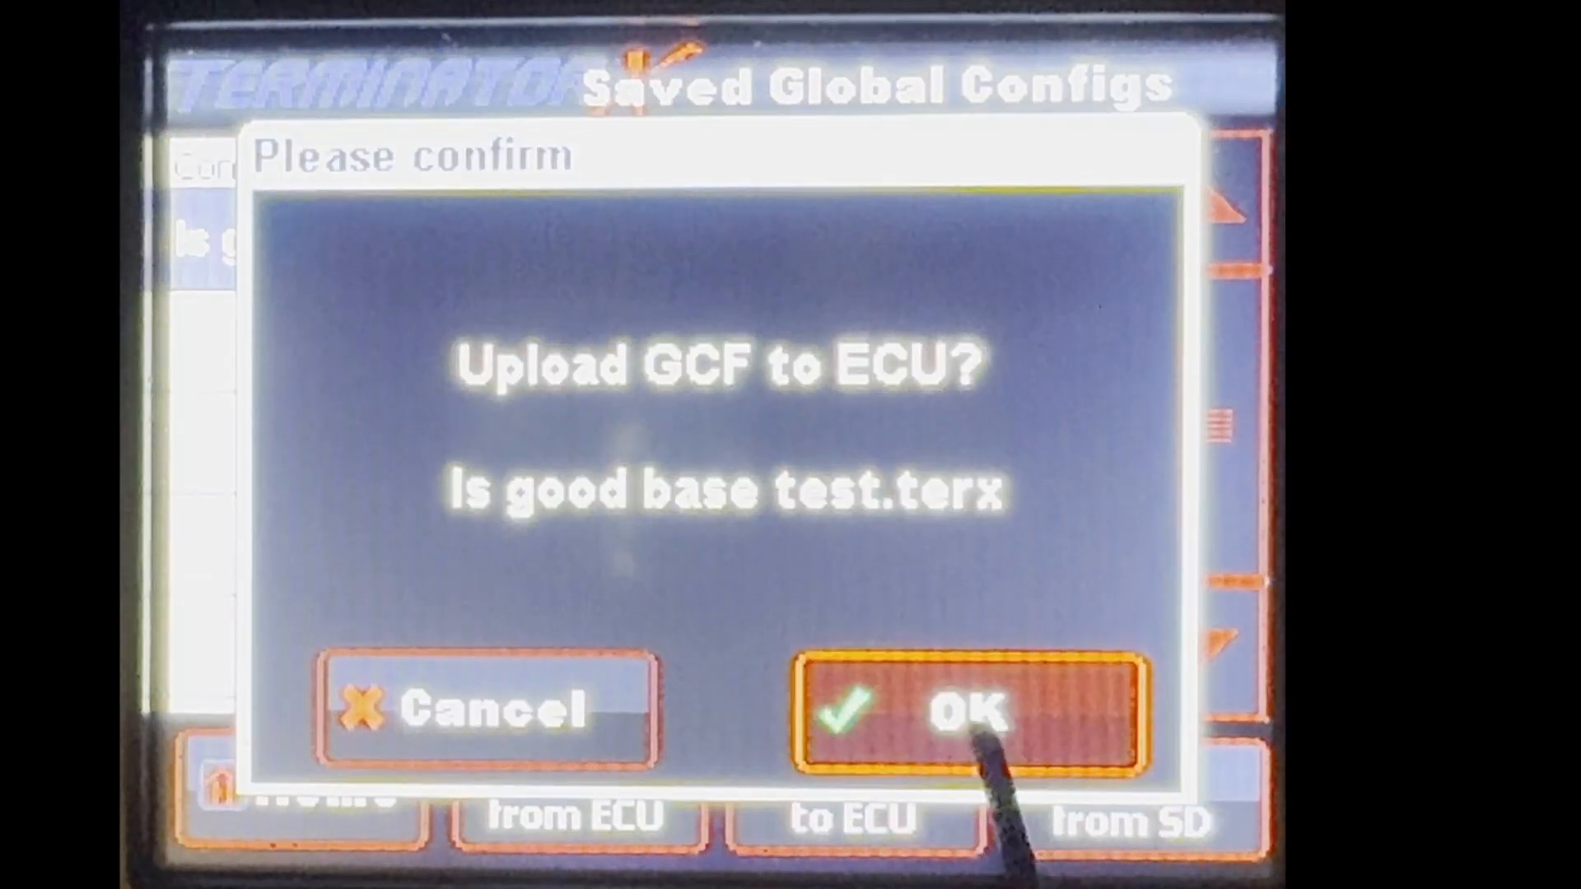